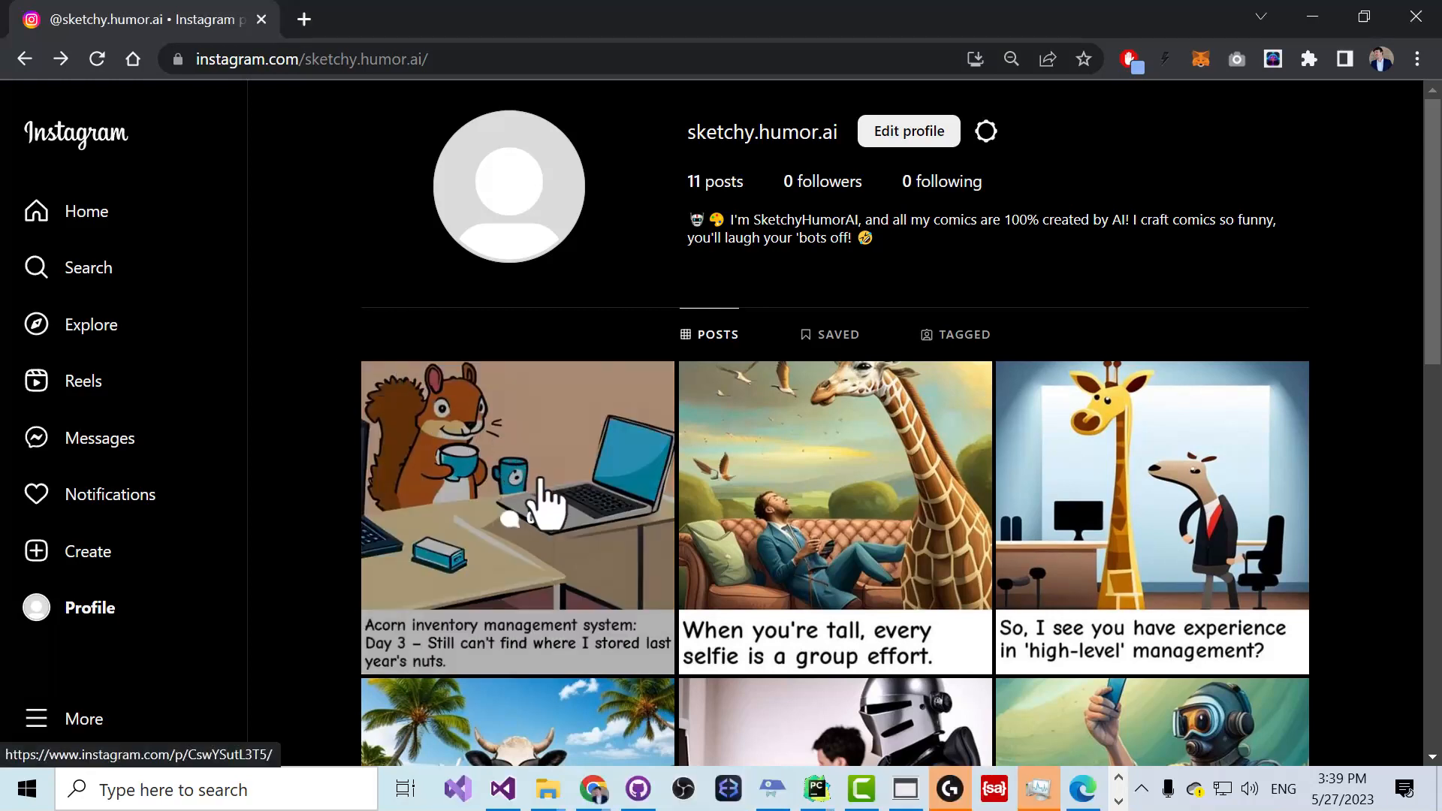
Browse from the squirrel comic post through the following posts to the scuba diver comic
{"action": "left_click", "coordinate": [517, 497]}
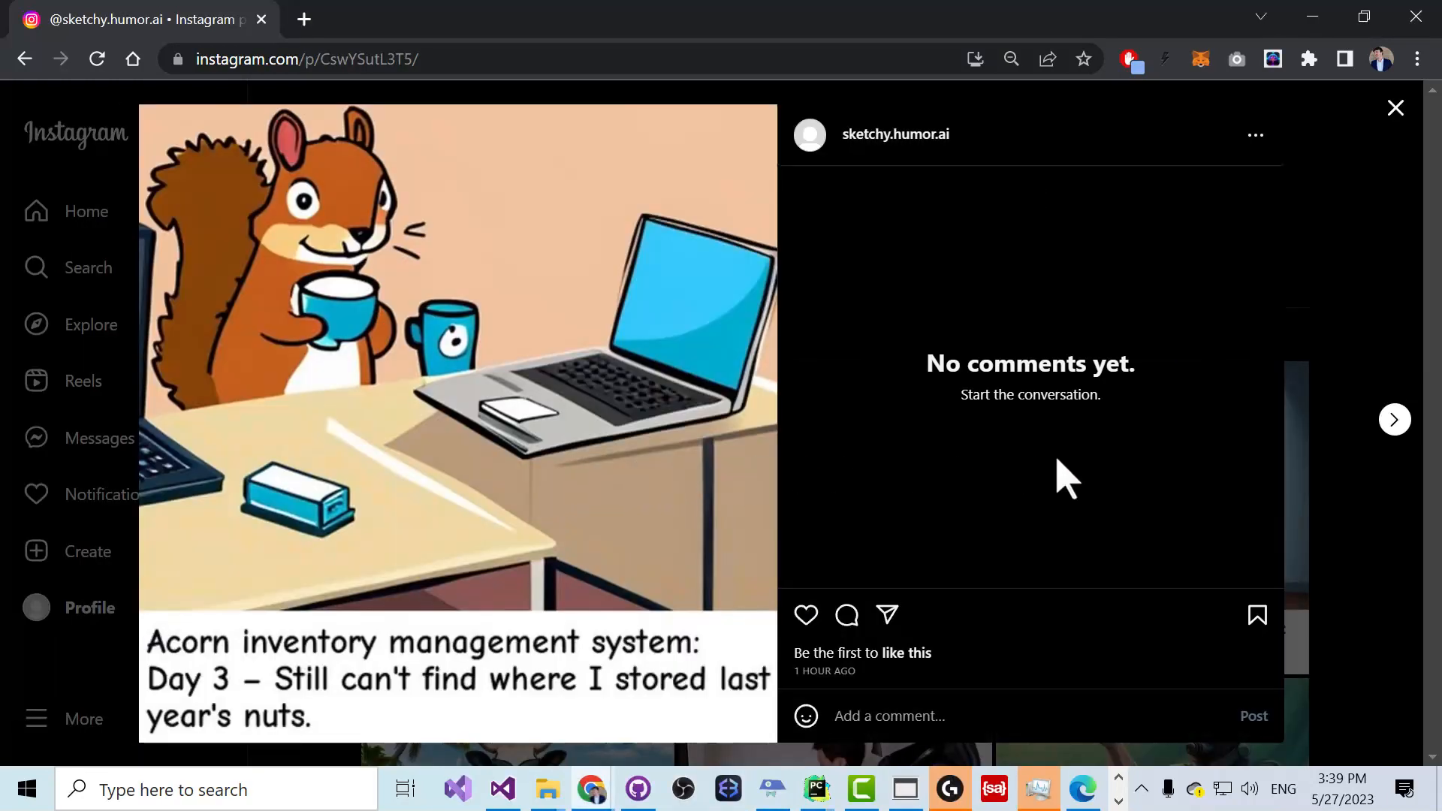
{"action": "mouse_move", "coordinate": [1393, 419]}
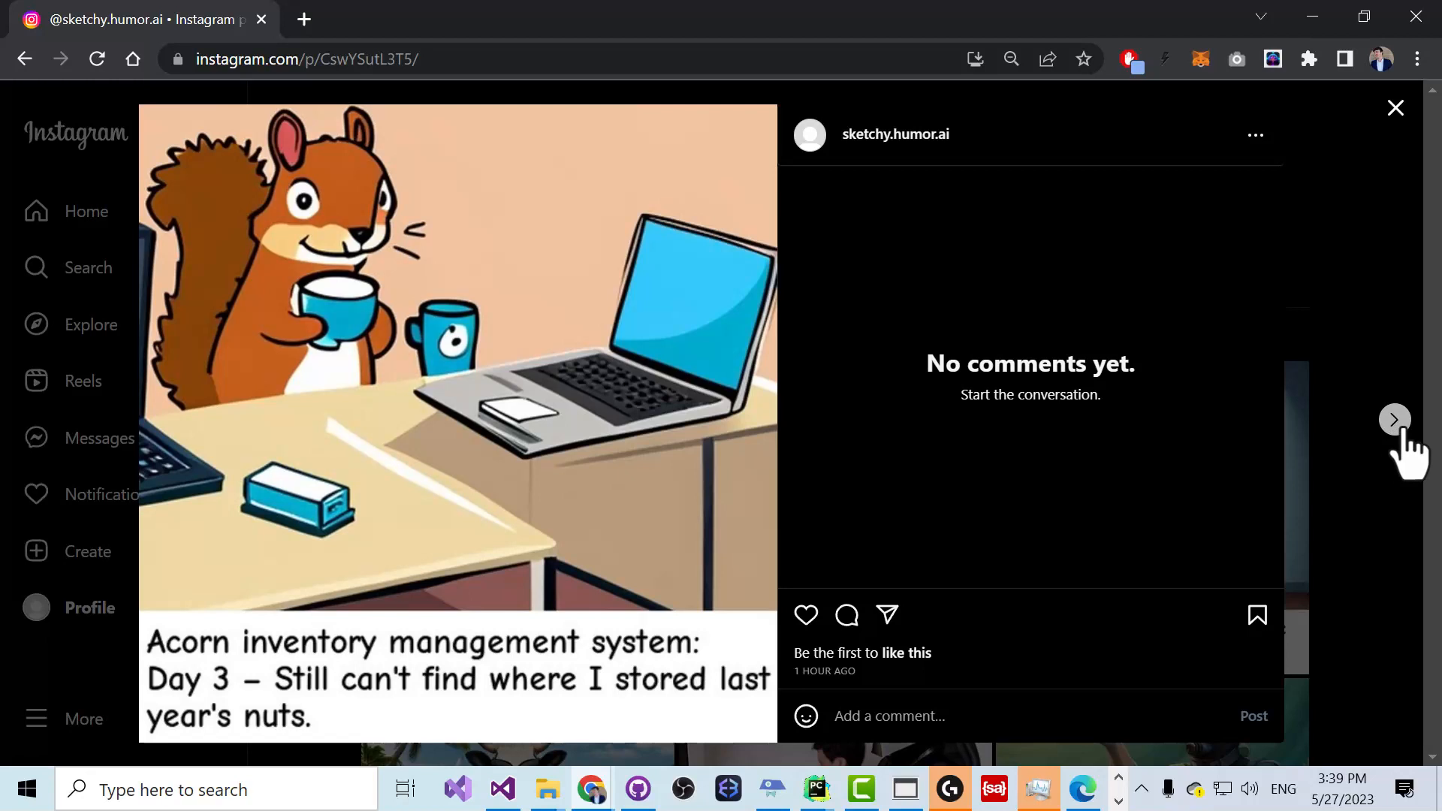
{"action": "left_click", "coordinate": [1394, 419]}
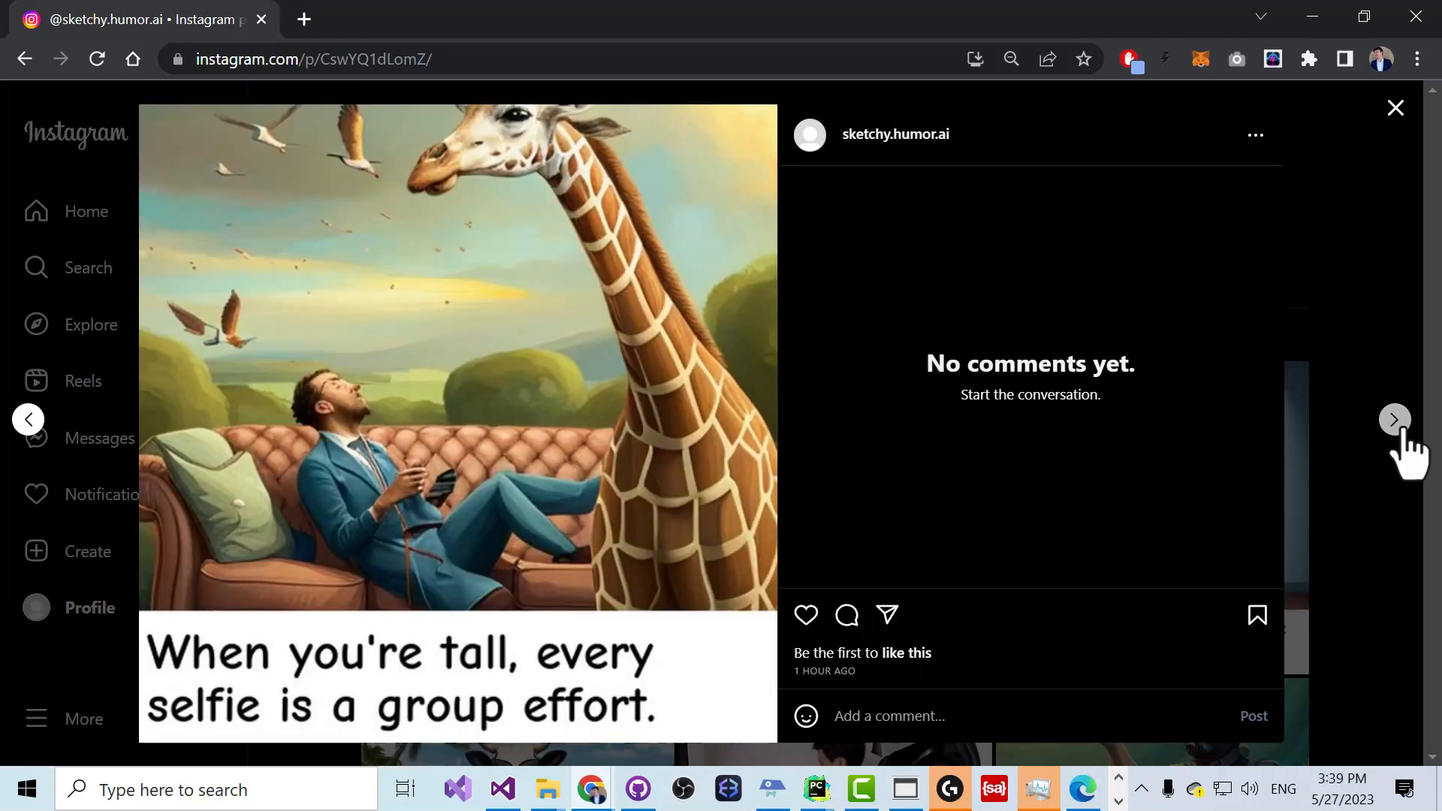
{"action": "left_click", "coordinate": [1393, 419]}
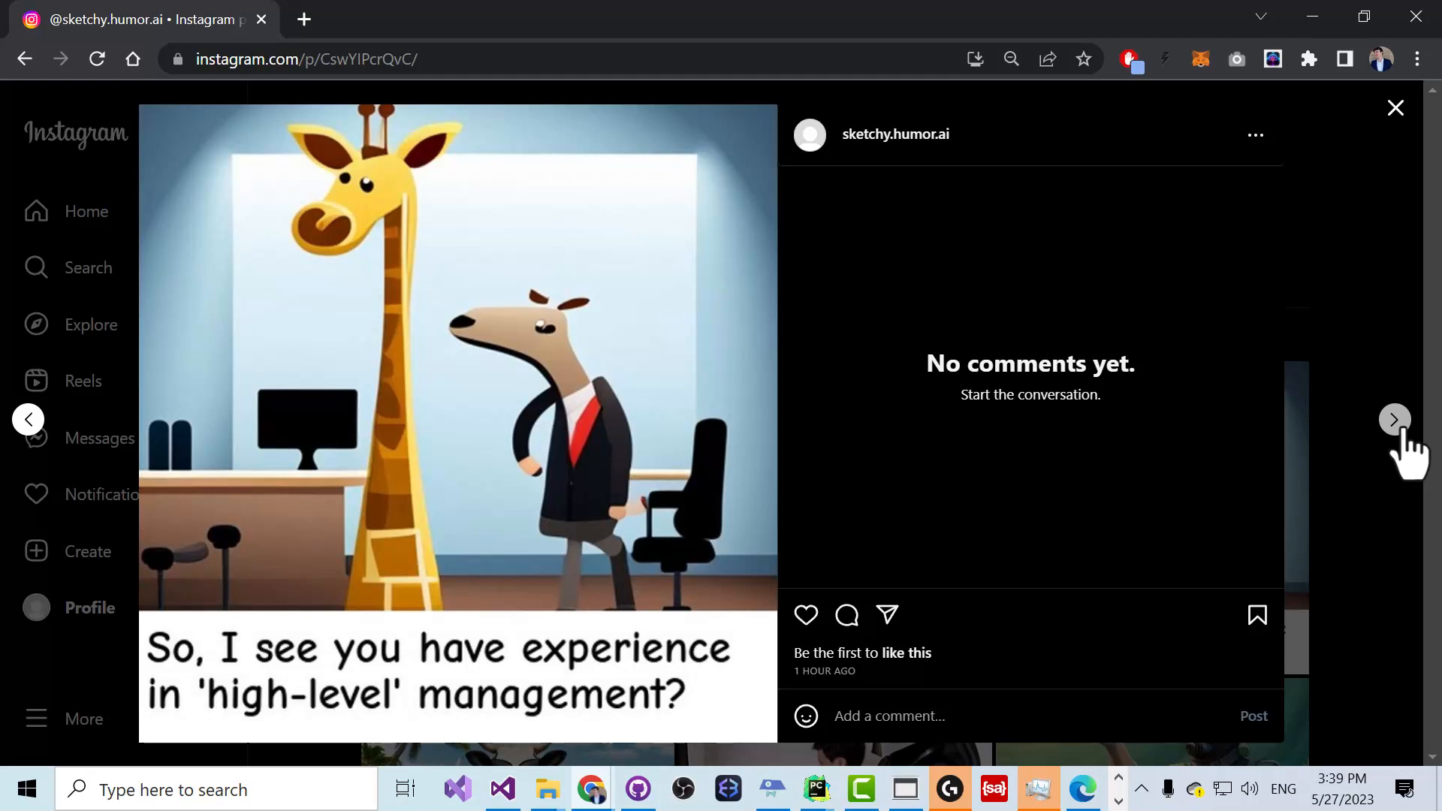
{"action": "left_click", "coordinate": [1394, 419]}
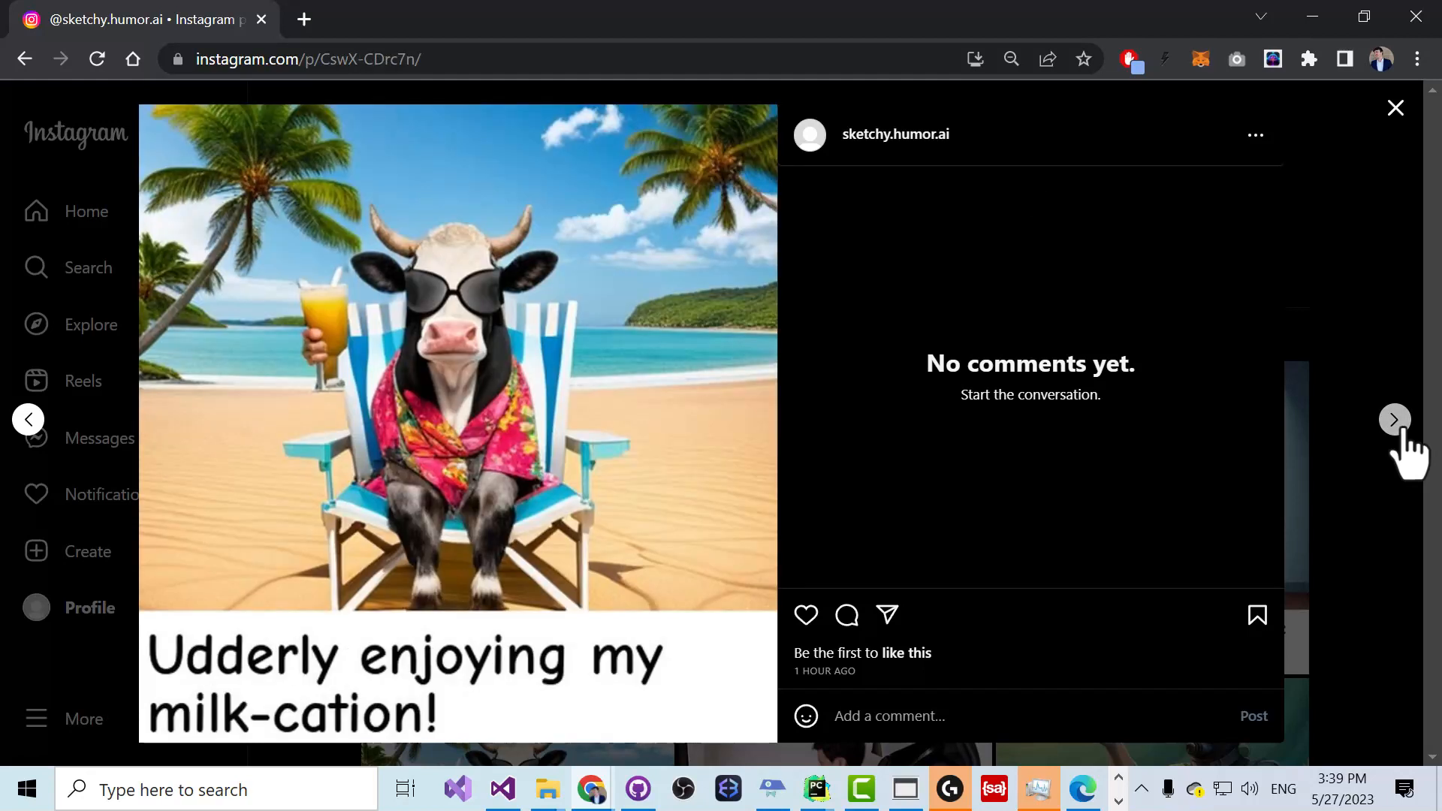
{"action": "left_click", "coordinate": [1394, 419]}
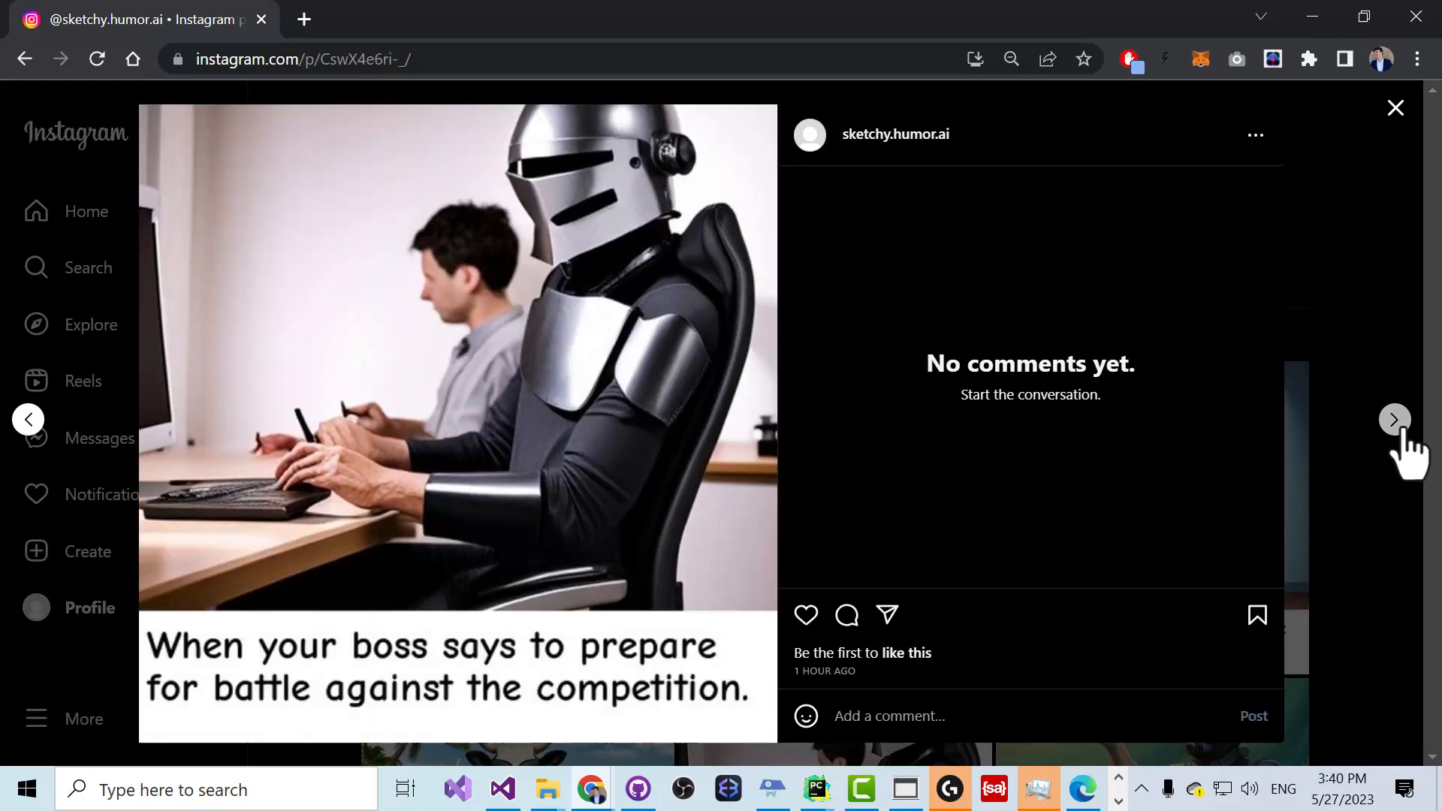
{"action": "left_click", "coordinate": [1392, 419]}
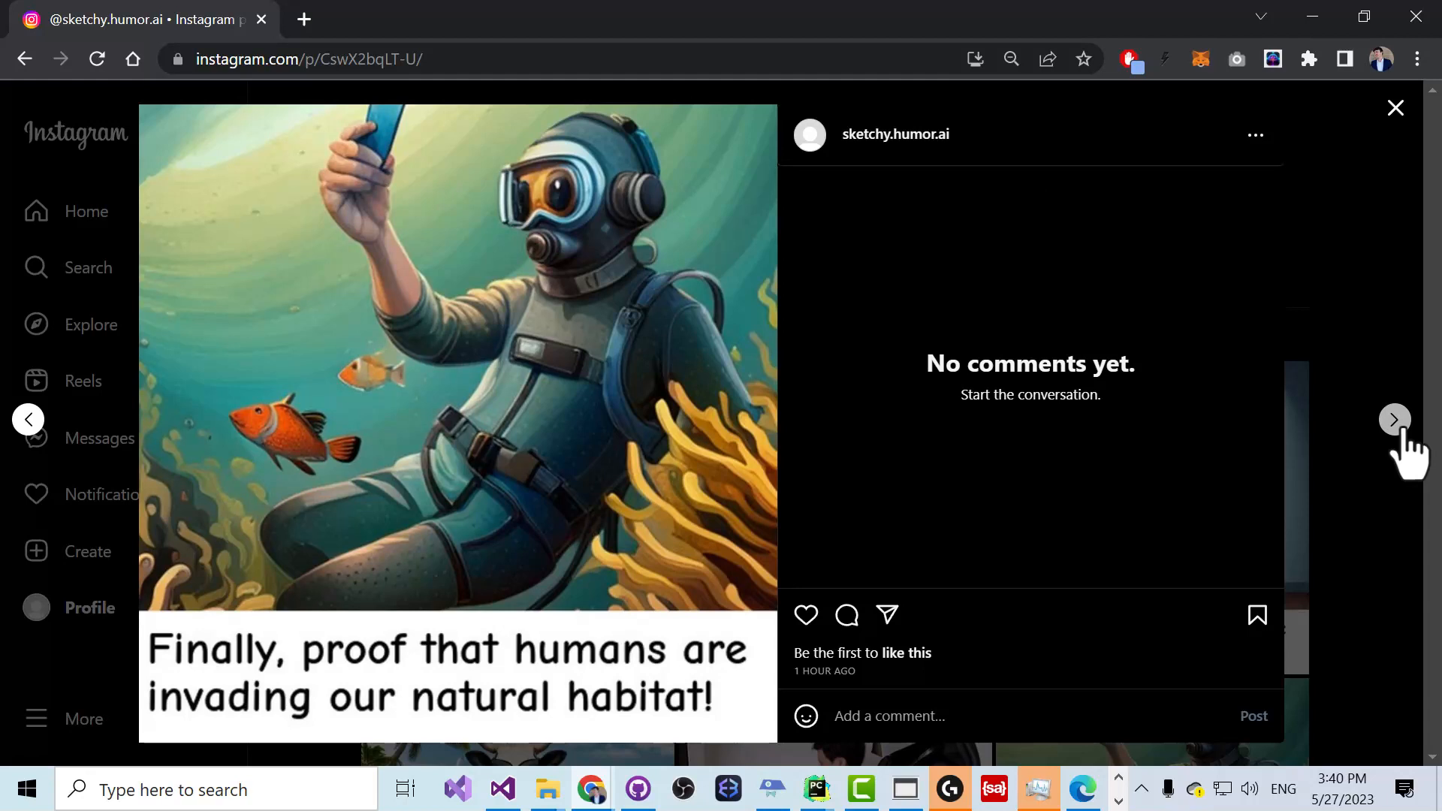
{"action": "left_click", "coordinate": [1393, 419]}
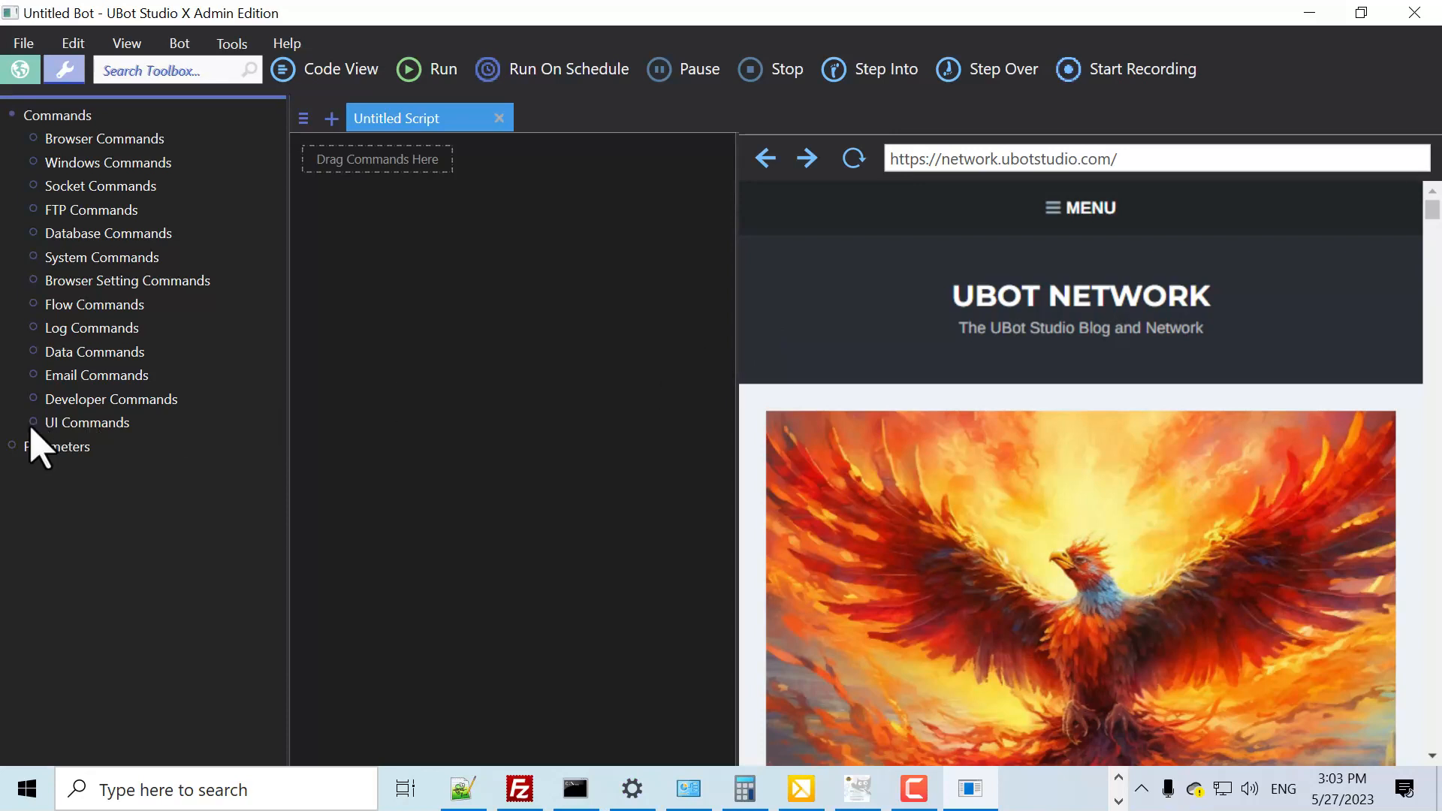
Add a ui console view command from the UI Commands group to the script
{"action": "left_click", "coordinate": [87, 422]}
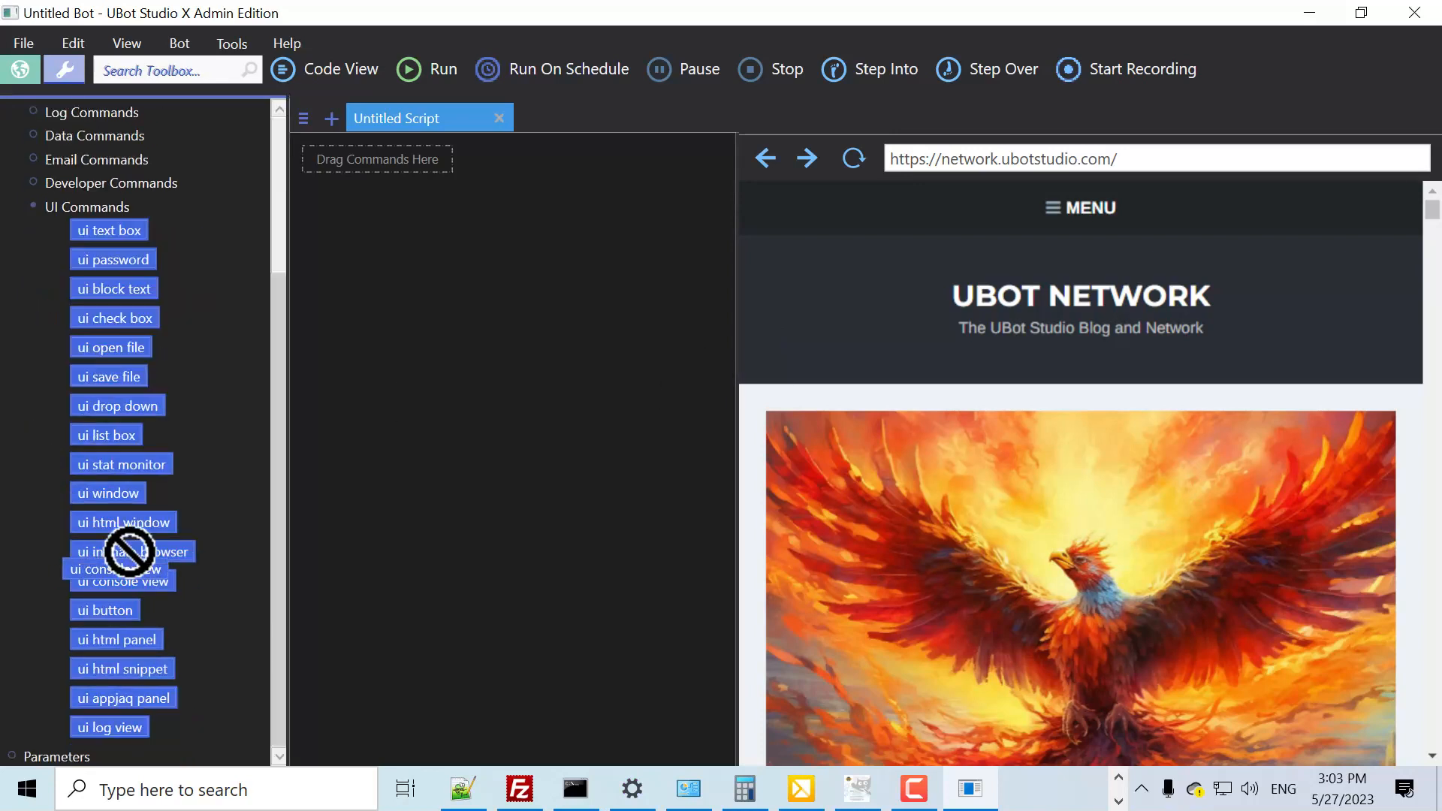
{"action": "left_click_drag", "start_coordinate": [120, 568], "coordinate": [376, 151]}
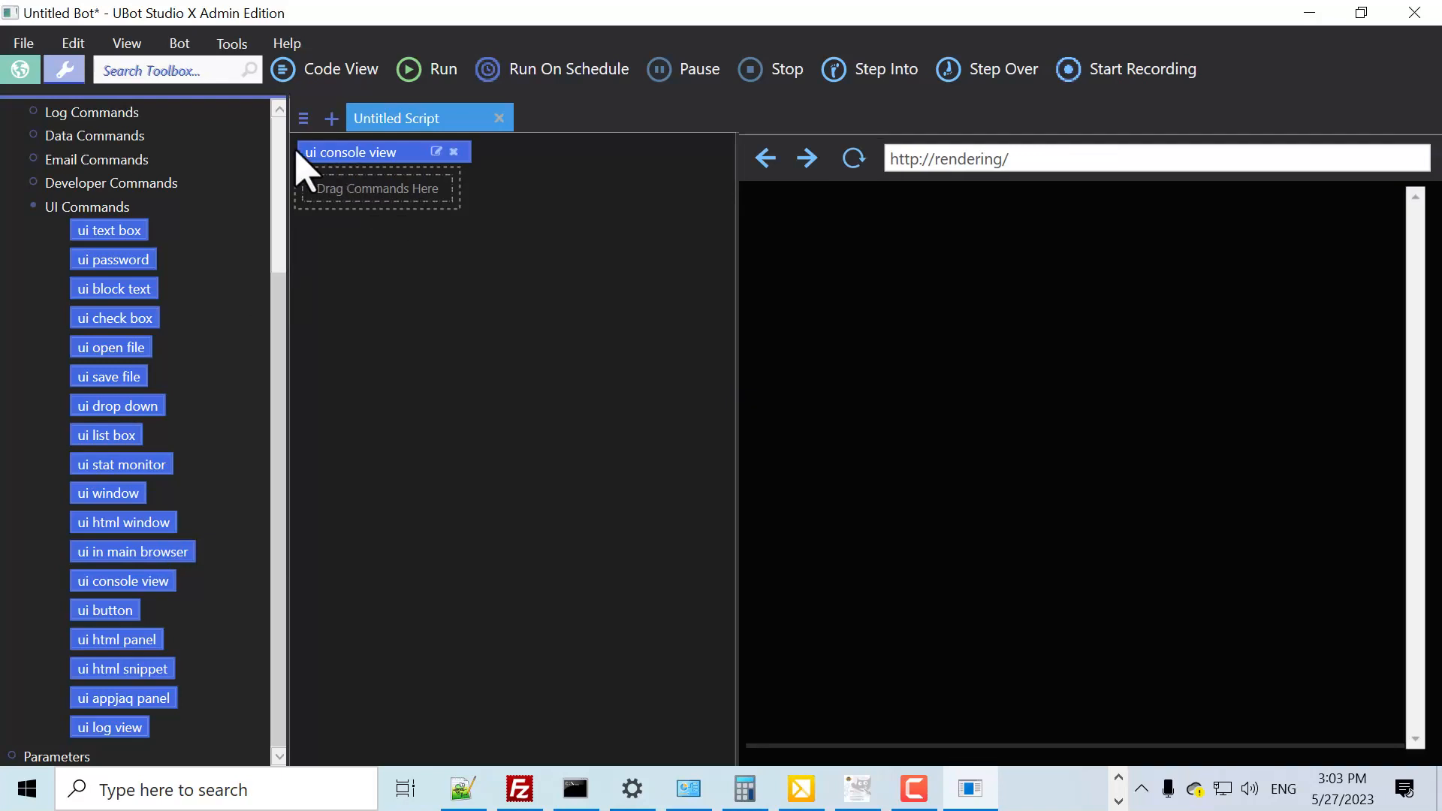
Add config openai and connect to dreambooth from the Public Bot Bank with their API keys
{"action": "left_click", "coordinate": [63, 69]}
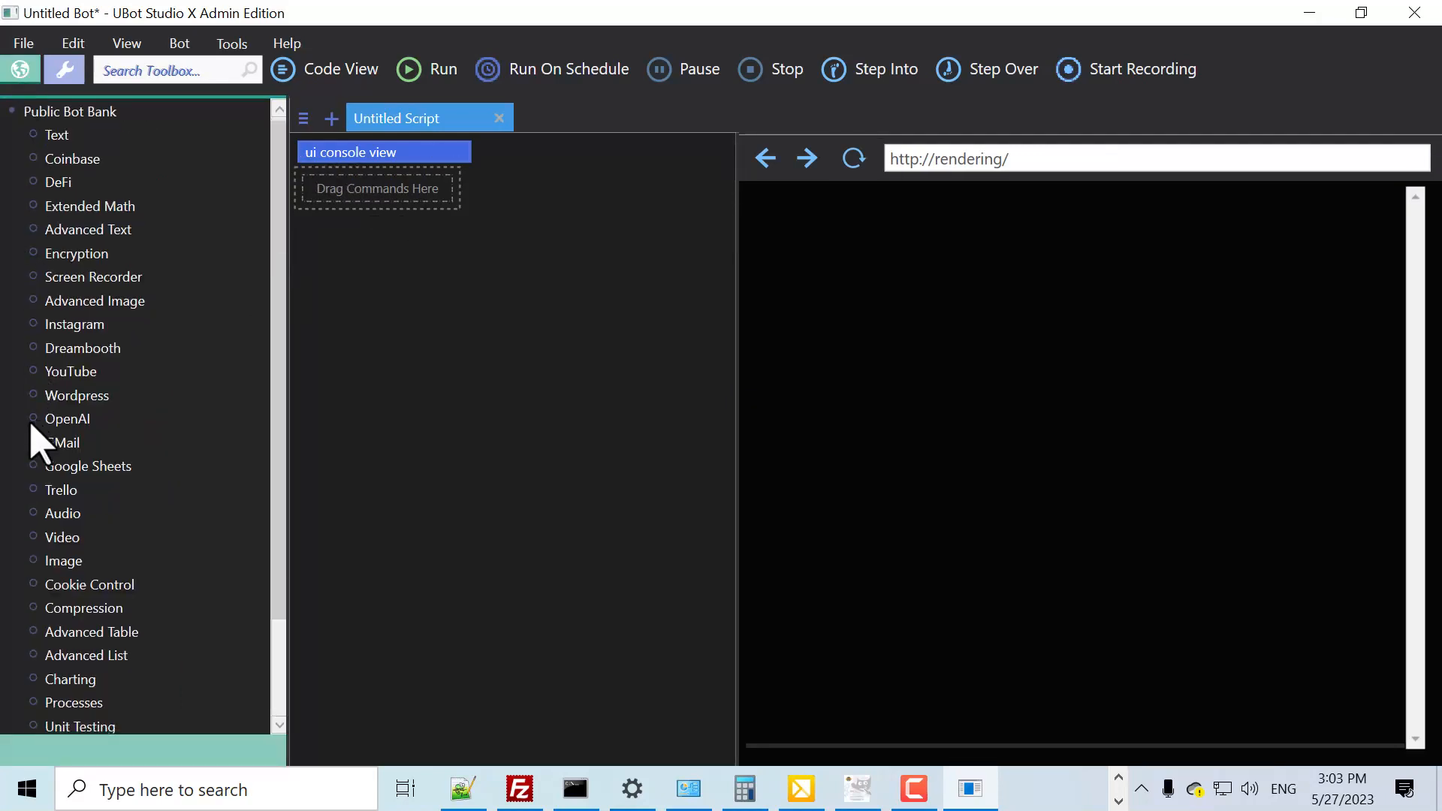
{"action": "left_click", "coordinate": [68, 419]}
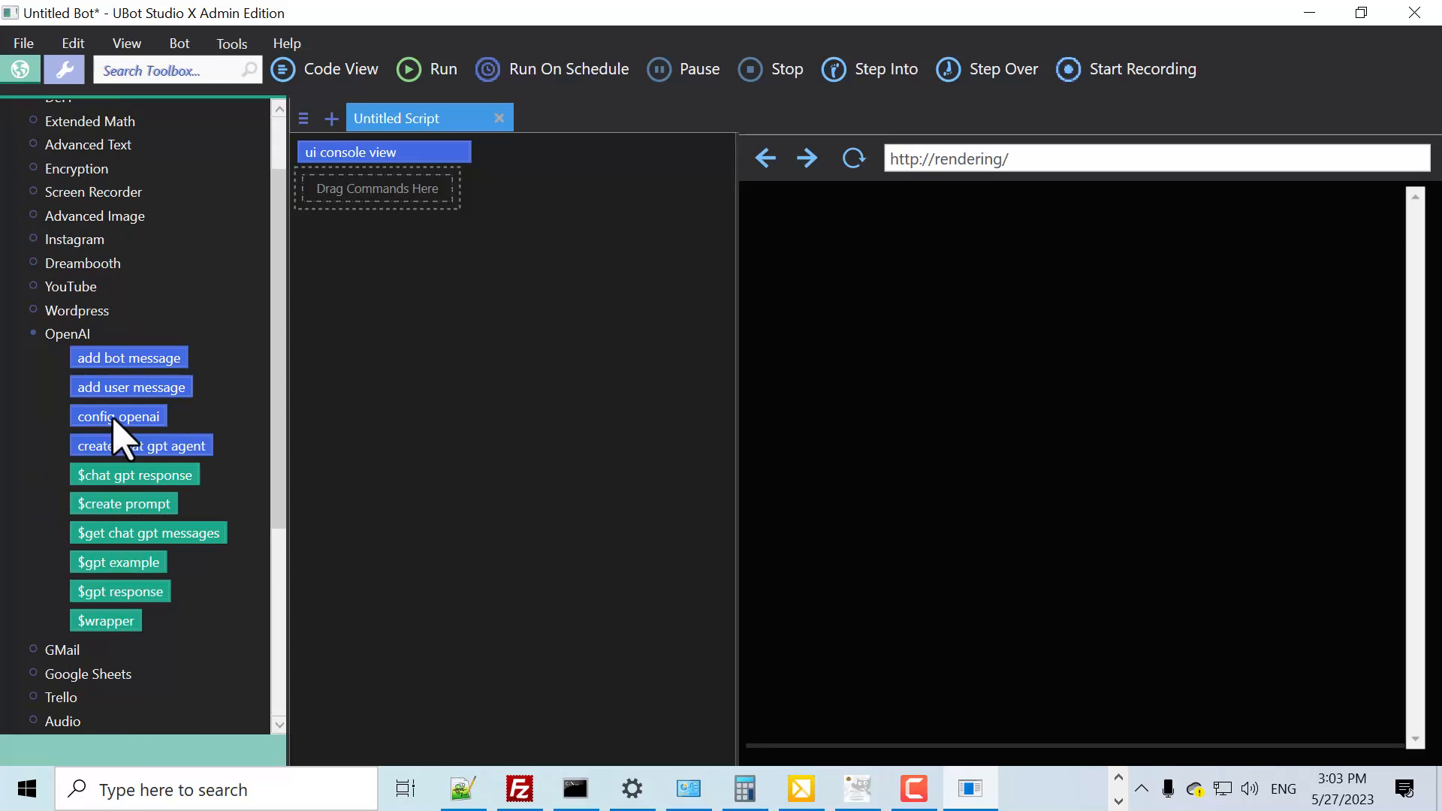
{"action": "left_click_drag", "start_coordinate": [117, 416], "coordinate": [376, 189]}
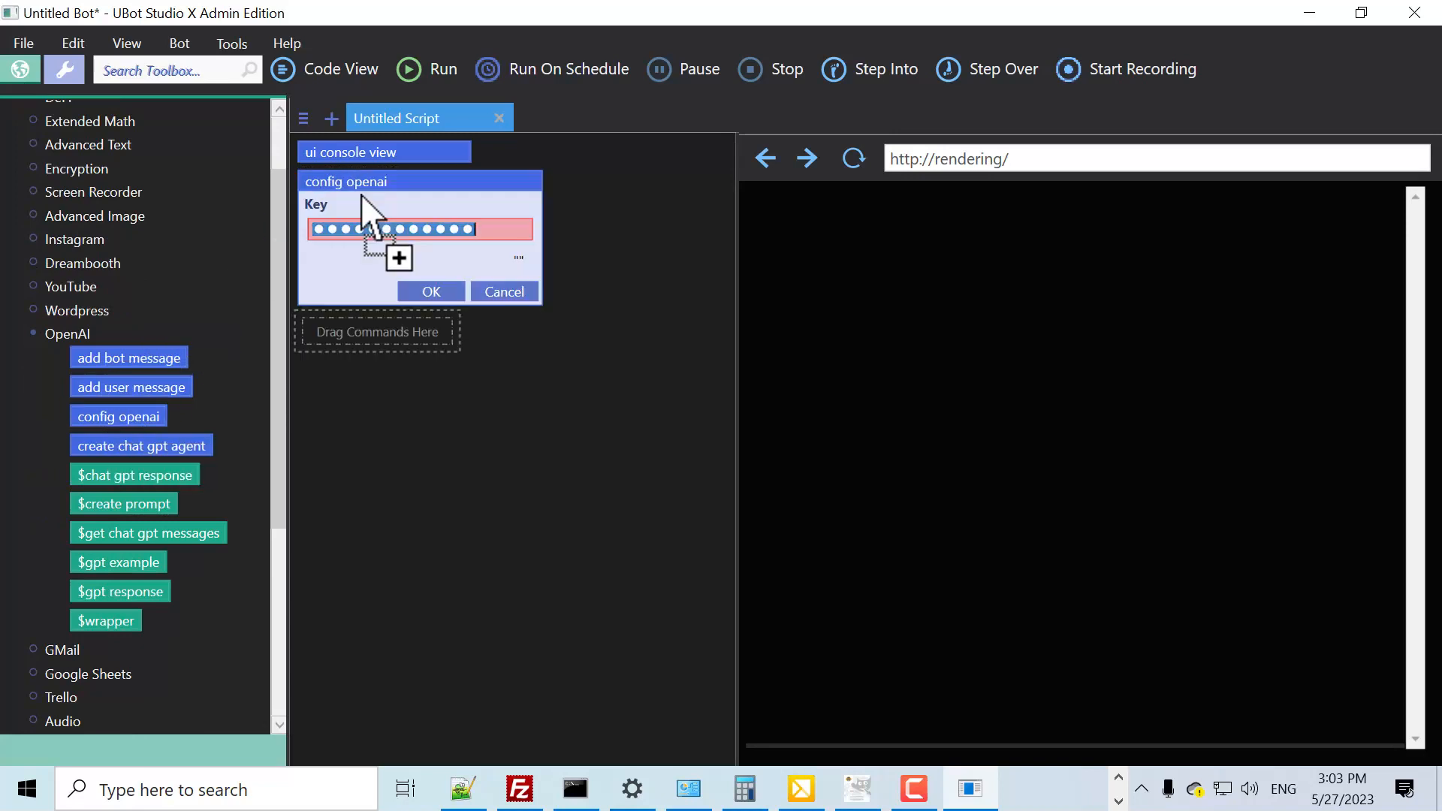
{"action": "left_click", "coordinate": [430, 291]}
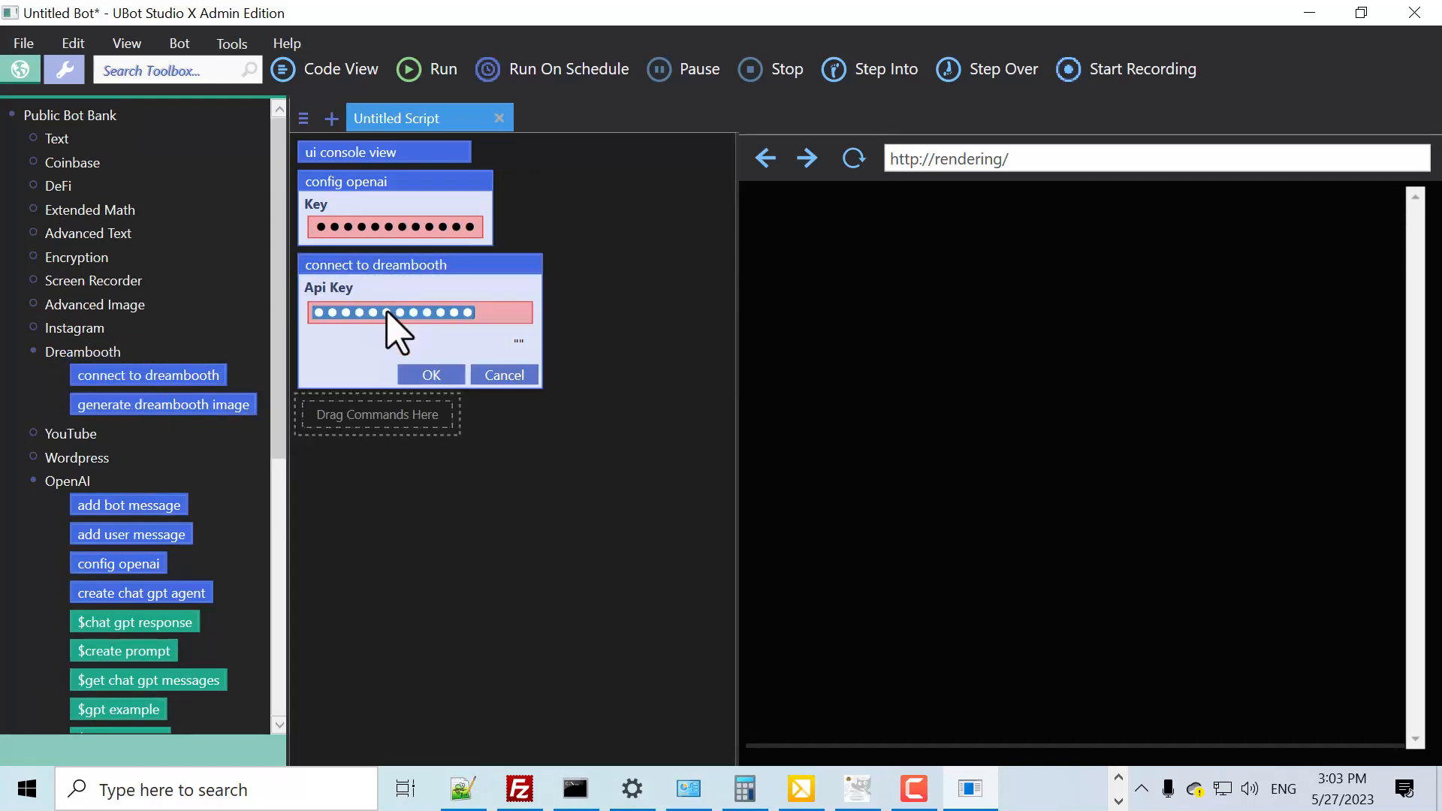
{"action": "left_click", "coordinate": [429, 374]}
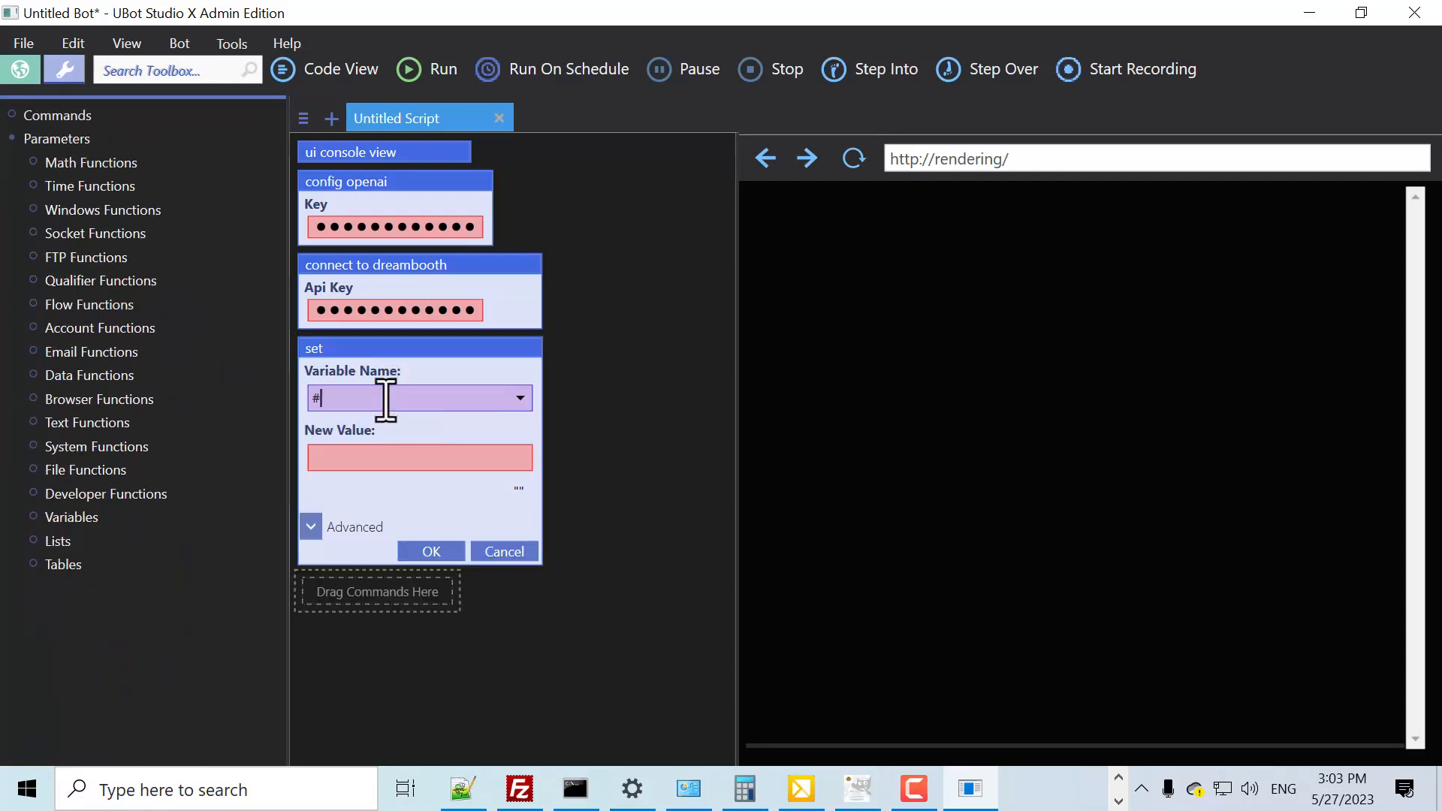
Set #image path to C:\Documents\UBot Studio\Workspace\image.png
{"action": "type", "text": "image path"}
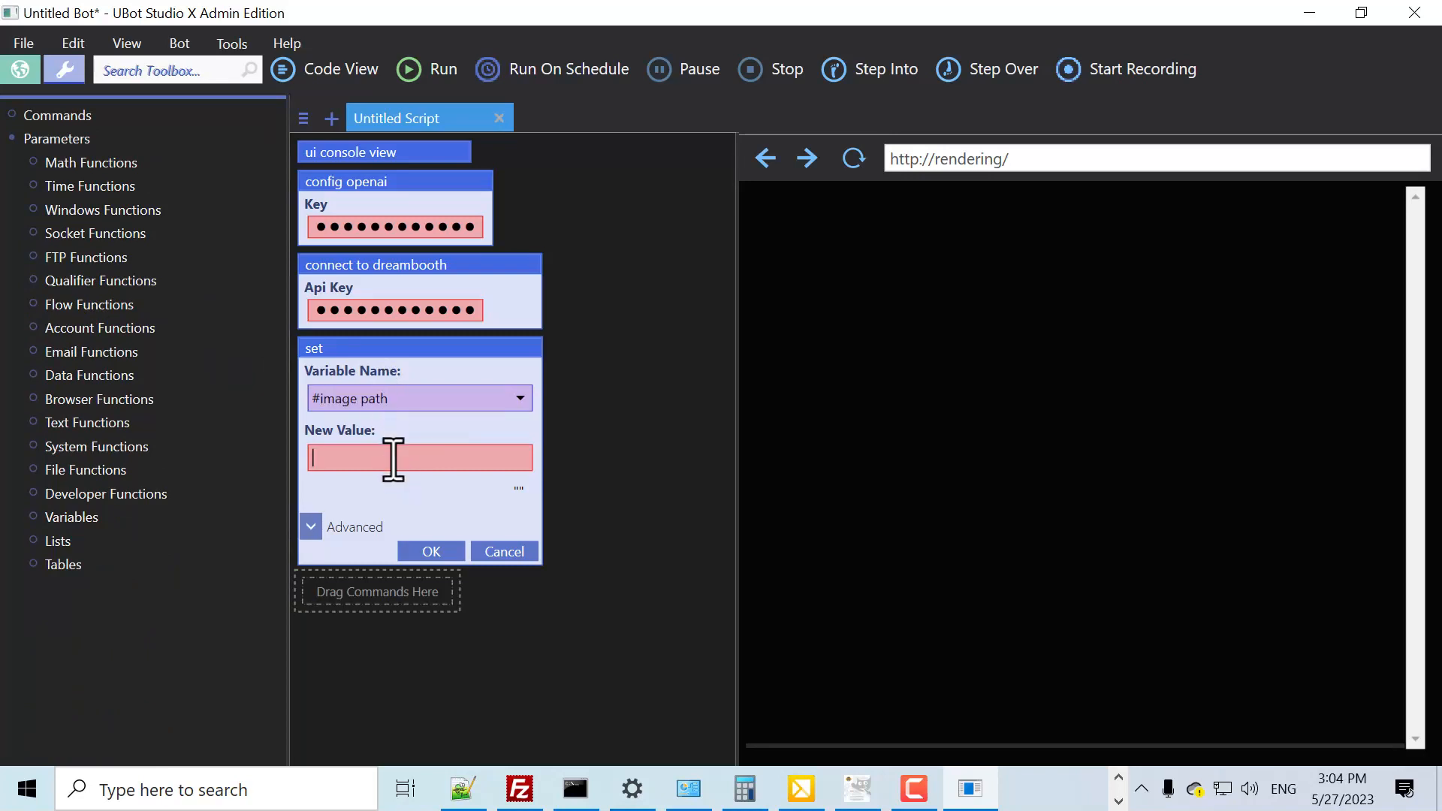
{"action": "type", "text": "C:\\Documents\\UBot Studio\\Workspace\\image.png"}
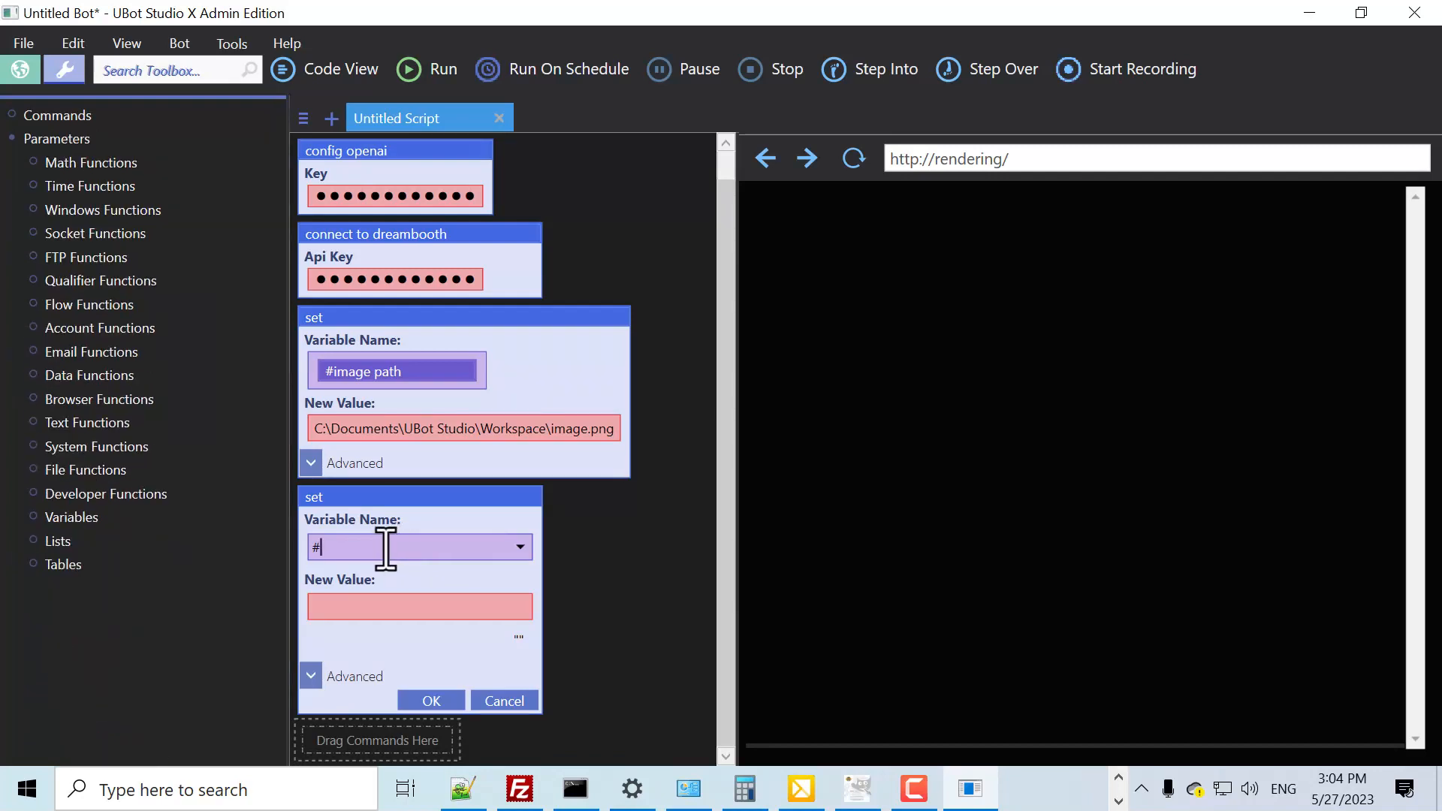
Set #comic path to C:\Documents\UBot Studio\Workspace\comic.png and add another set command
{"action": "type", "text": "comic path"}
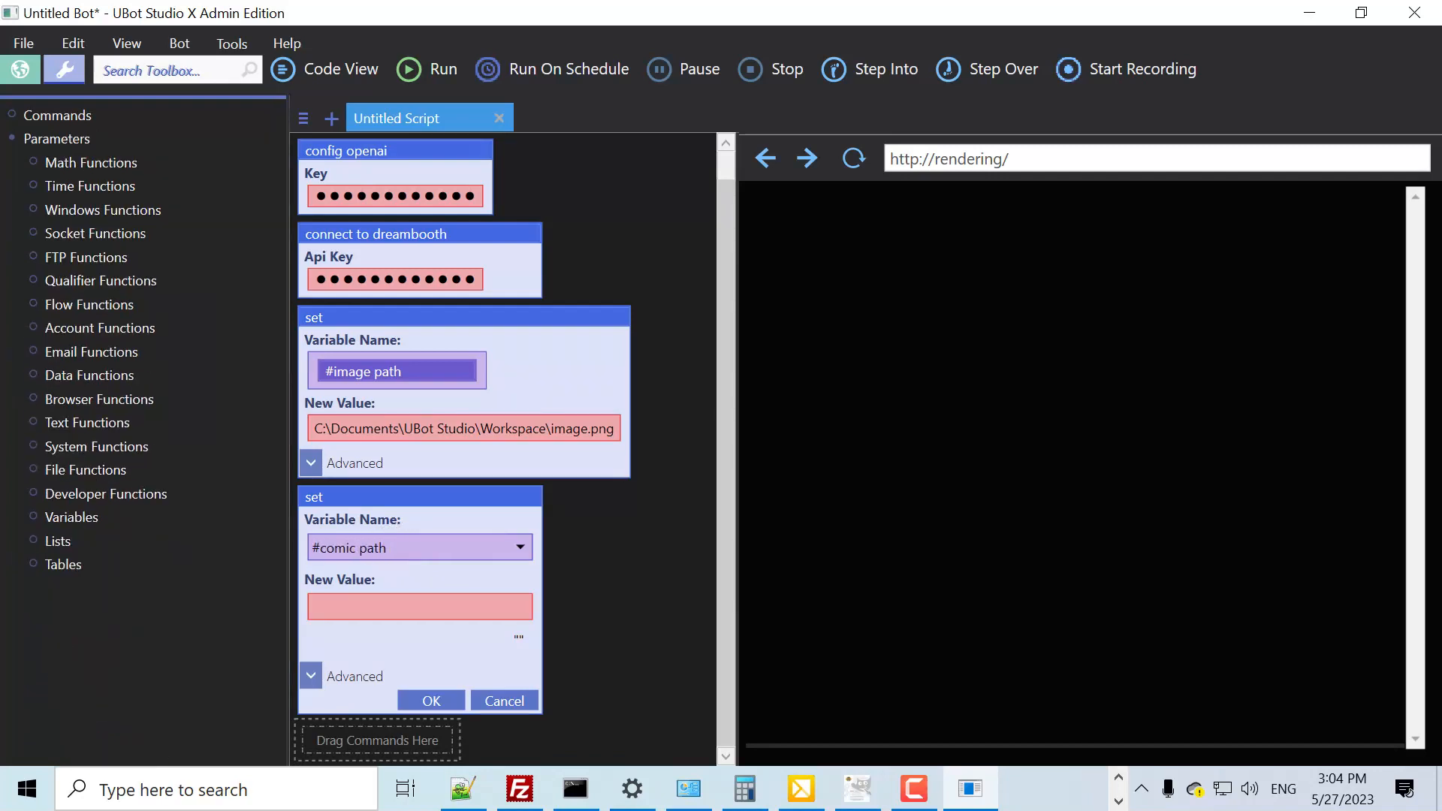
{"action": "left_click", "coordinate": [419, 605]}
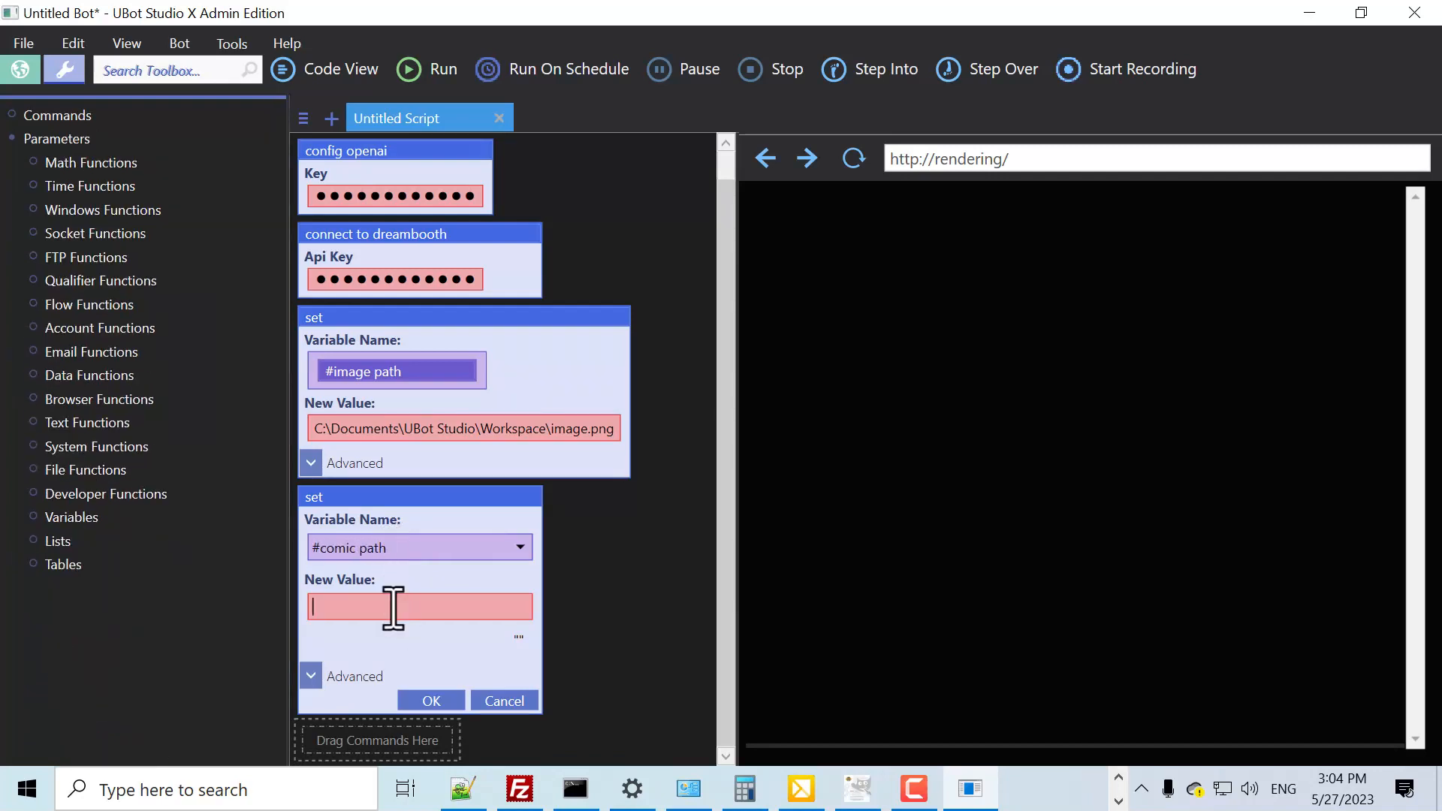
{"action": "type", "text": "C:\\Documents\\UBot Studio\\Workspace\\comic.png"}
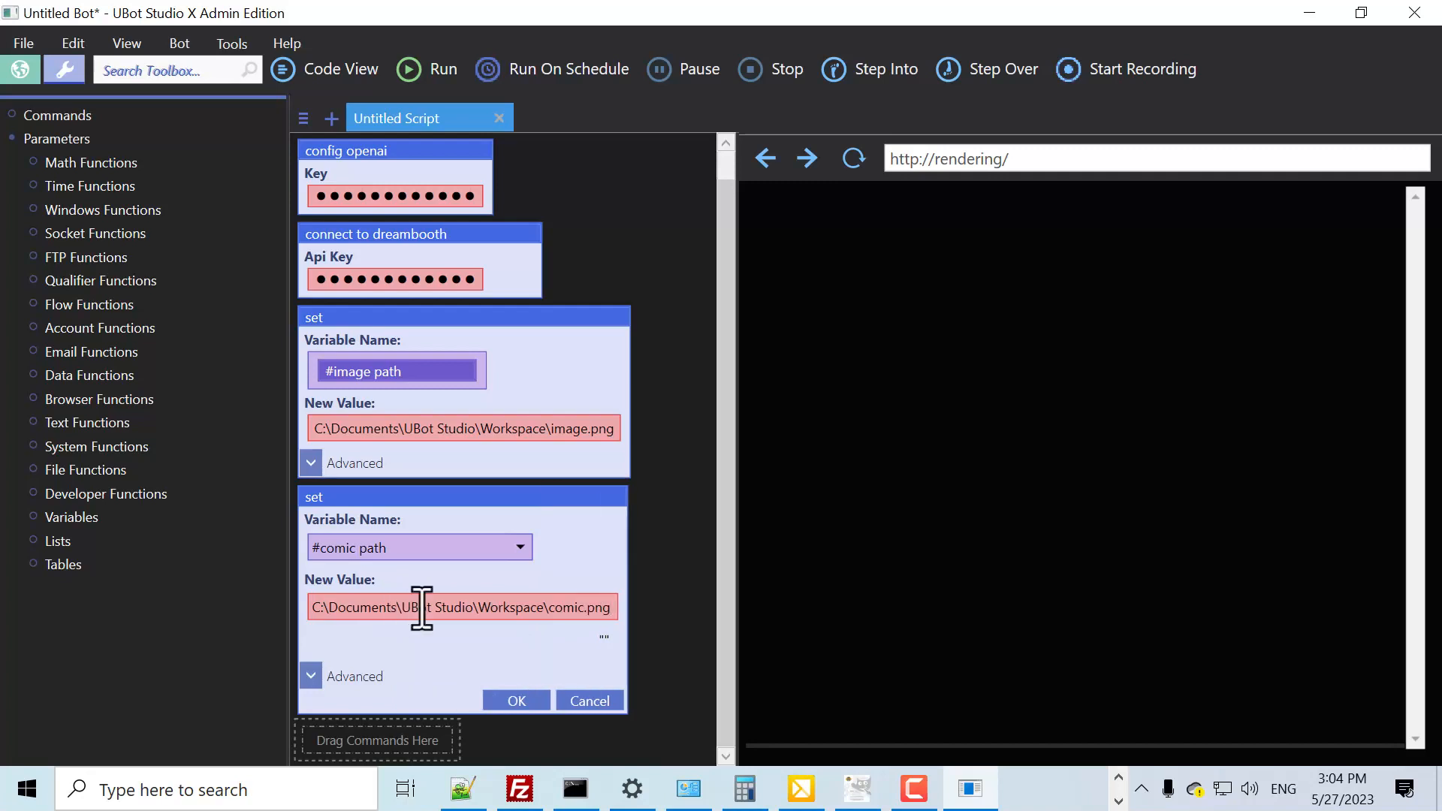
{"action": "left_click", "coordinate": [515, 700]}
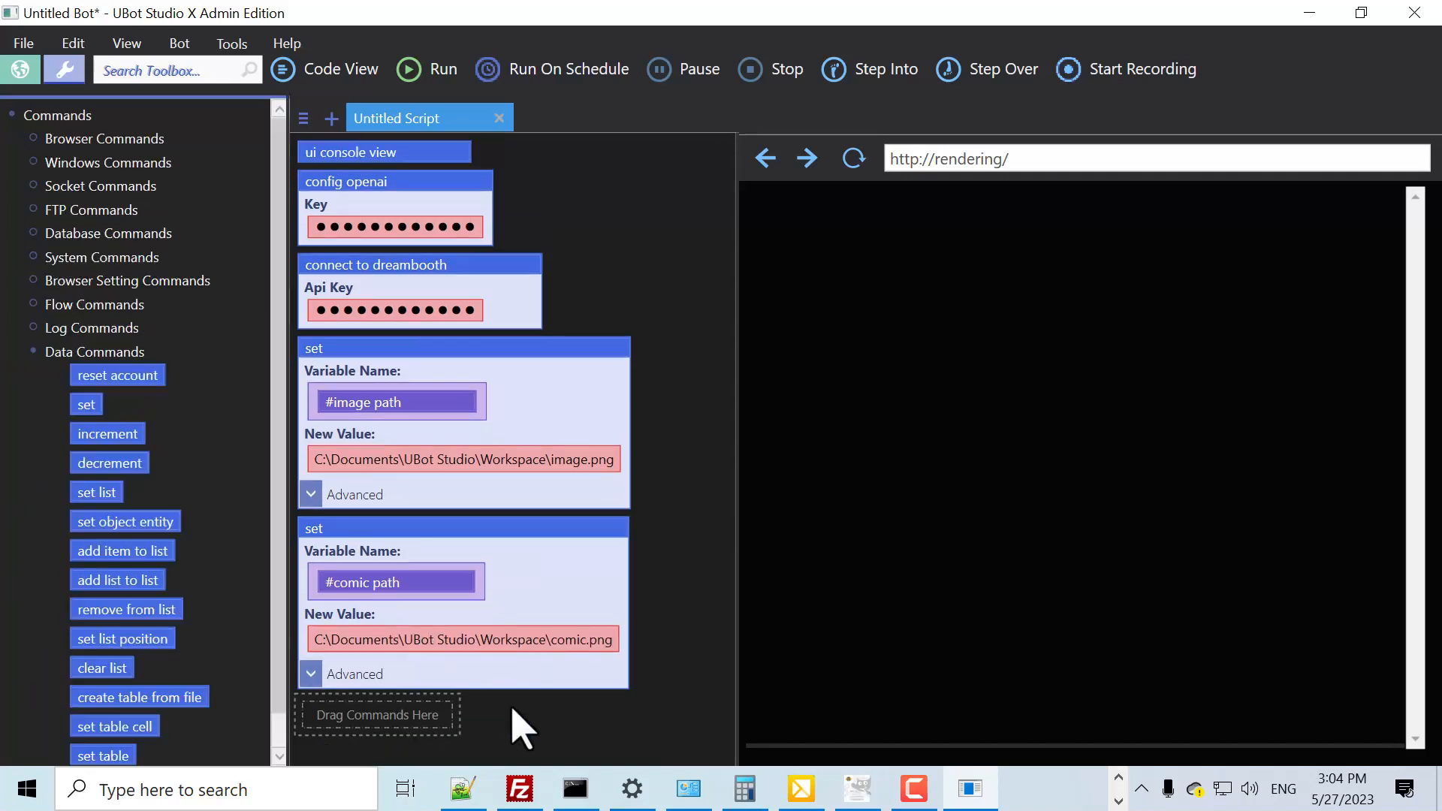
{"action": "left_click_drag", "start_coordinate": [85, 404], "coordinate": [359, 680]}
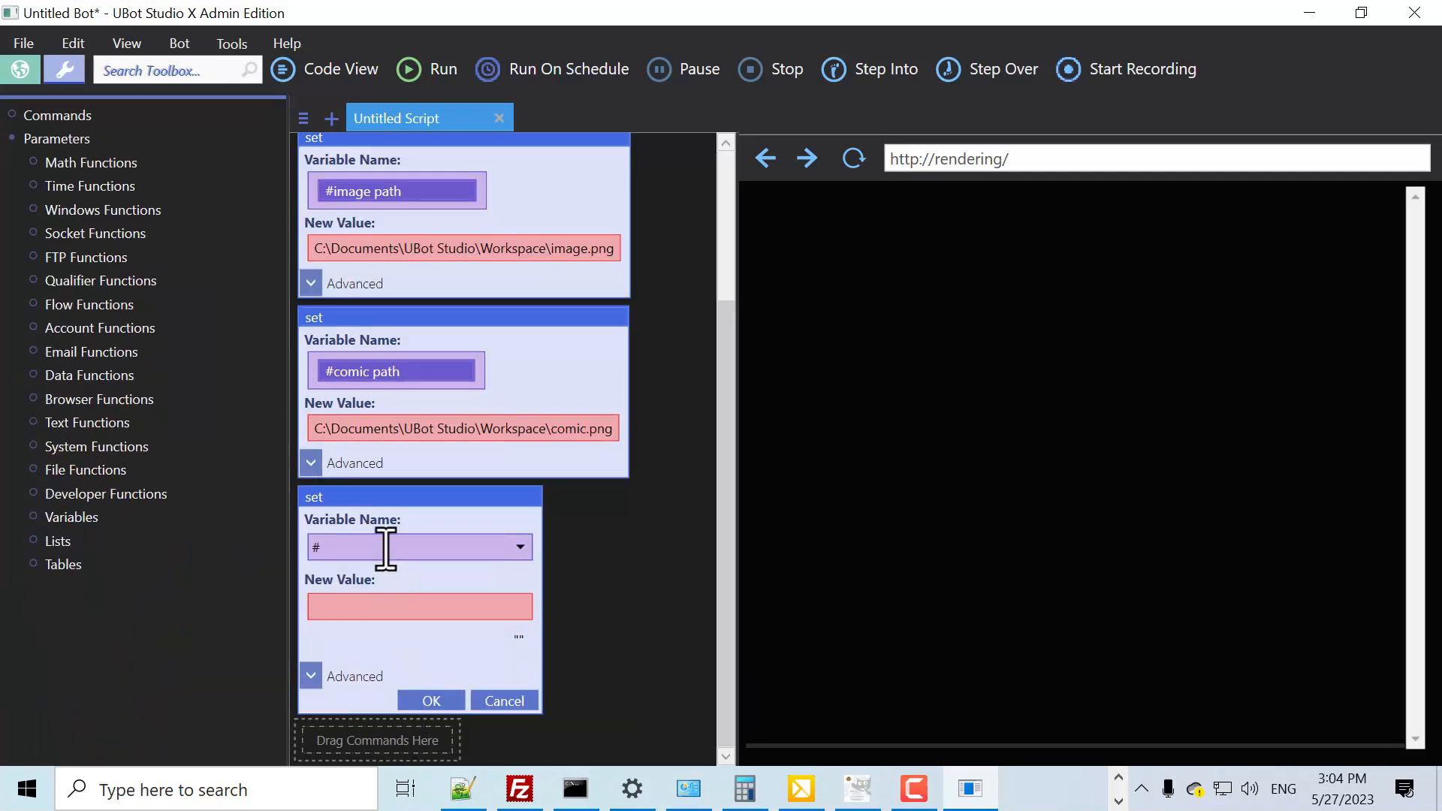
Name the new variable #context for the comicGPT description text
{"action": "type", "text": "context"}
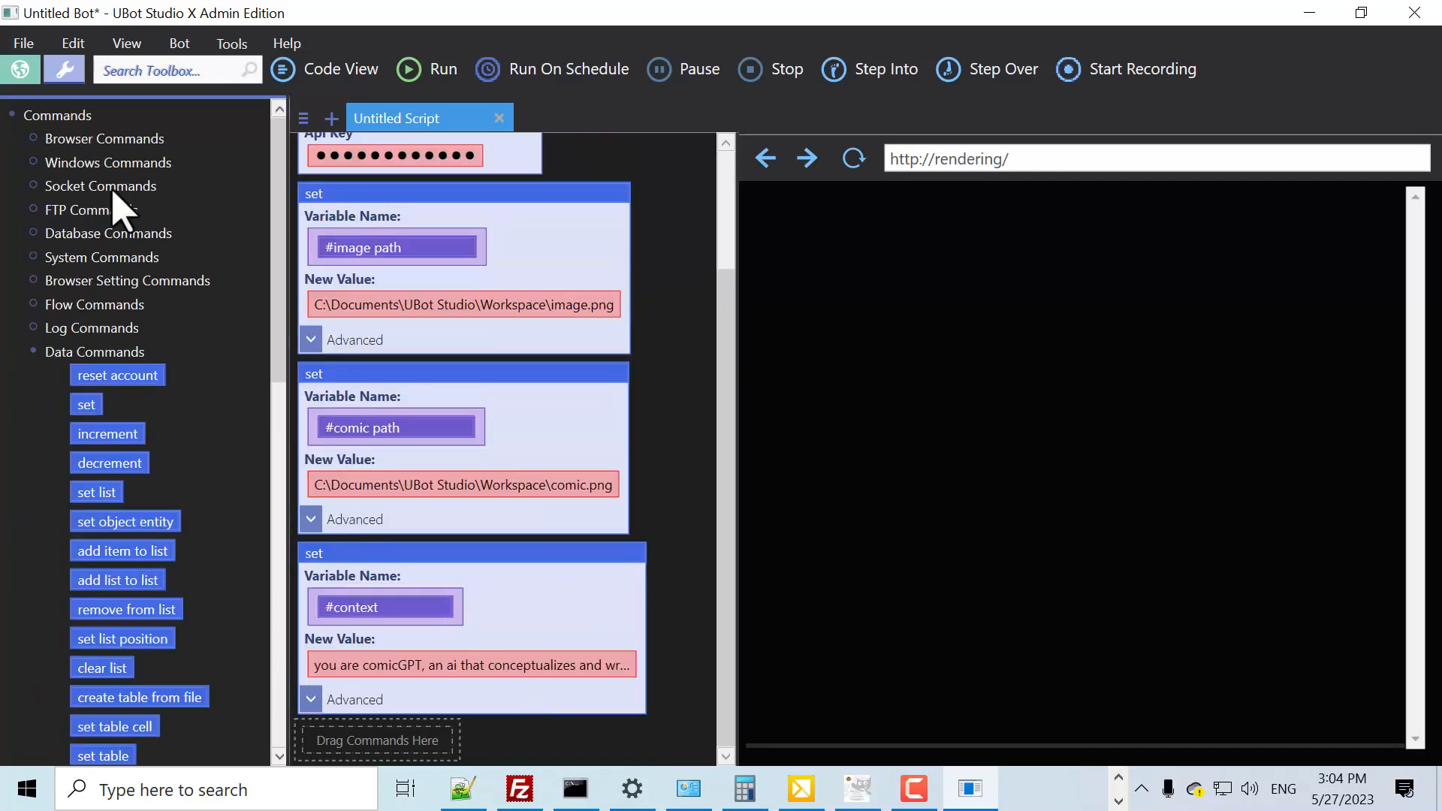
Create a chat gpt agent named ComicGPT using #context on the gpt-4 model
{"action": "scroll", "scroll_direction": "down", "scroll_amount": 3}
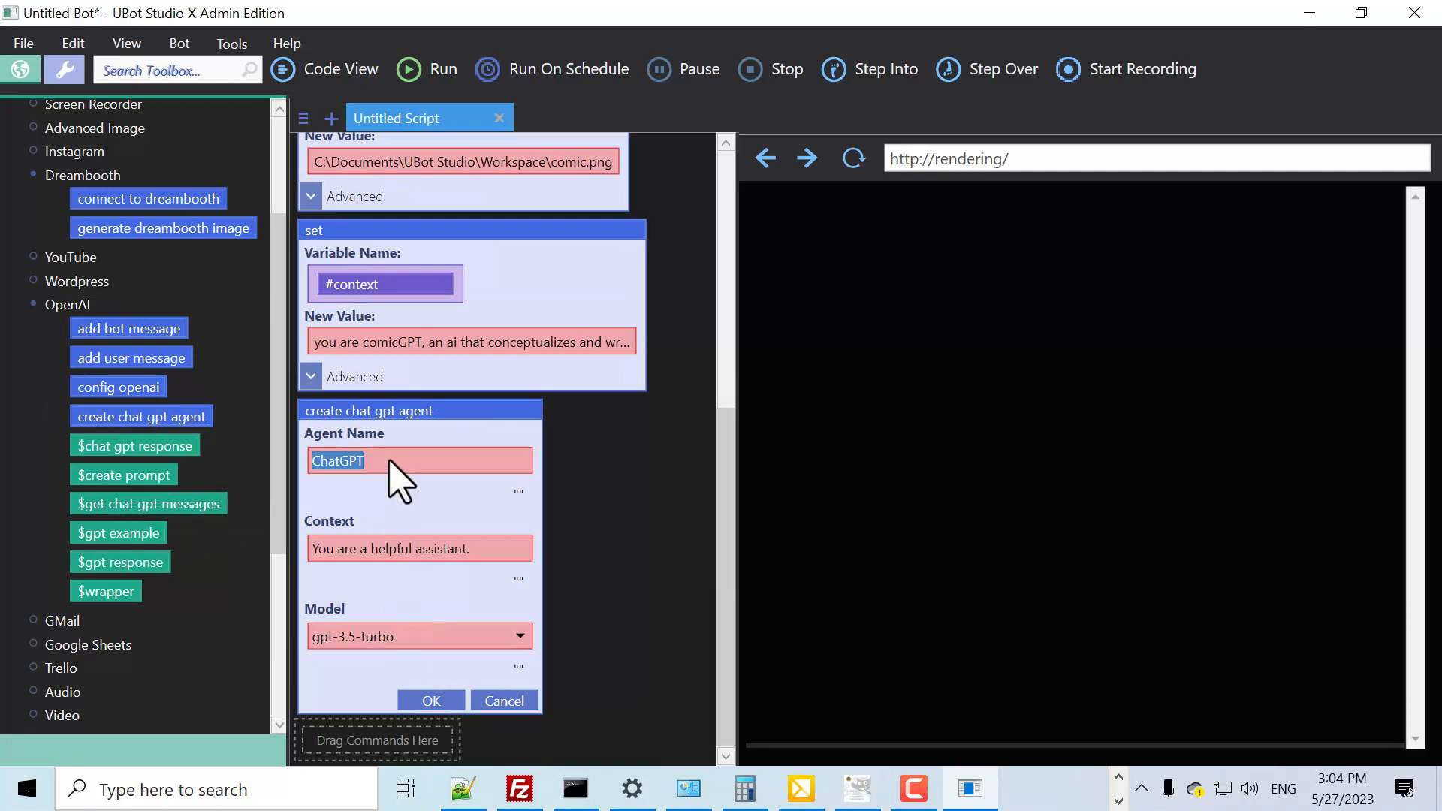
{"action": "type", "text": "ComicGPT"}
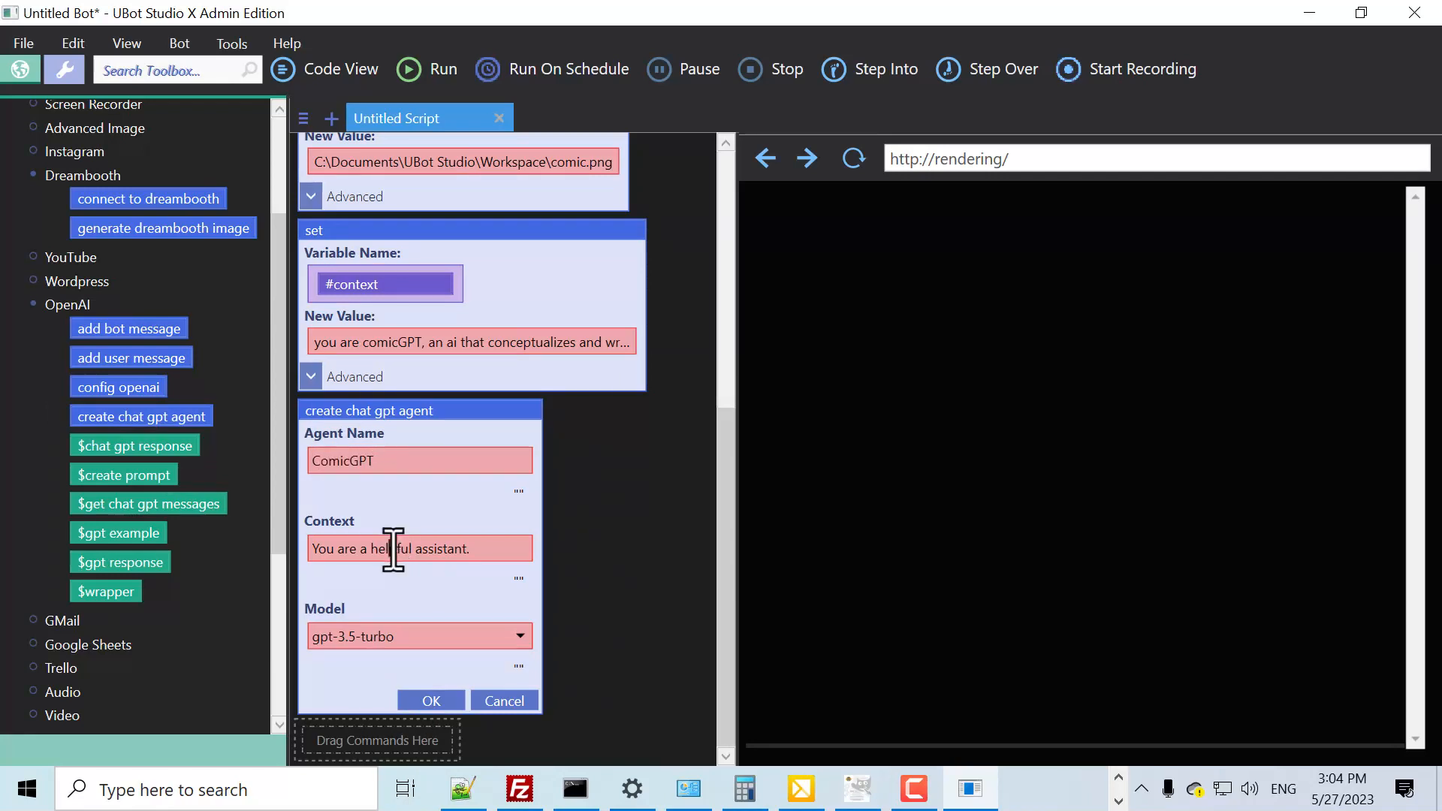
{"action": "left_click", "coordinate": [64, 69]}
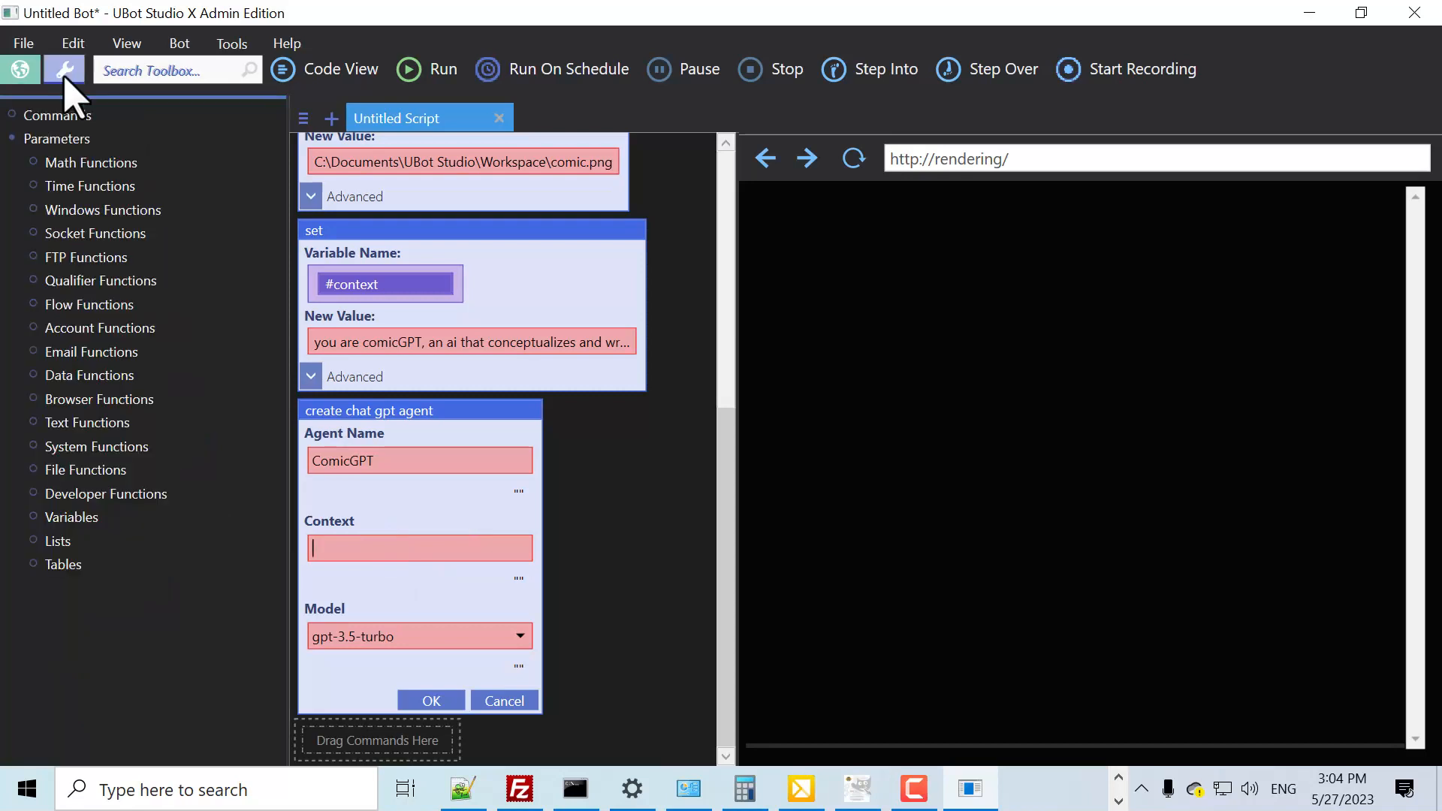
{"action": "left_click", "coordinate": [72, 516]}
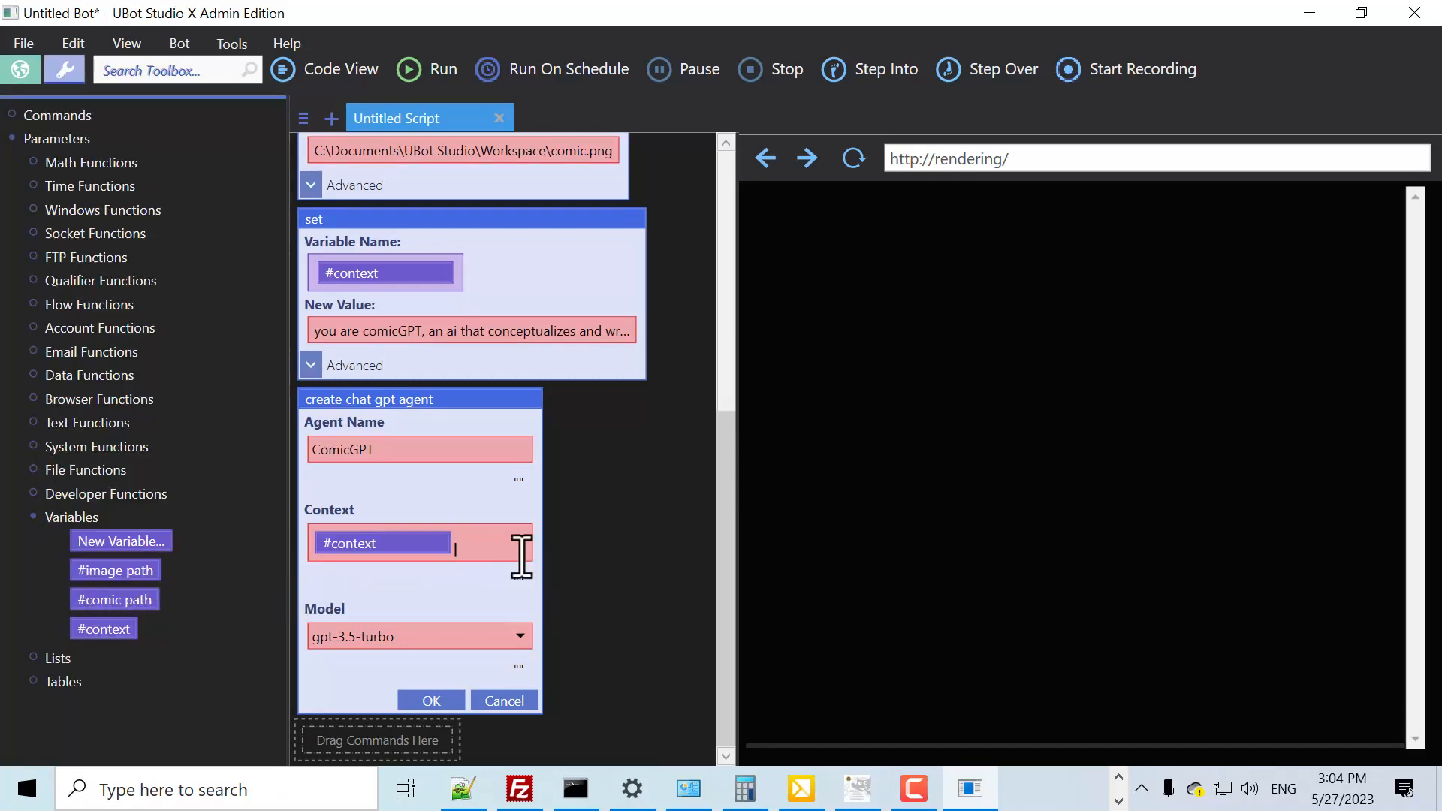
{"action": "type", "text": "gpt-4"}
{"action": "type", "text": "#"}
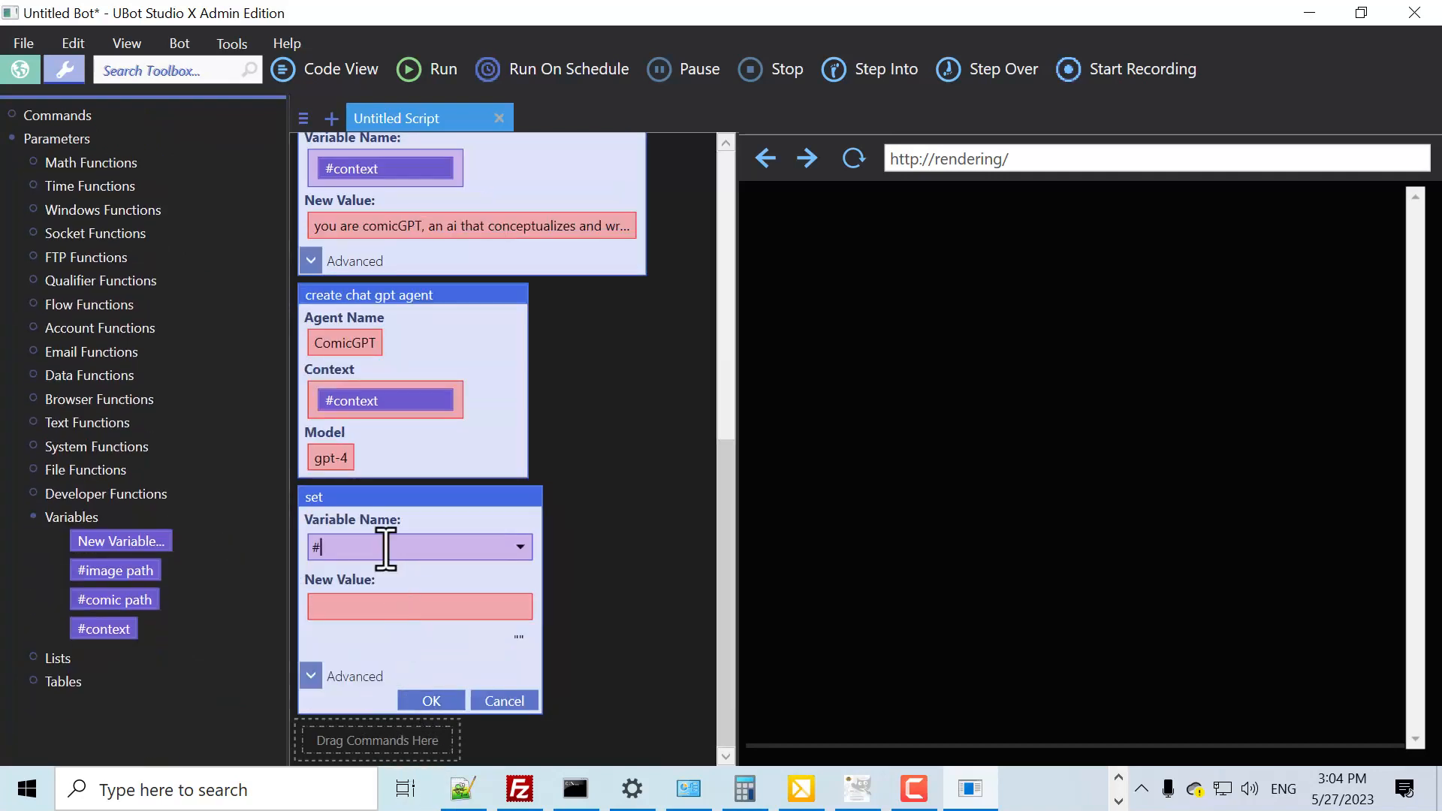
Store a $chat gpt response from agent ComicGPT, asking for a single-panel scene, in #scene
{"action": "type", "text": "scene"}
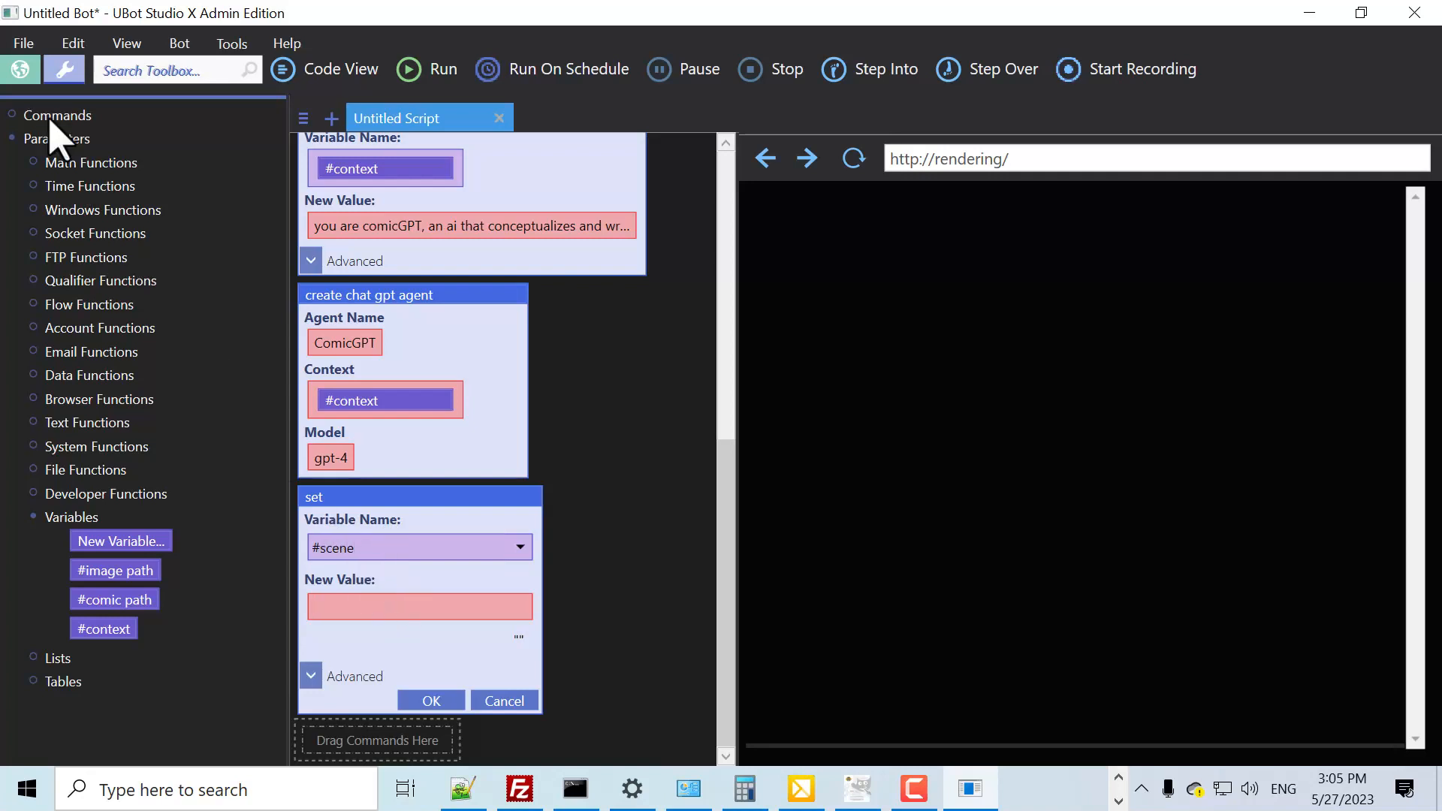
{"action": "scroll", "scroll_direction": "down", "scroll_amount": 3}
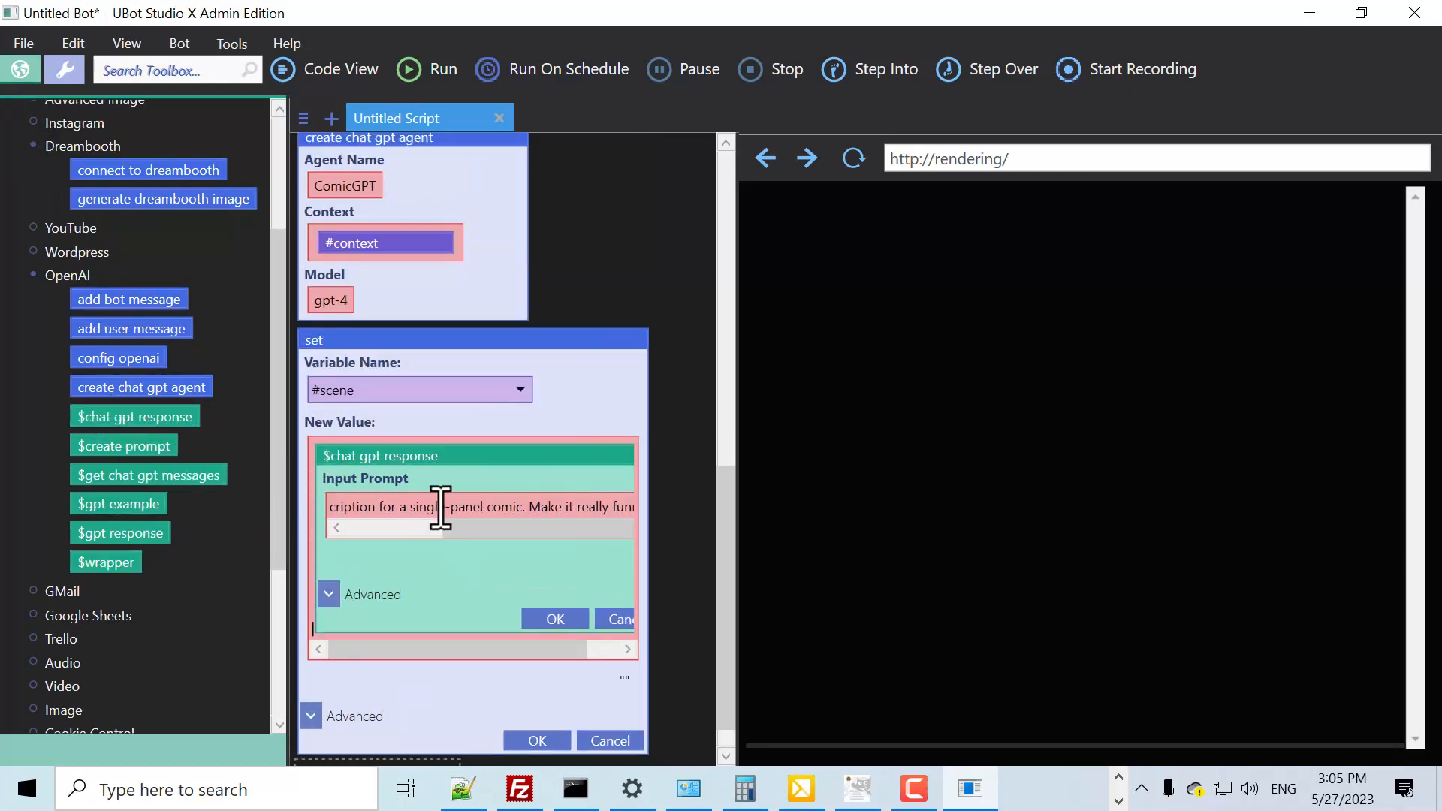
{"action": "left_click", "coordinate": [329, 595]}
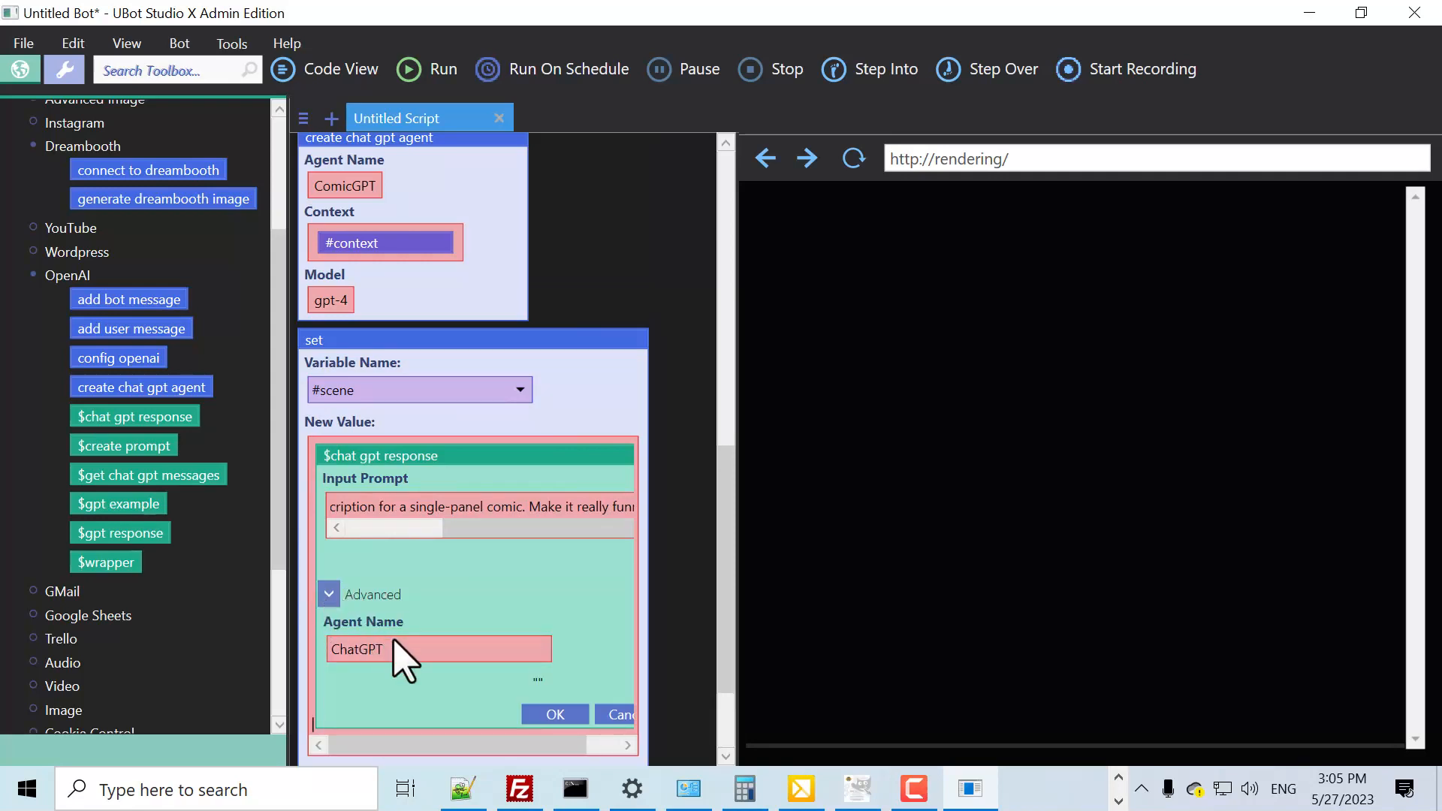
{"action": "type", "text": "ComicGPT"}
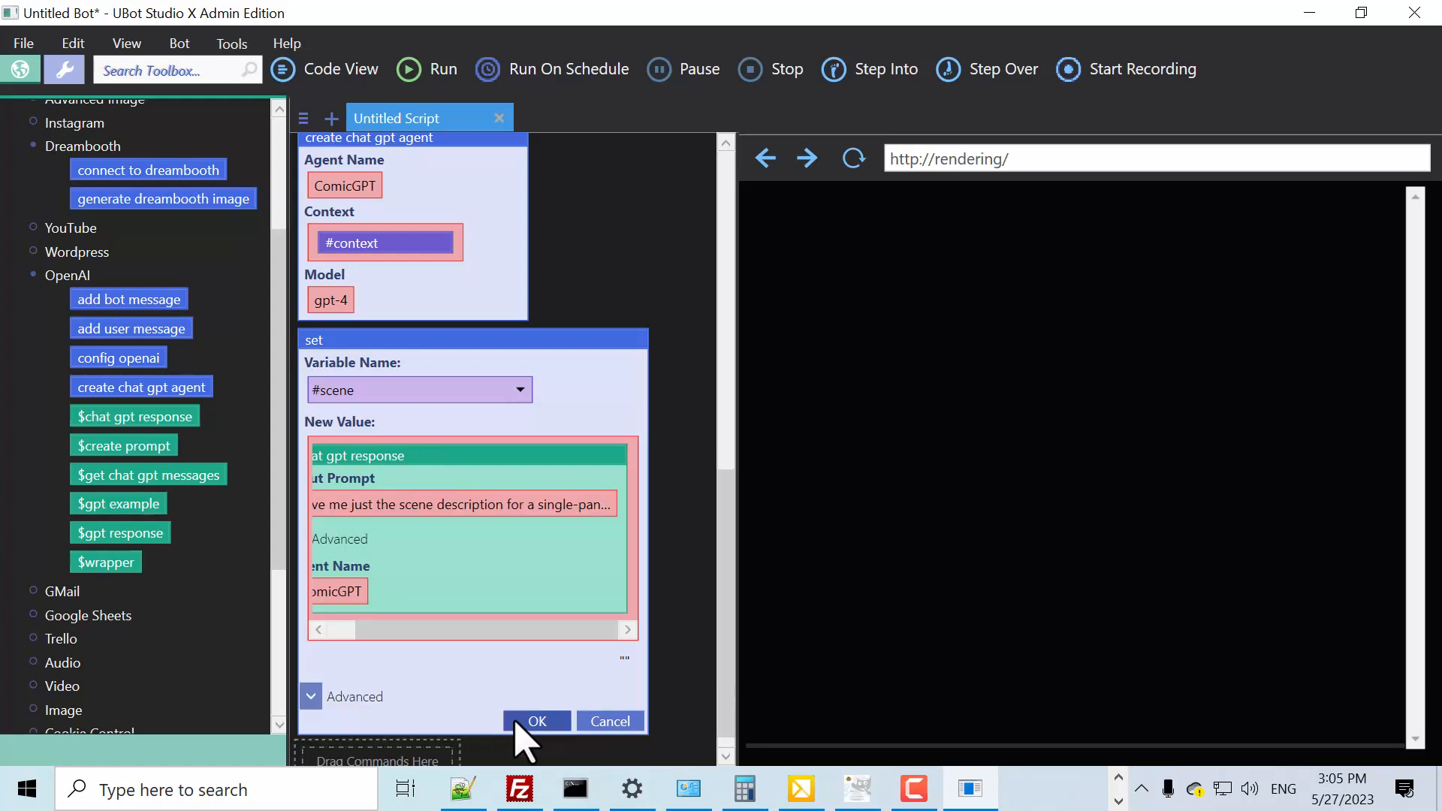
{"action": "left_click", "coordinate": [536, 721]}
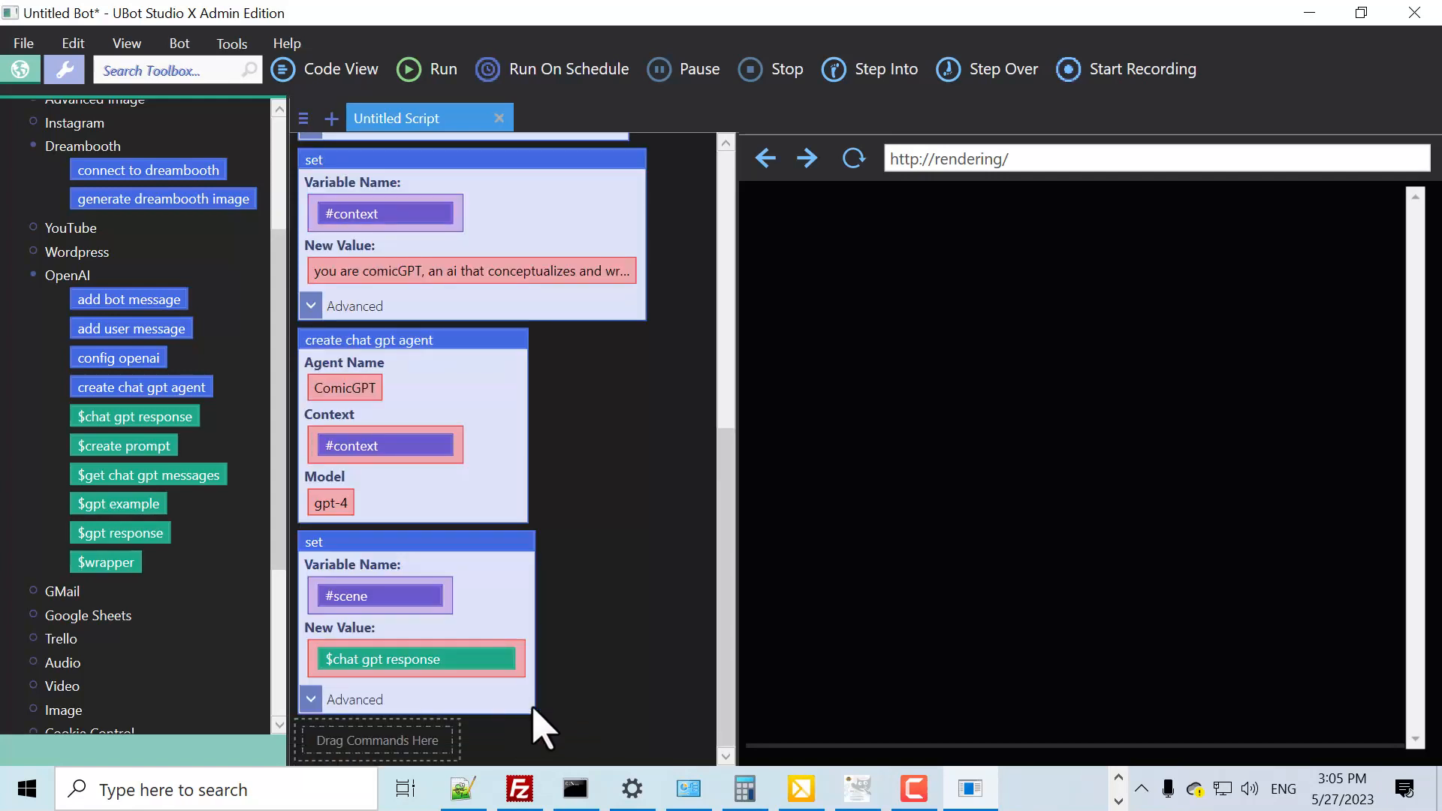
{"action": "left_click", "coordinate": [63, 69]}
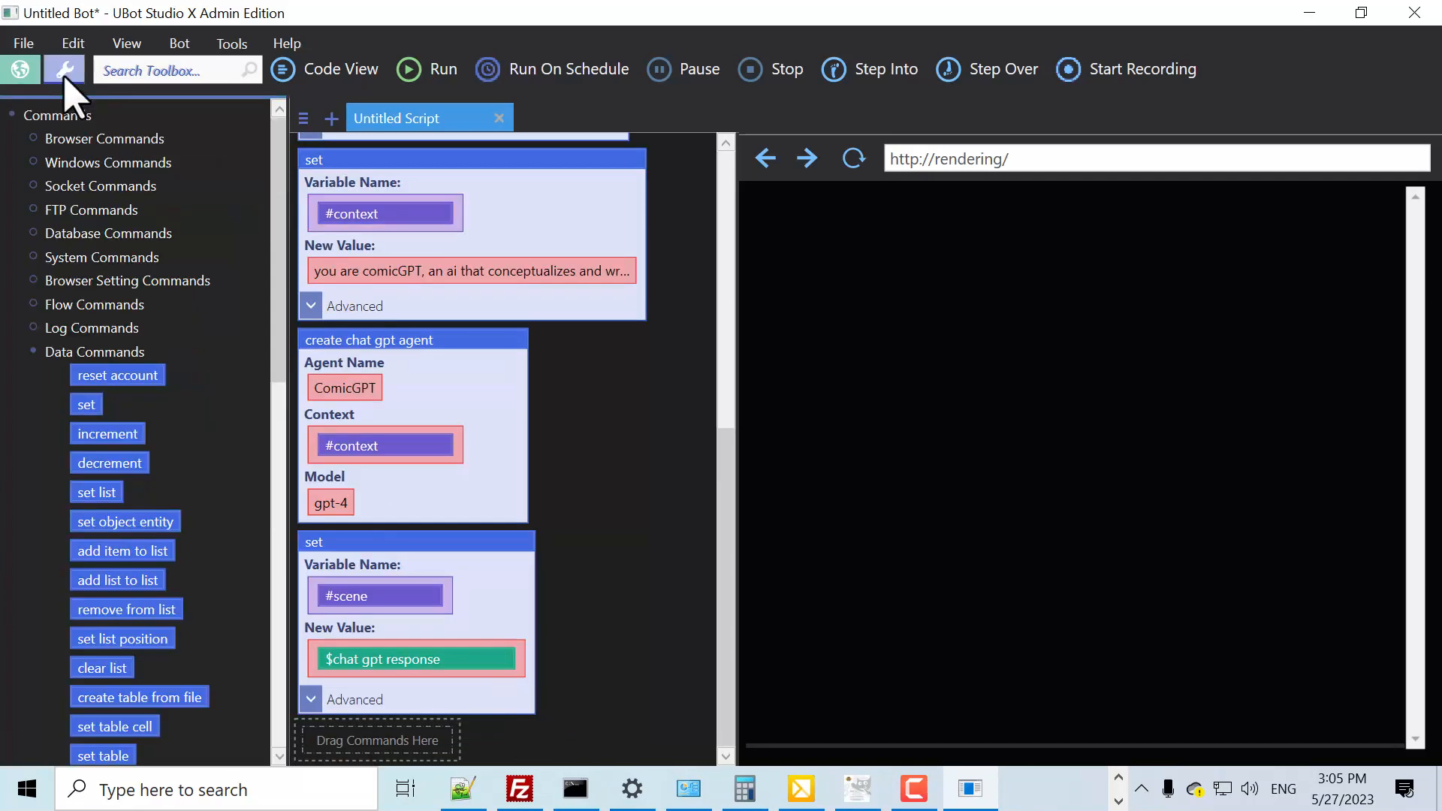
Add a log command from Log Commands that outputs #scene
{"action": "left_click", "coordinate": [92, 327]}
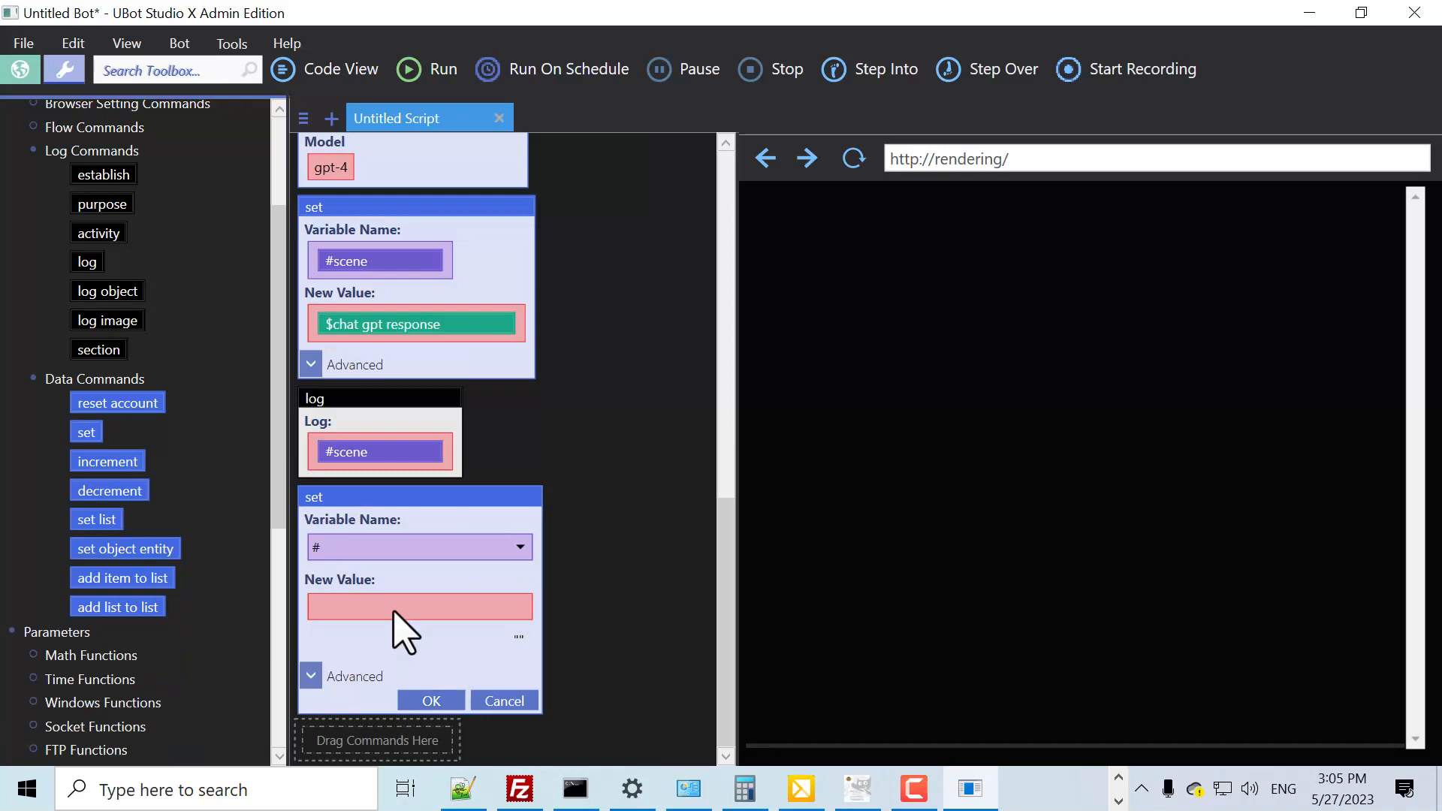
Store a $chat gpt response from agent ComicGPT requesting a funny caption in #caption, then log #caption
{"action": "type", "text": "caption"}
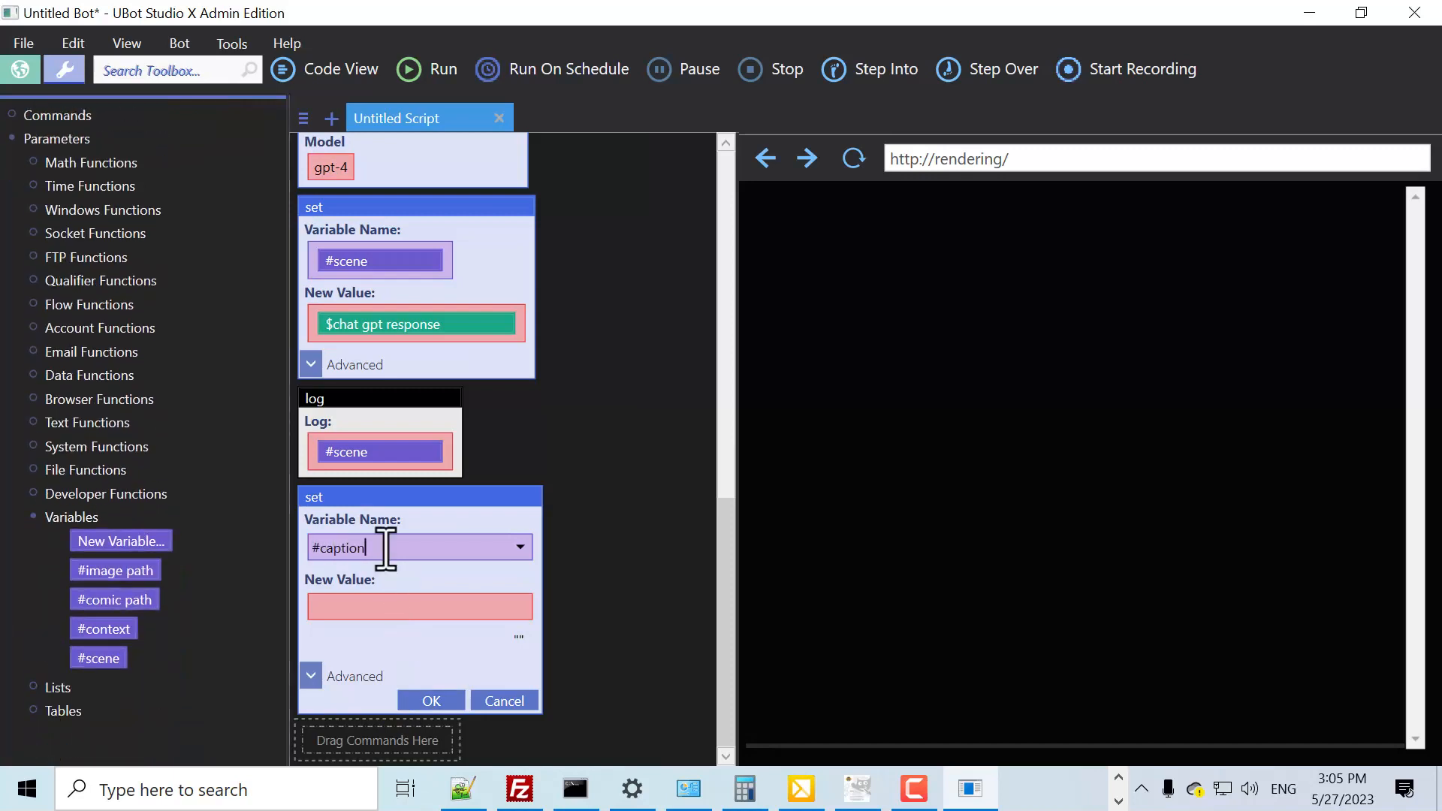
{"action": "left_click", "coordinate": [419, 607]}
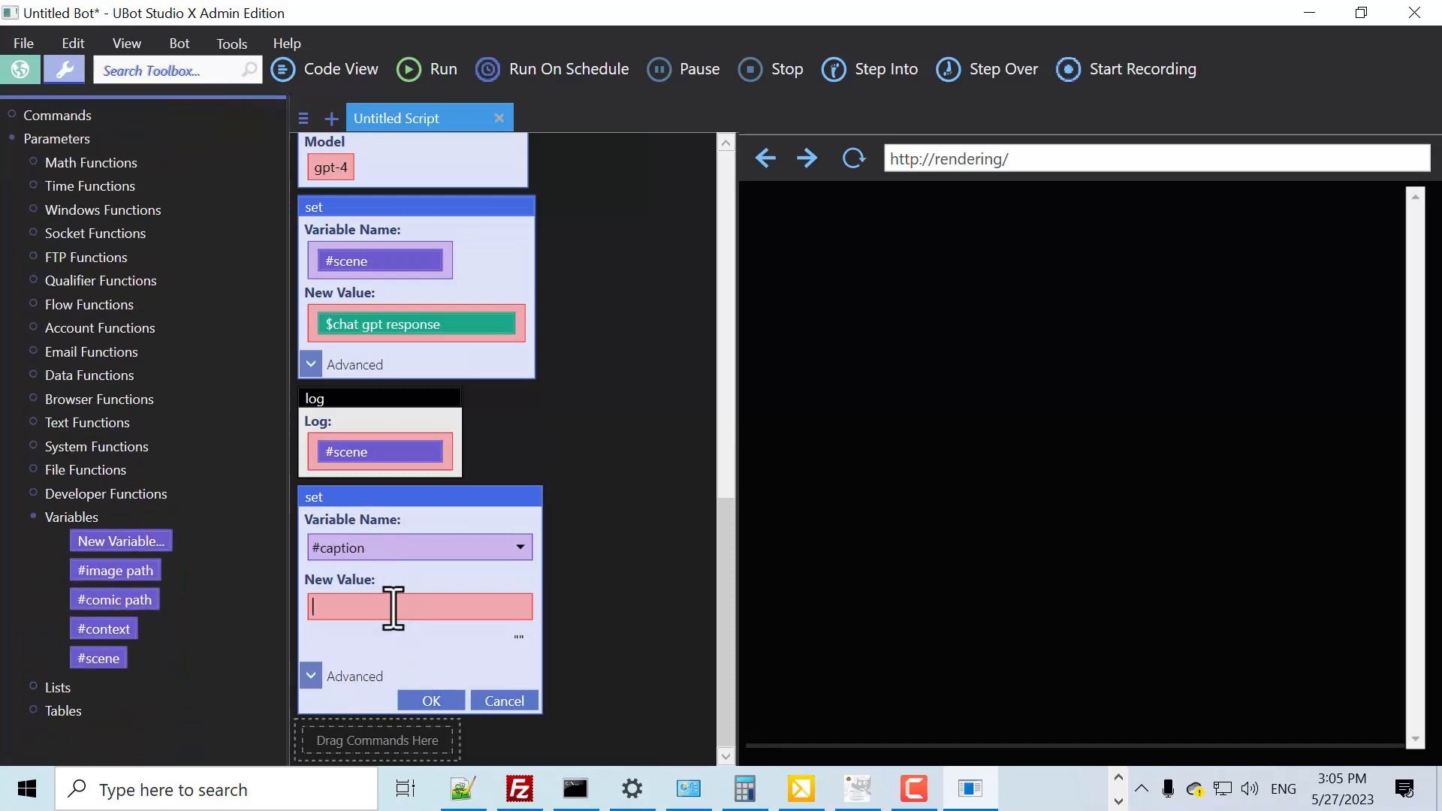
{"action": "left_click", "coordinate": [19, 69]}
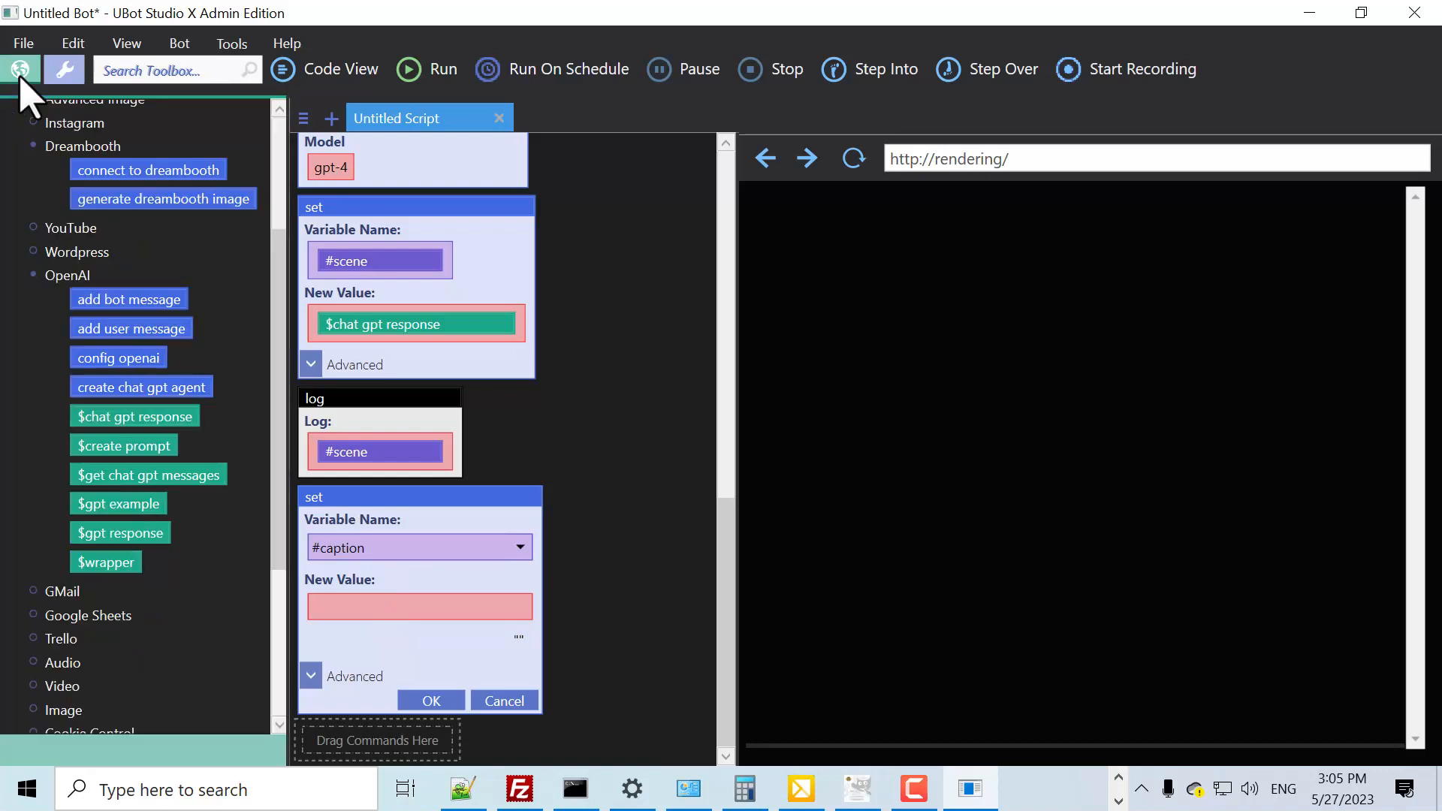
{"action": "left_click_drag", "start_coordinate": [134, 416], "coordinate": [520, 602]}
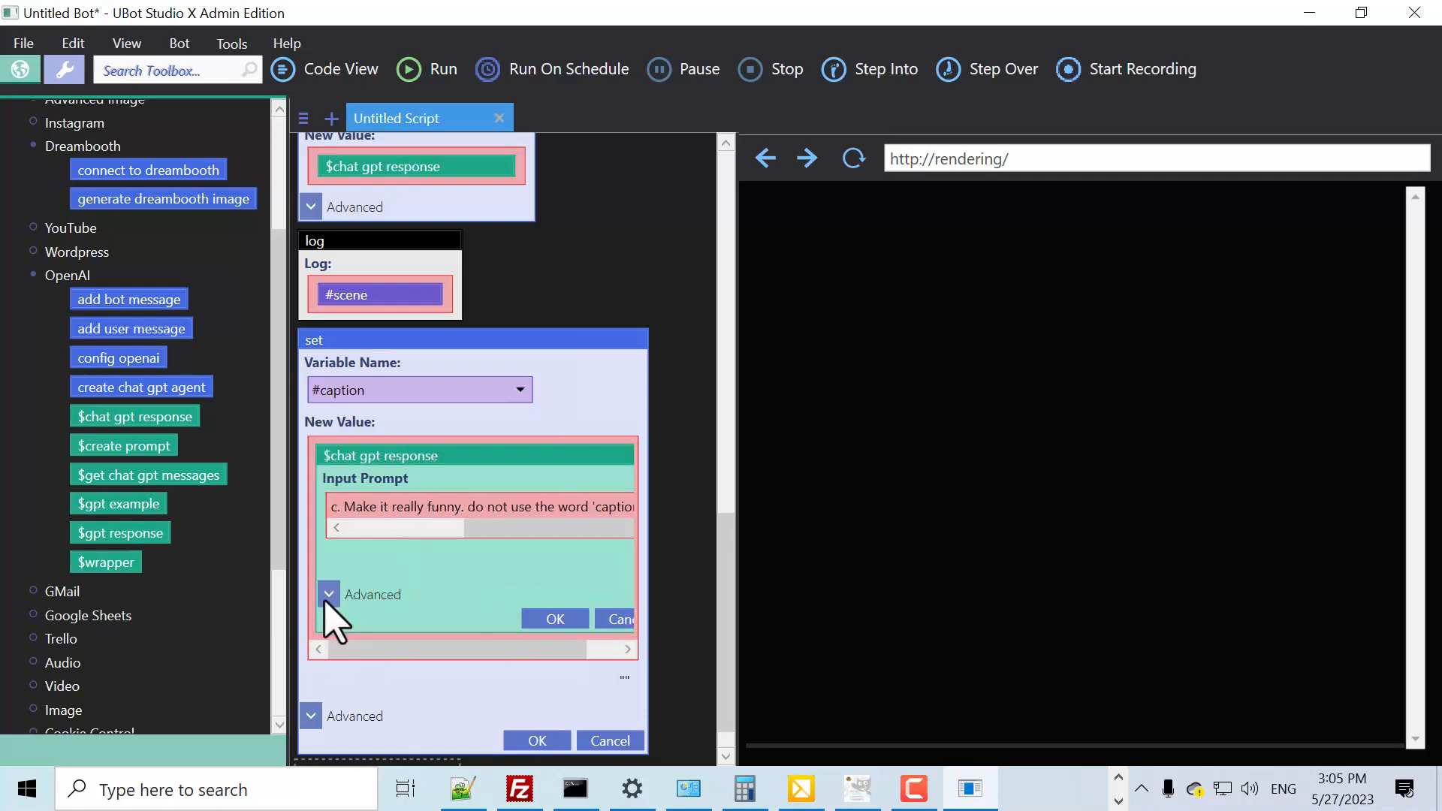
{"action": "left_click", "coordinate": [329, 594]}
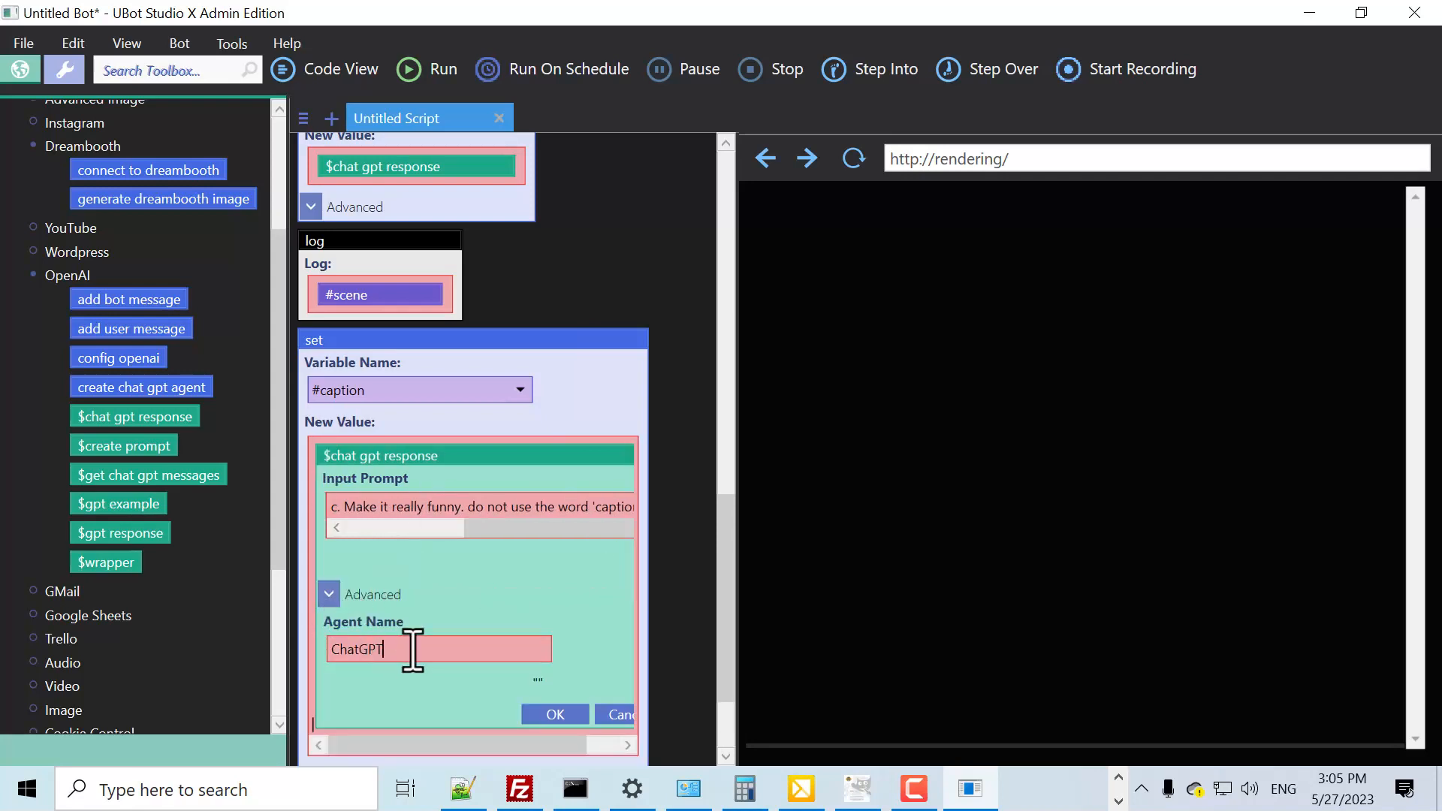
{"action": "type", "text": "ComicGPT"}
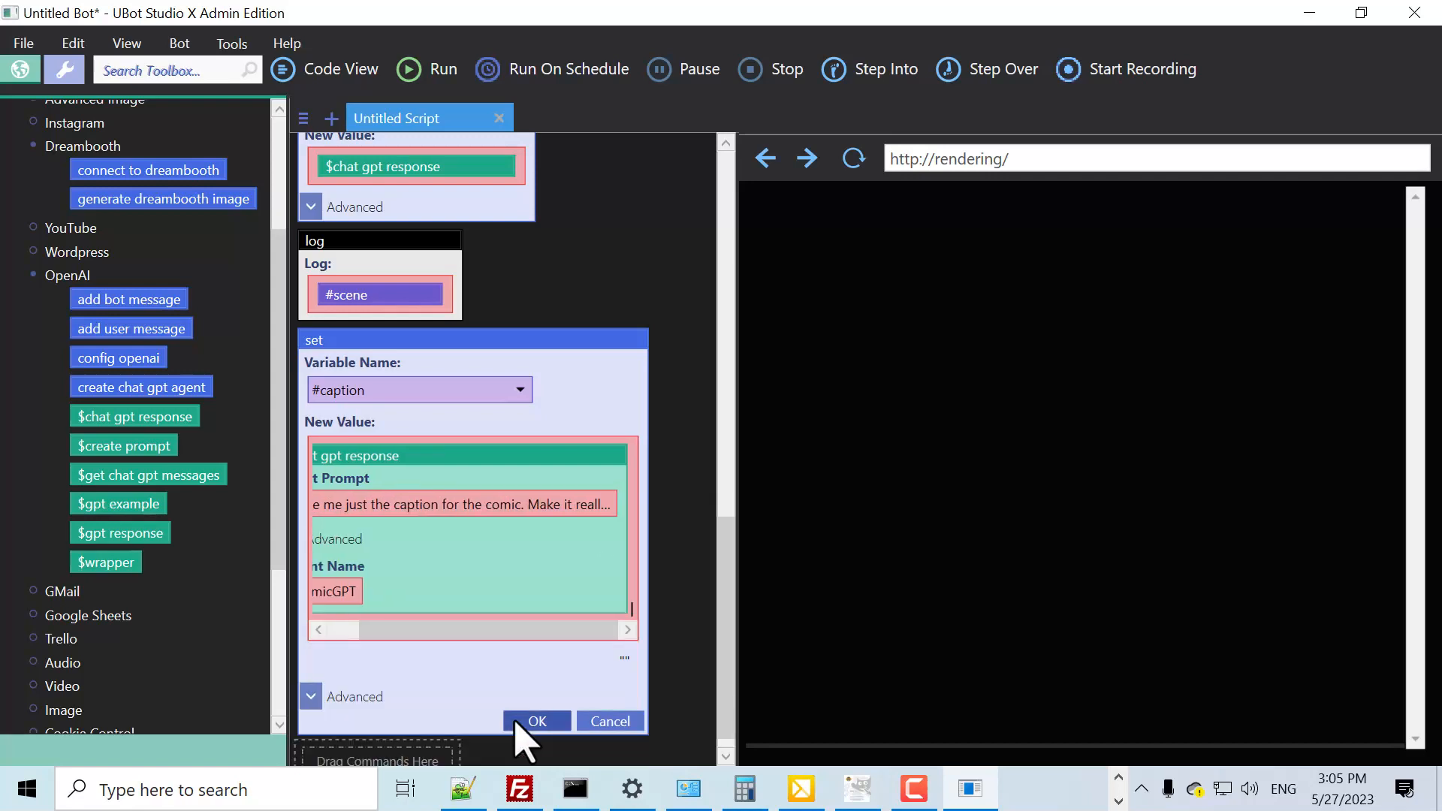
{"action": "left_click", "coordinate": [536, 721]}
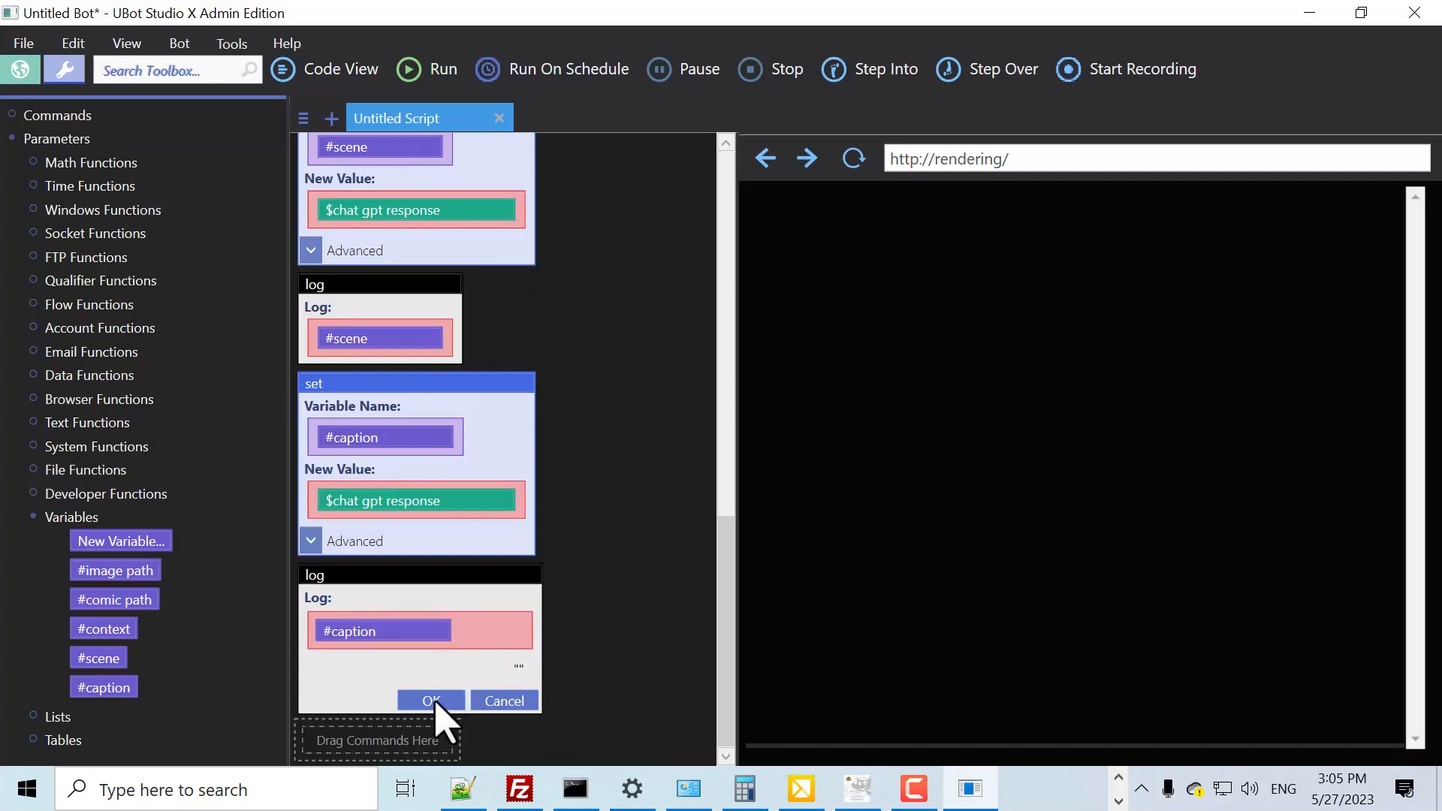
{"action": "left_click", "coordinate": [429, 701]}
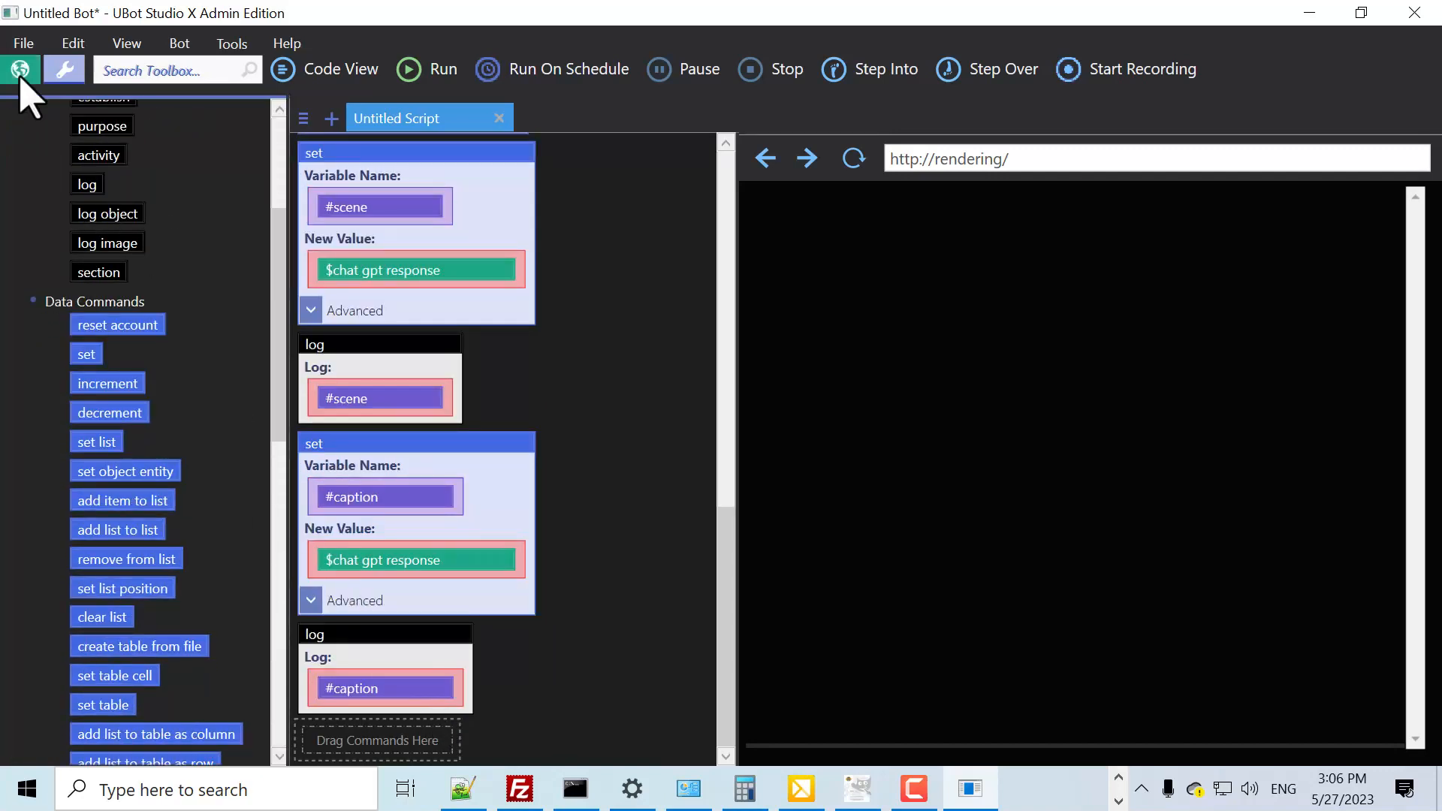
Generate a Dreambooth image from #scene into #image path with height 384
{"action": "left_click", "coordinate": [20, 69]}
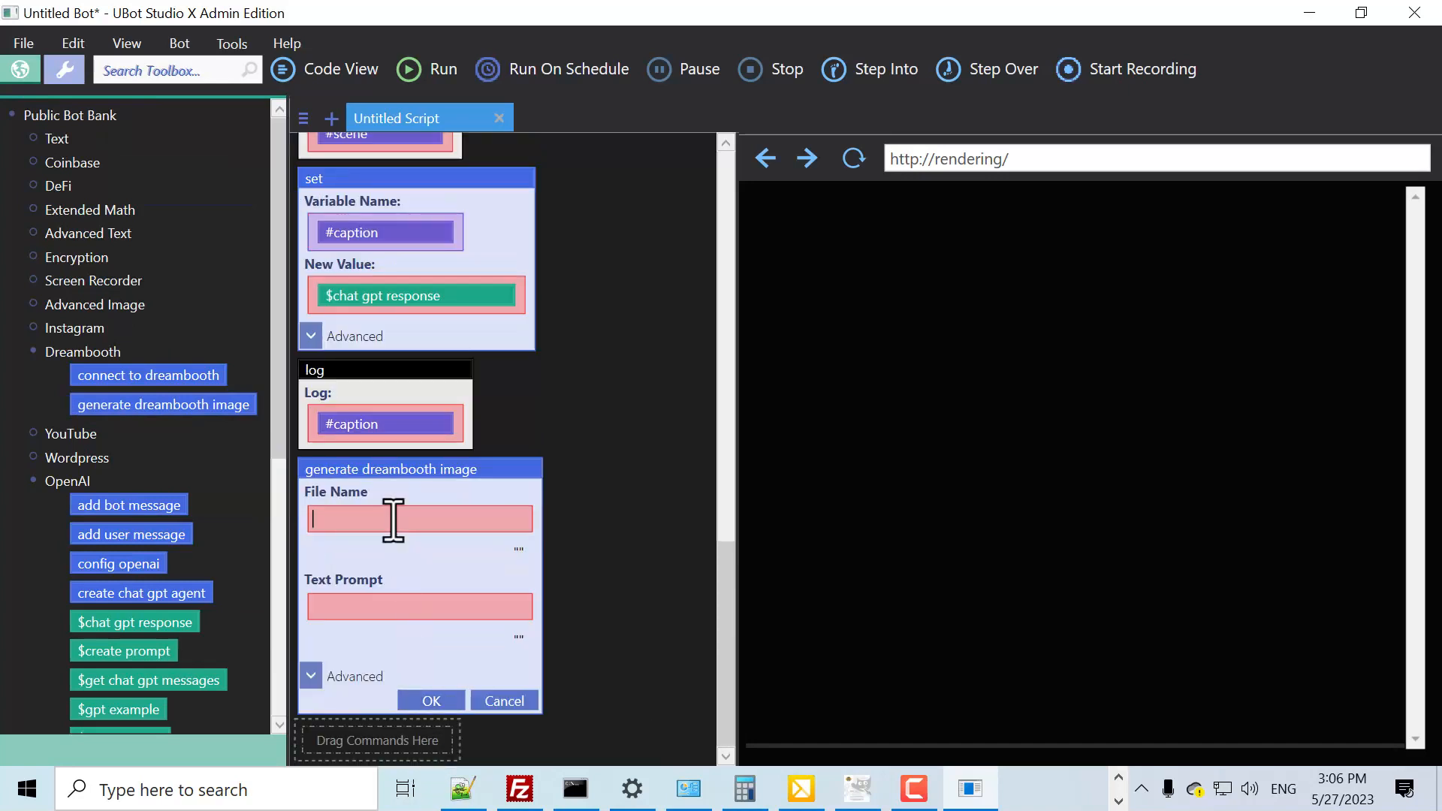
{"action": "left_click", "coordinate": [63, 69]}
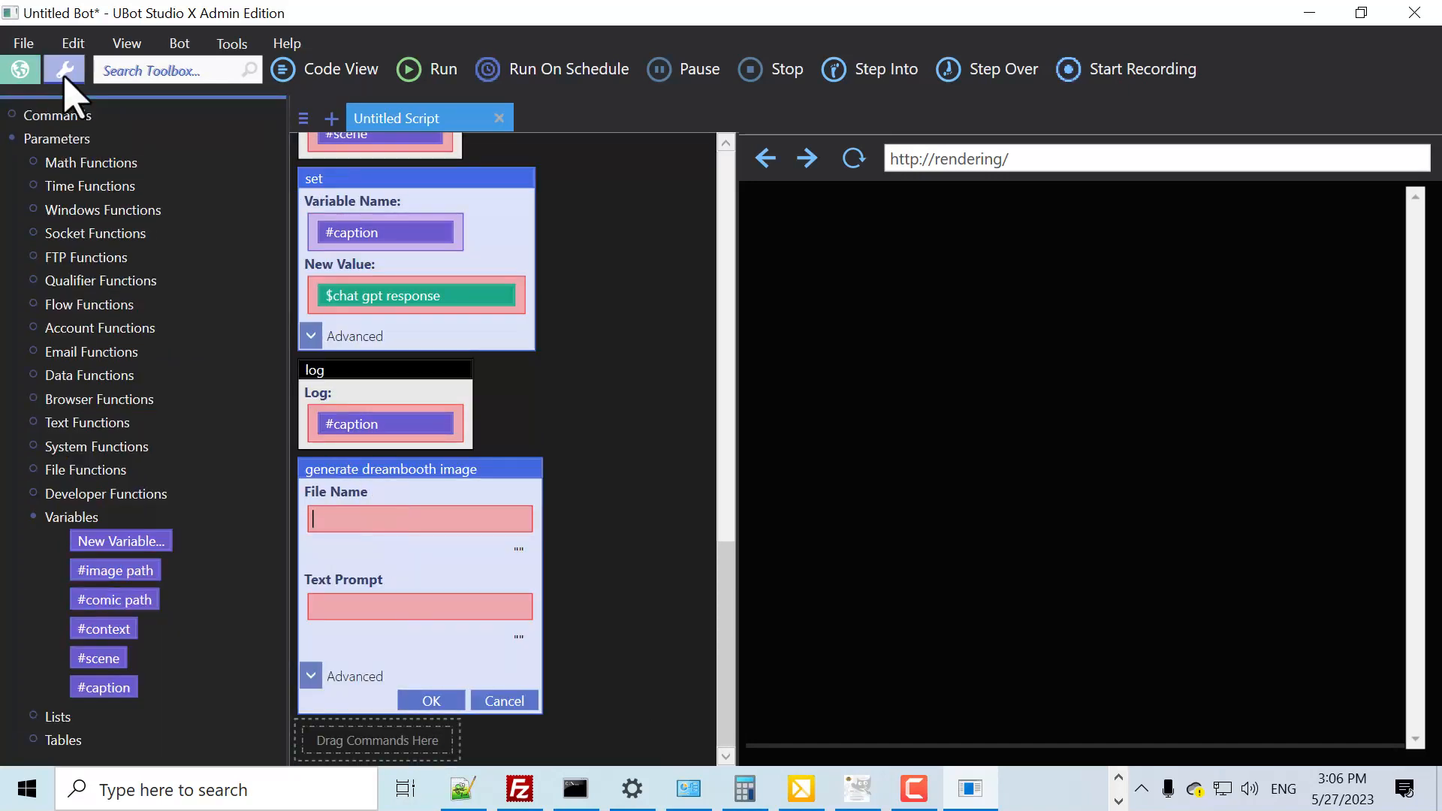
{"action": "left_click_drag", "start_coordinate": [115, 569], "coordinate": [523, 510]}
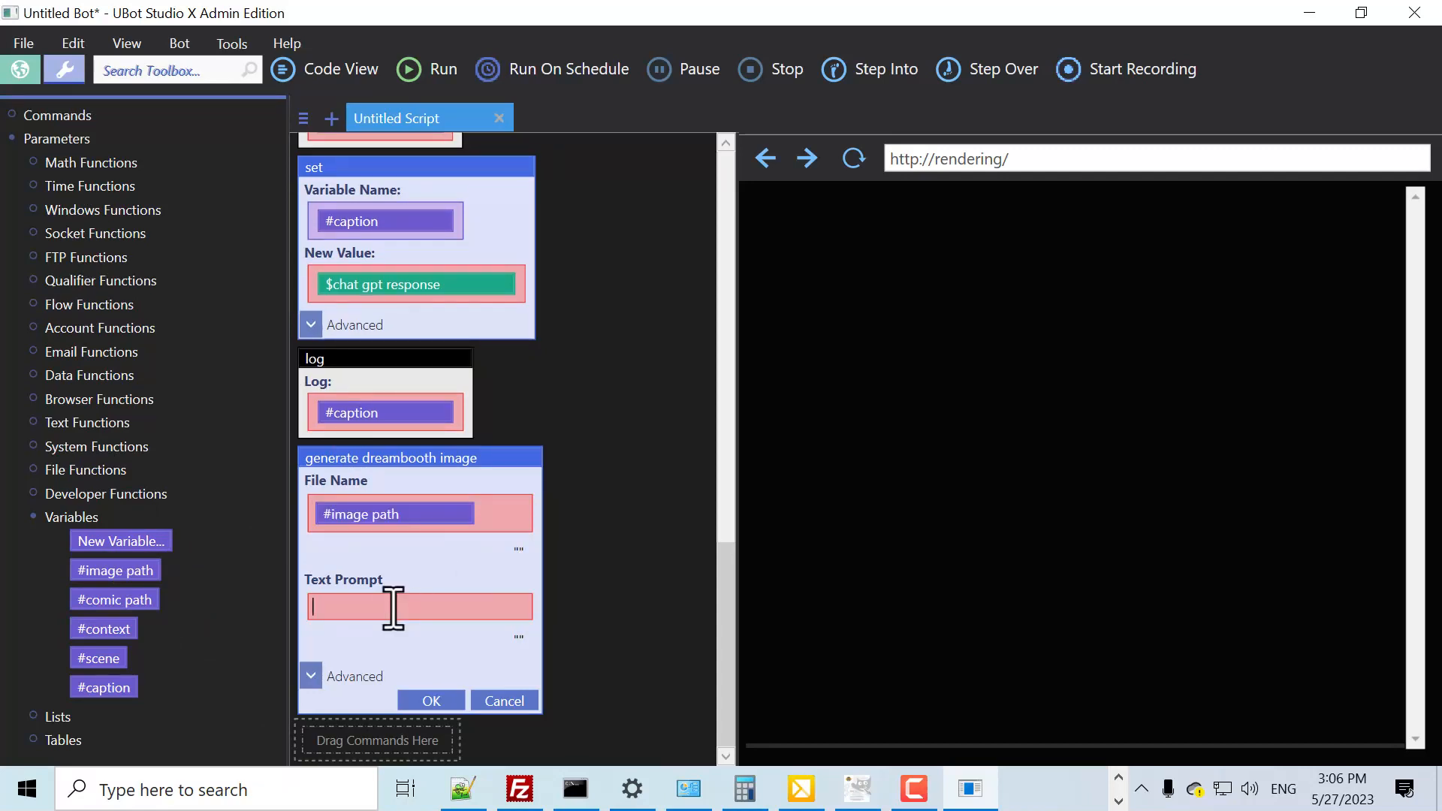
{"action": "left_click_drag", "start_coordinate": [96, 658], "coordinate": [521, 598]}
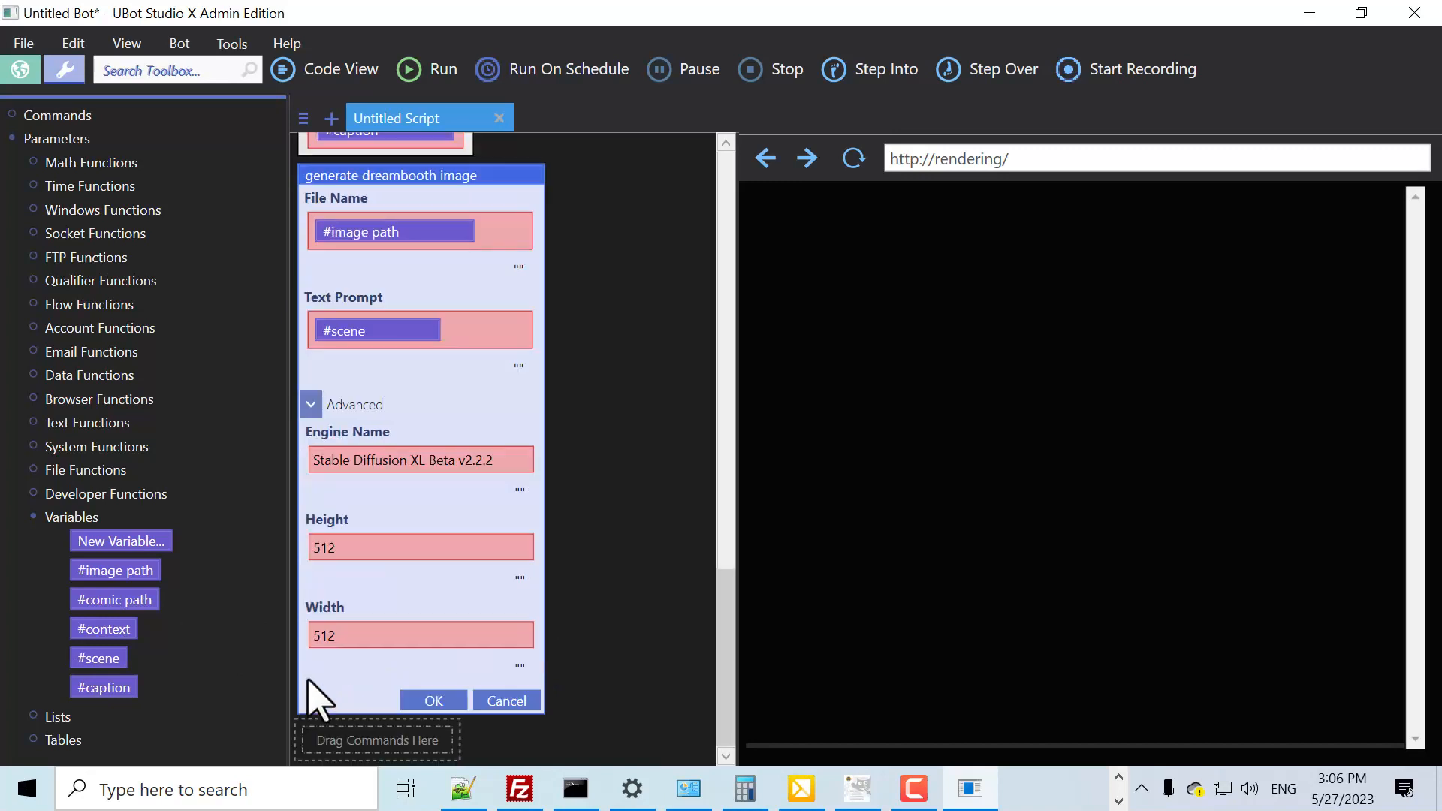
{"action": "type", "text": "384"}
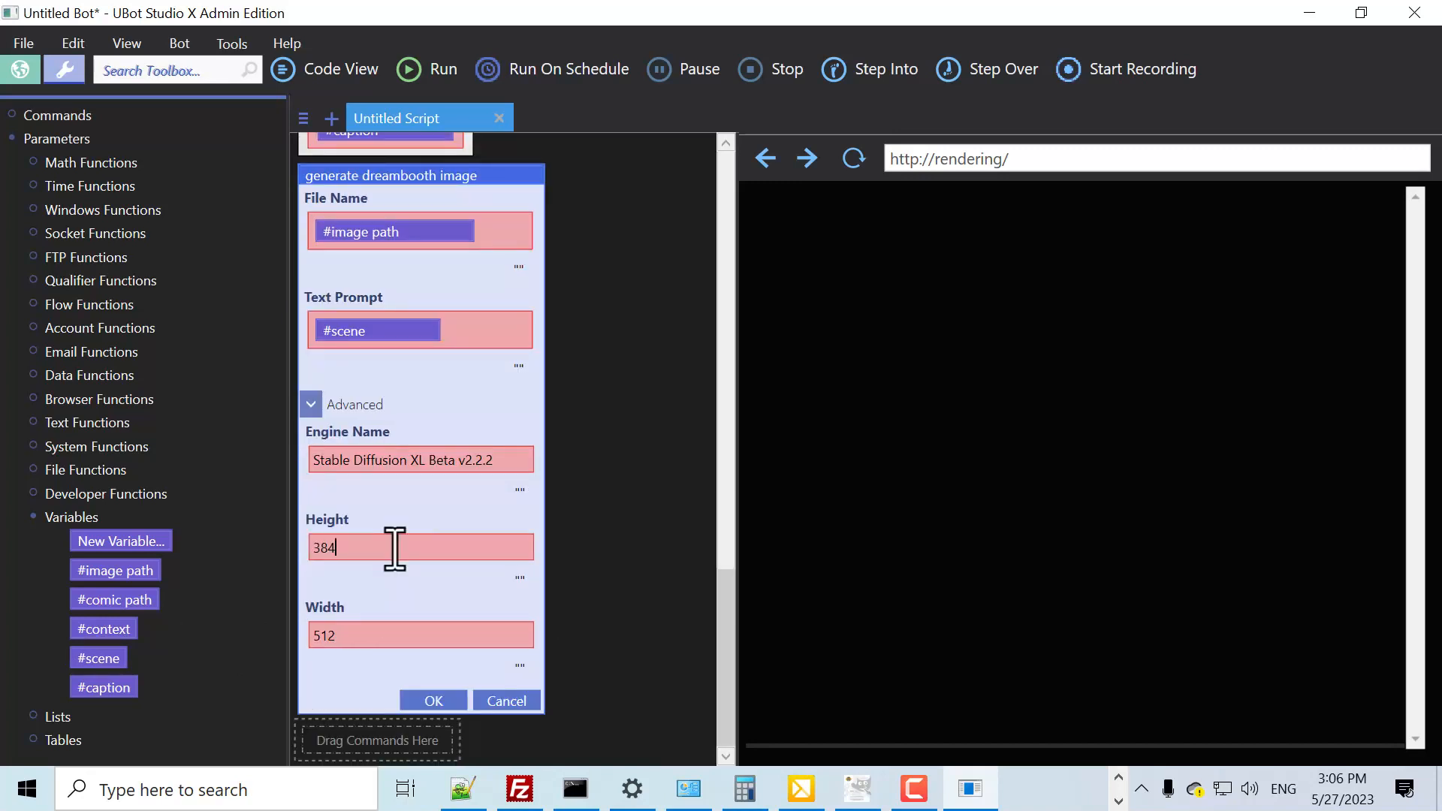
{"action": "left_click", "coordinate": [431, 700]}
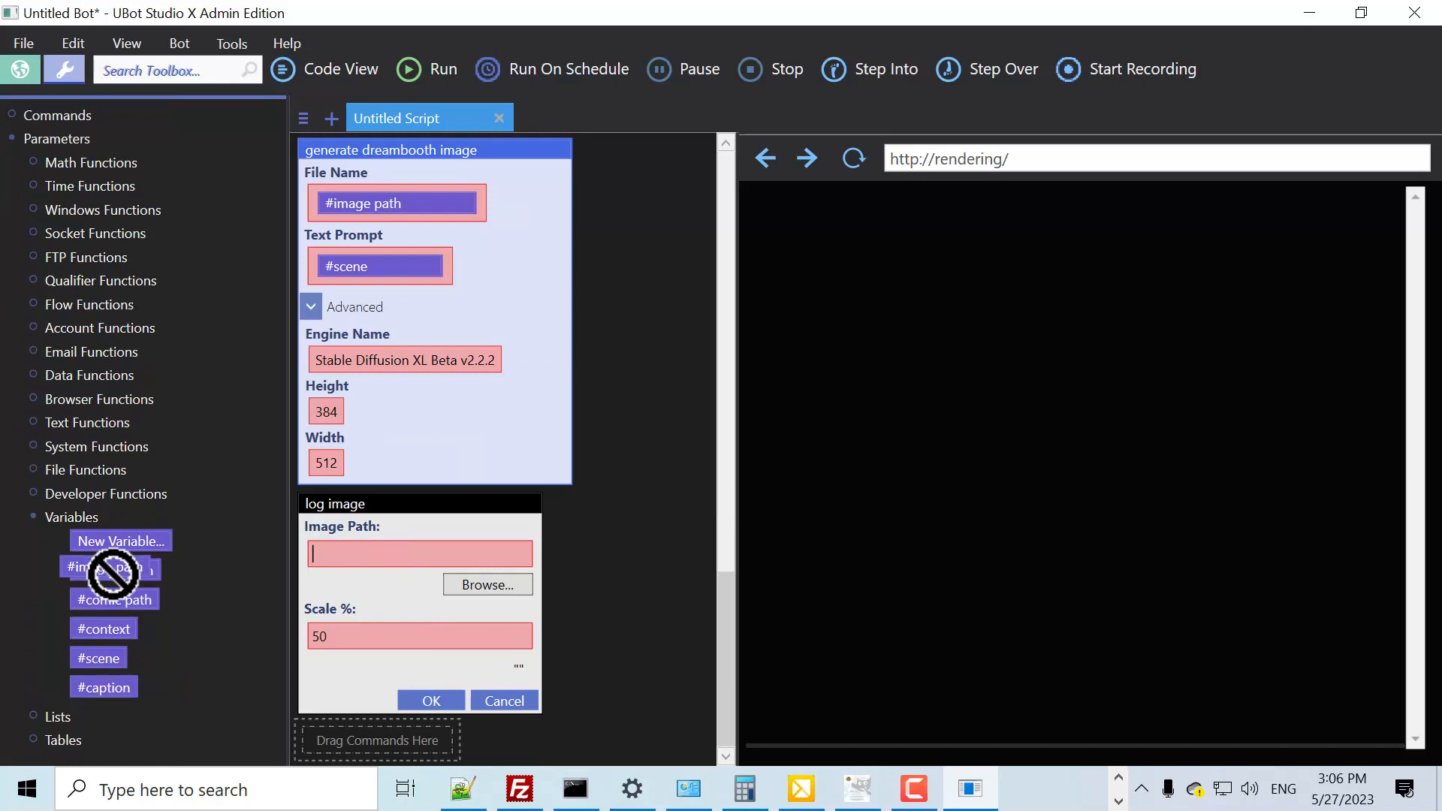
Log the generated image from #image path at 50% scale
{"action": "left_click", "coordinate": [431, 700]}
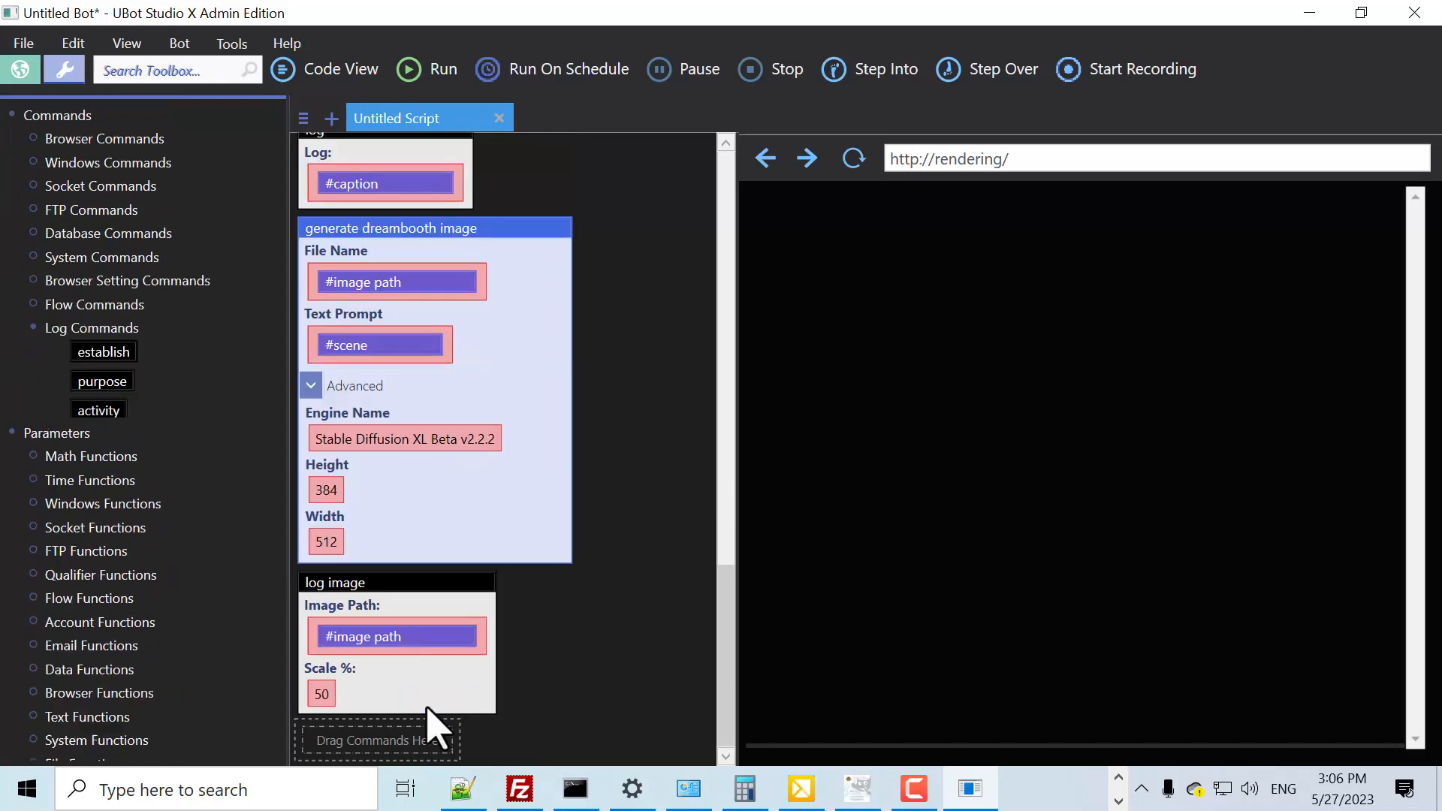
{"action": "left_click", "coordinate": [19, 69]}
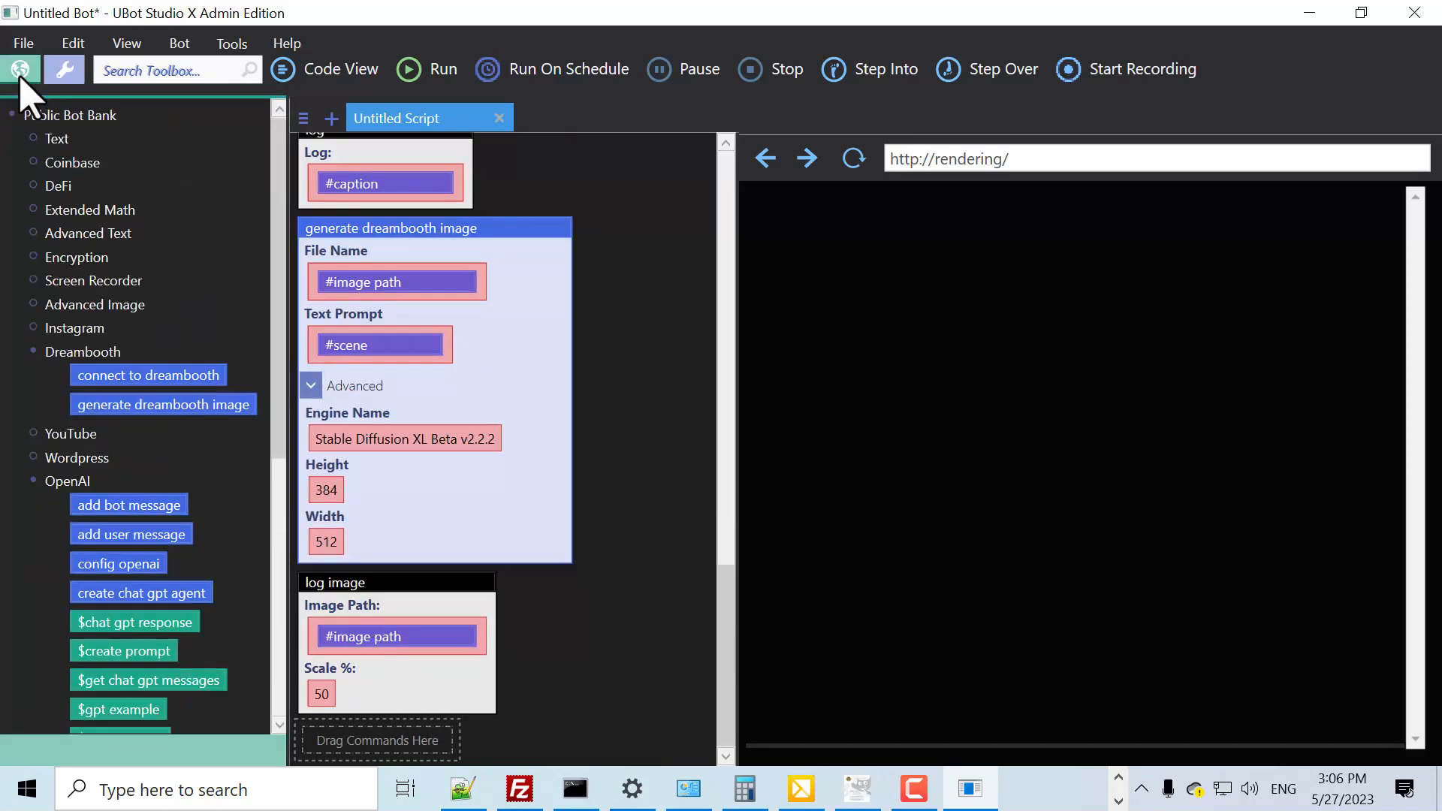
Pad #image path with 100 white at the bottom into #comic path and log the padded image
{"action": "left_click", "coordinate": [93, 305]}
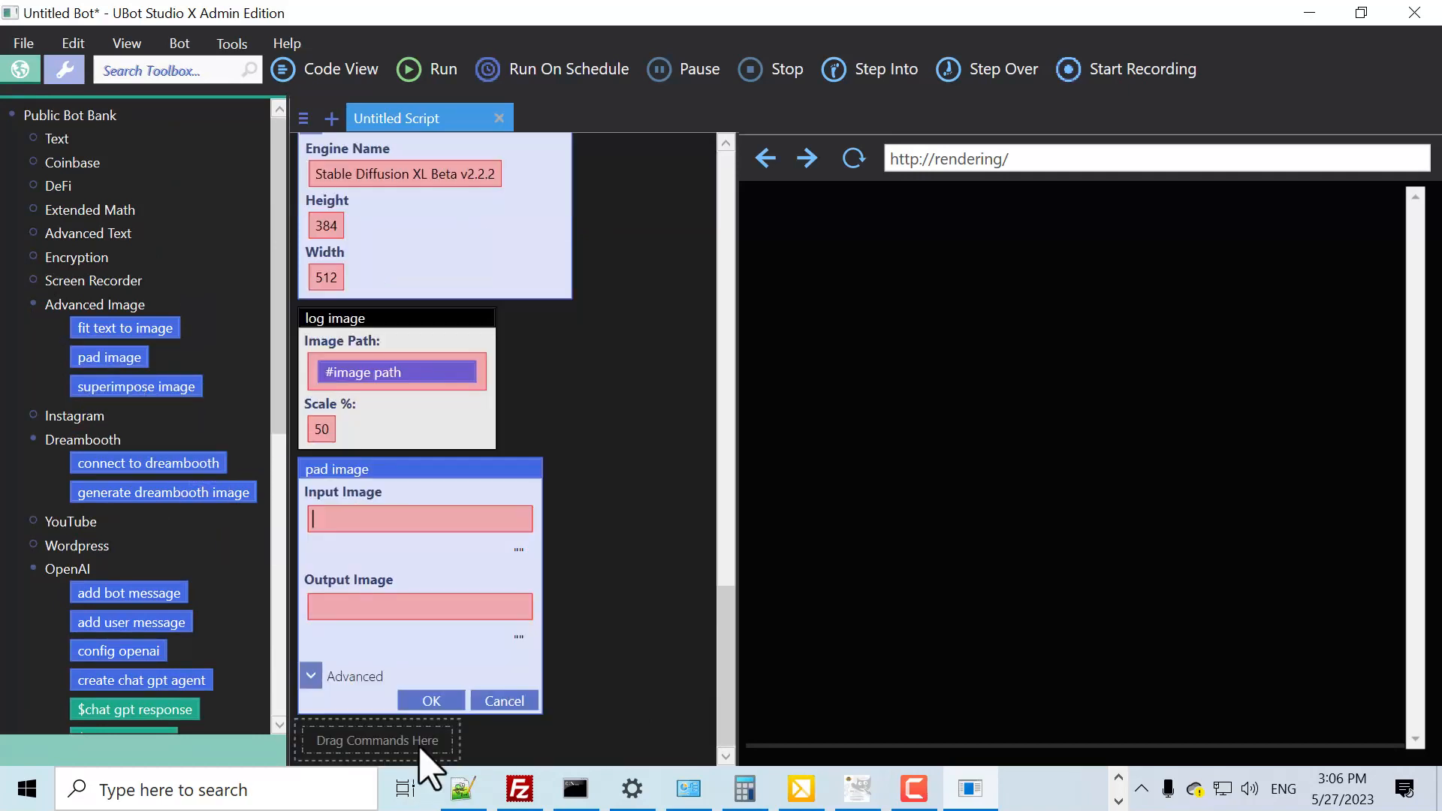
{"action": "mouse_move", "coordinate": [294, 399]}
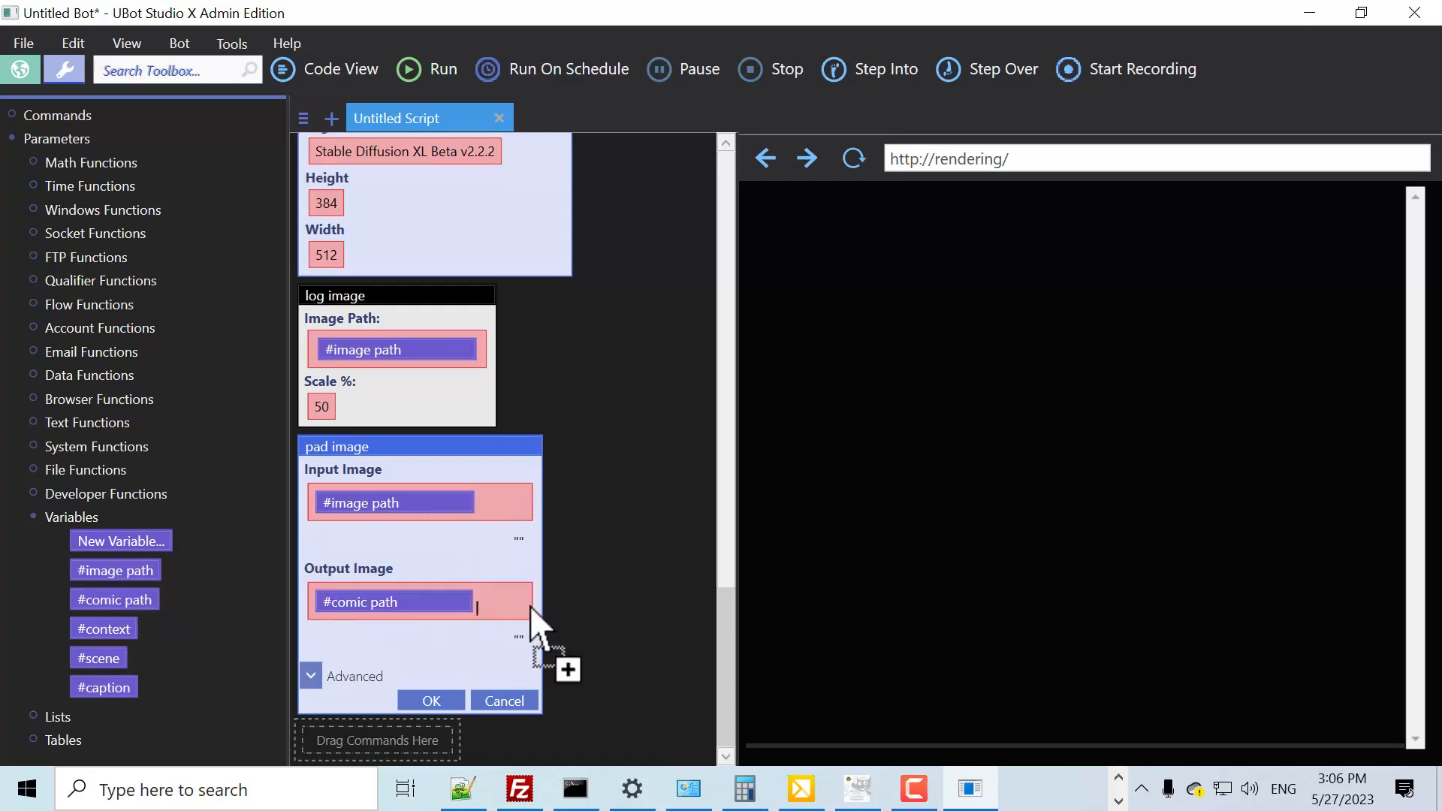
{"action": "left_click", "coordinate": [309, 676]}
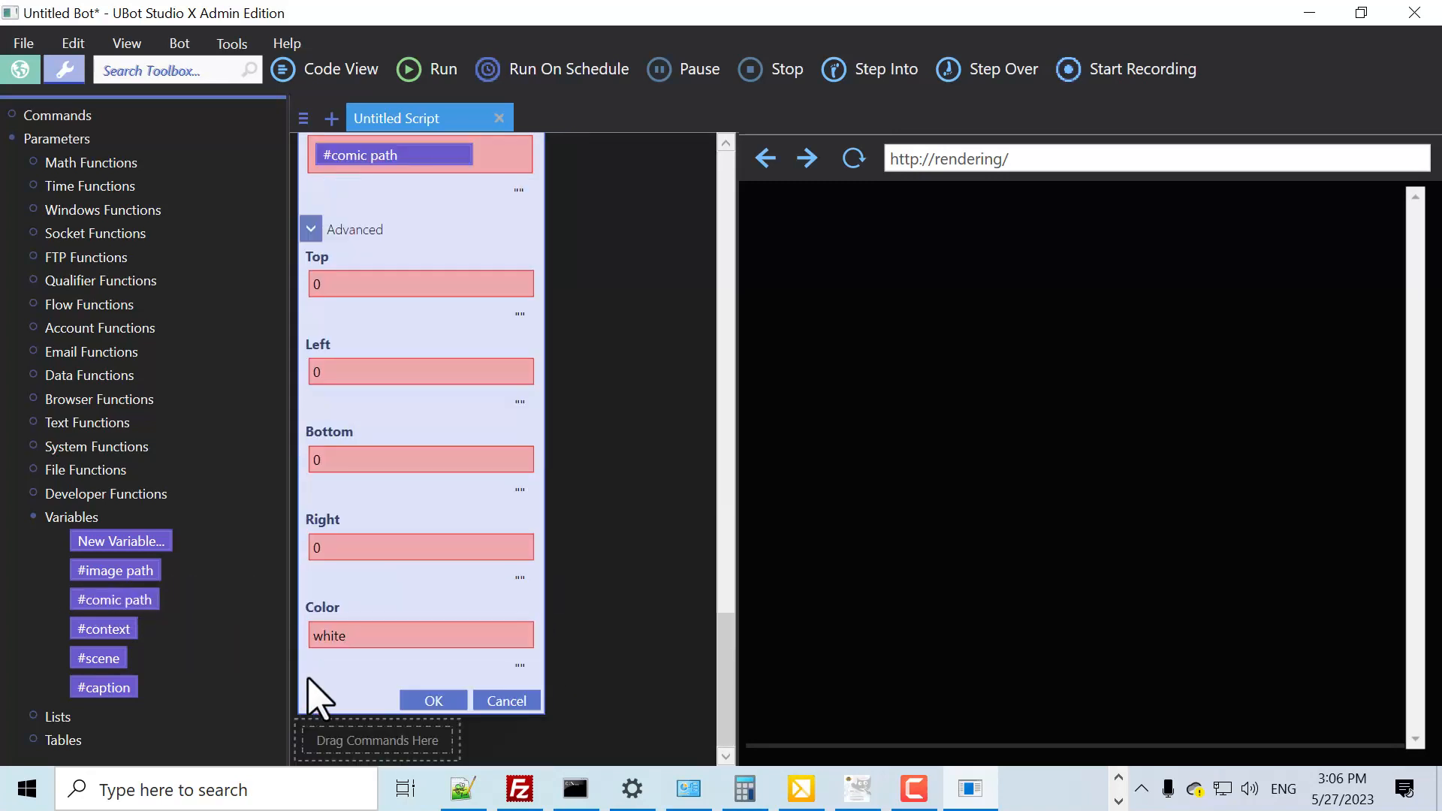
{"action": "type", "text": "100"}
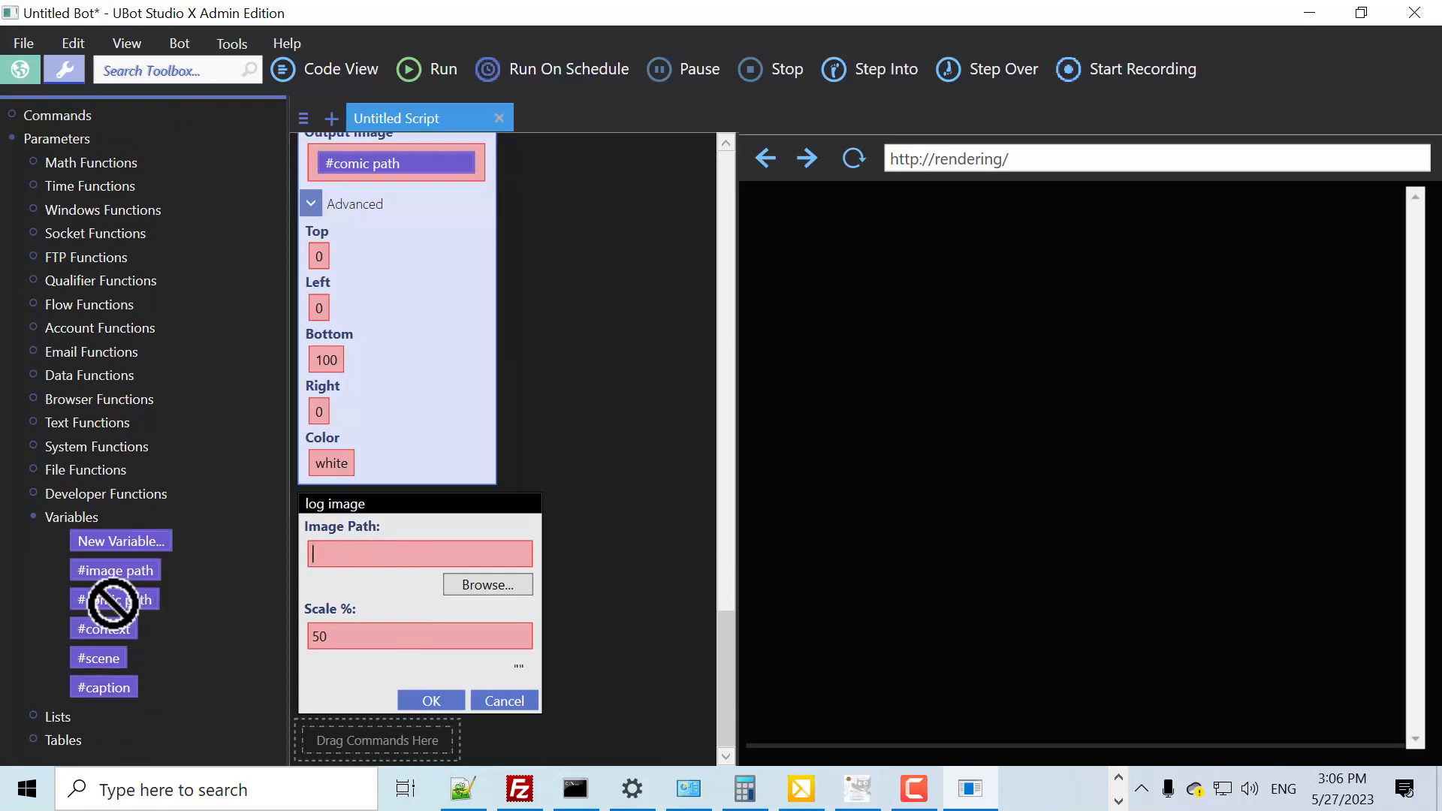
{"action": "left_click", "coordinate": [431, 702]}
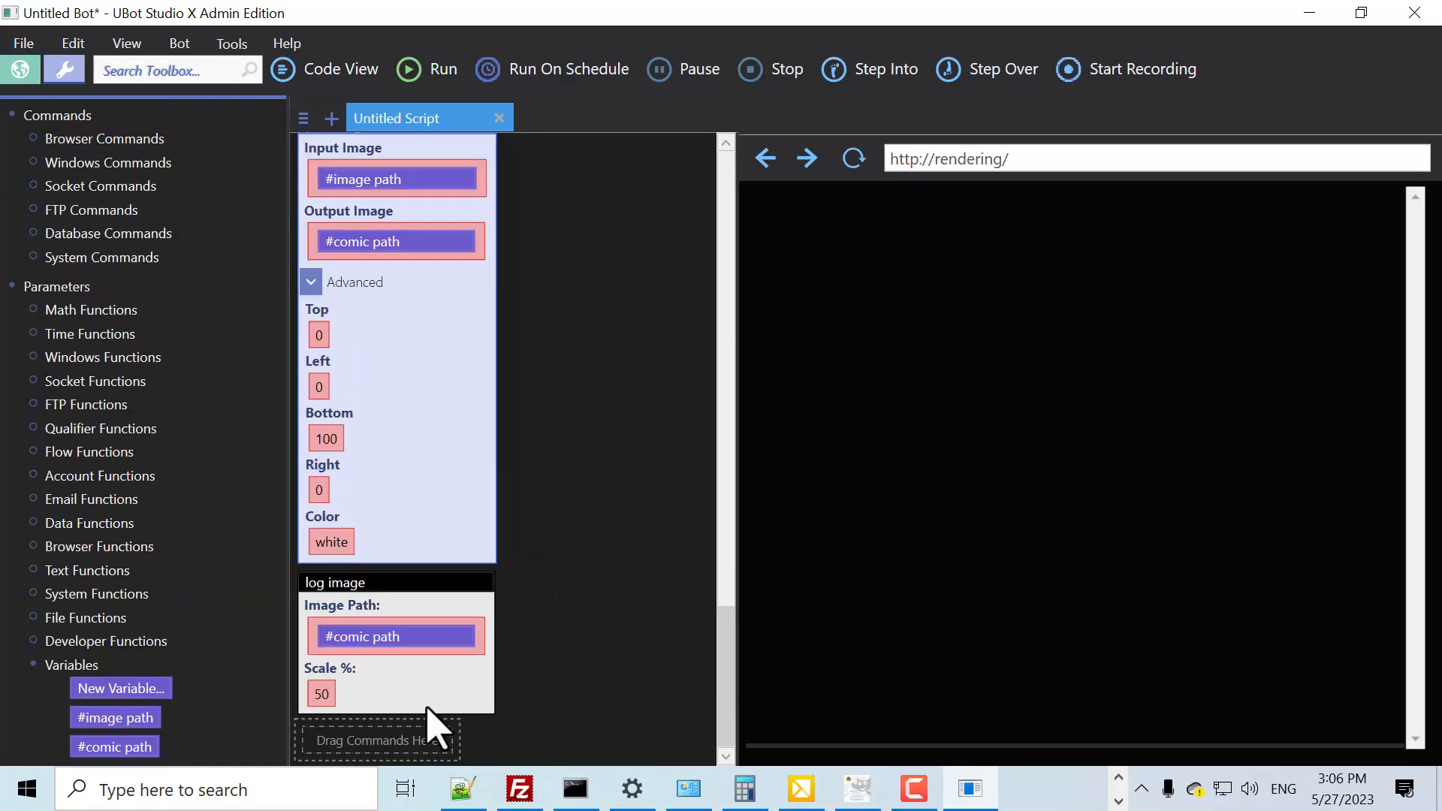
{"action": "left_click", "coordinate": [20, 69]}
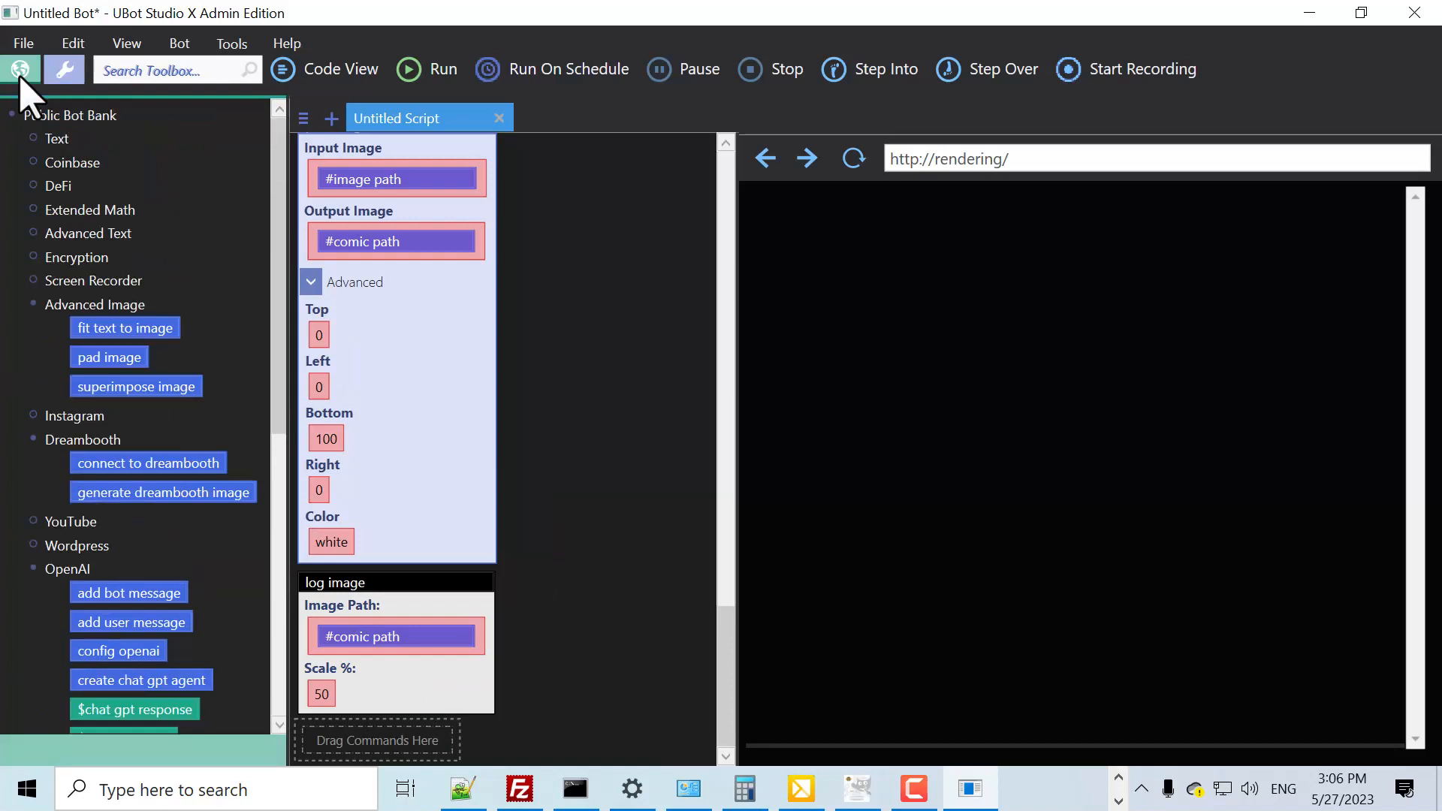
Add a 'fit text to image' step from the Public Bot Bank using #caption on #comic path, aligned top
{"action": "left_click_drag", "start_coordinate": [125, 328], "coordinate": [363, 662]}
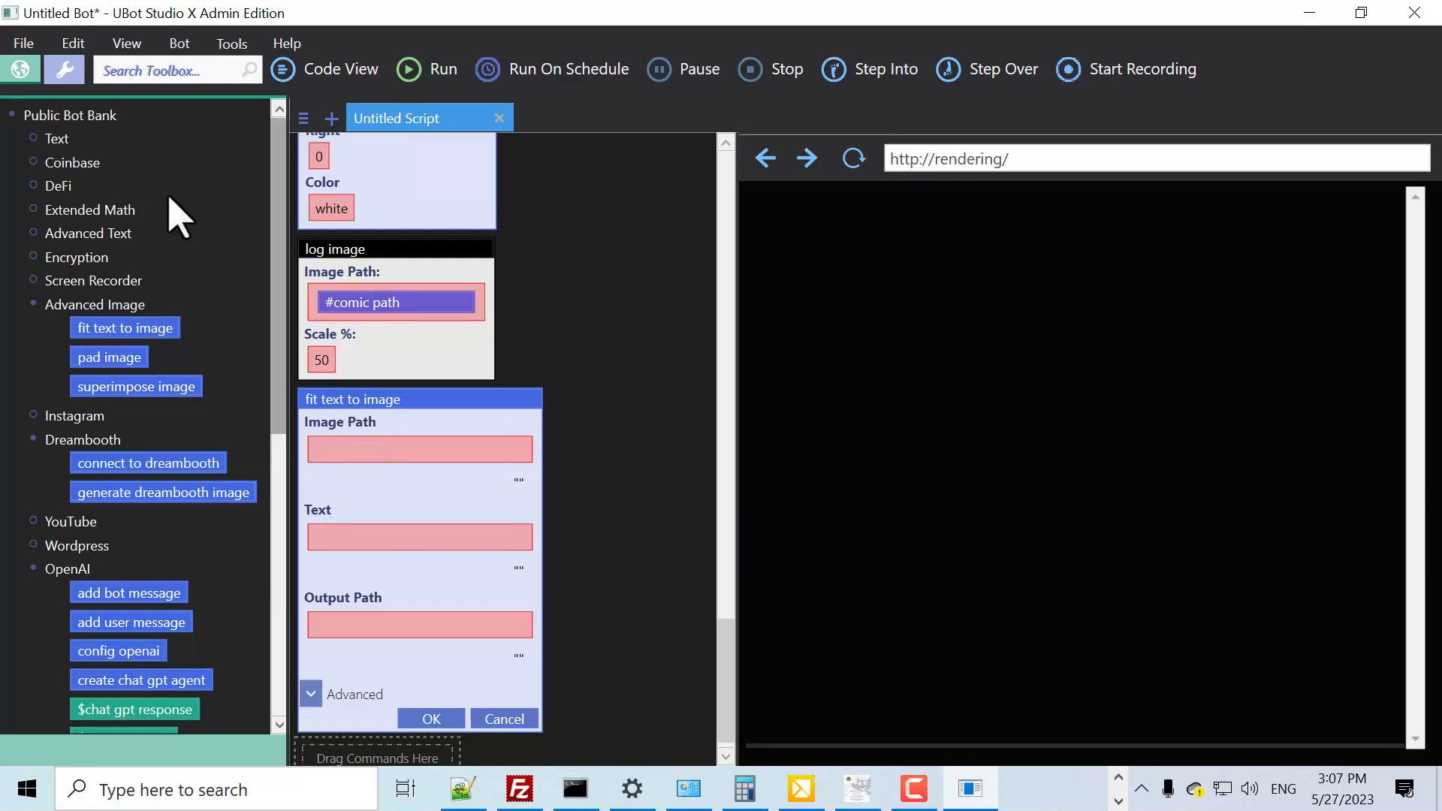
{"action": "left_click", "coordinate": [63, 69]}
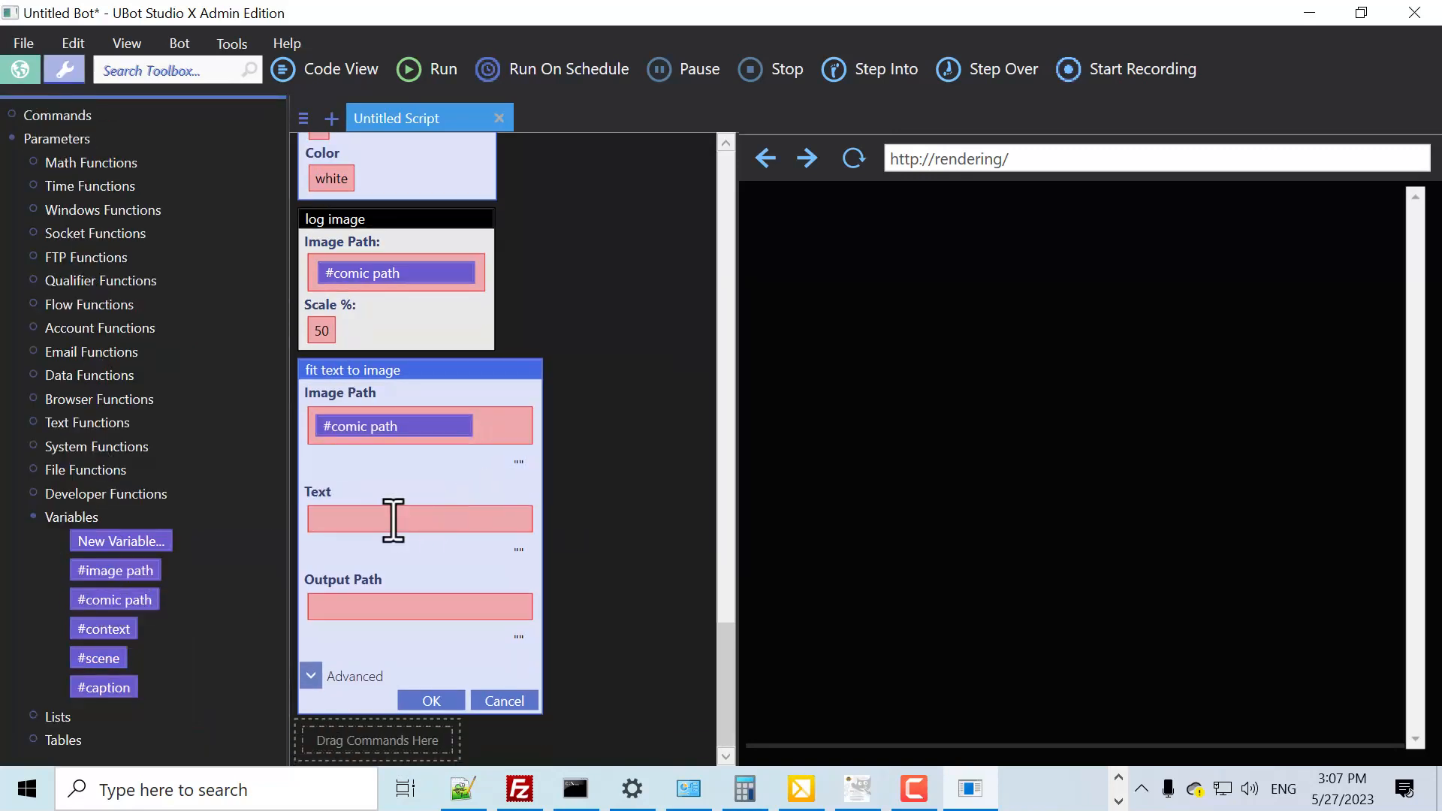
{"action": "left_click", "coordinate": [419, 518]}
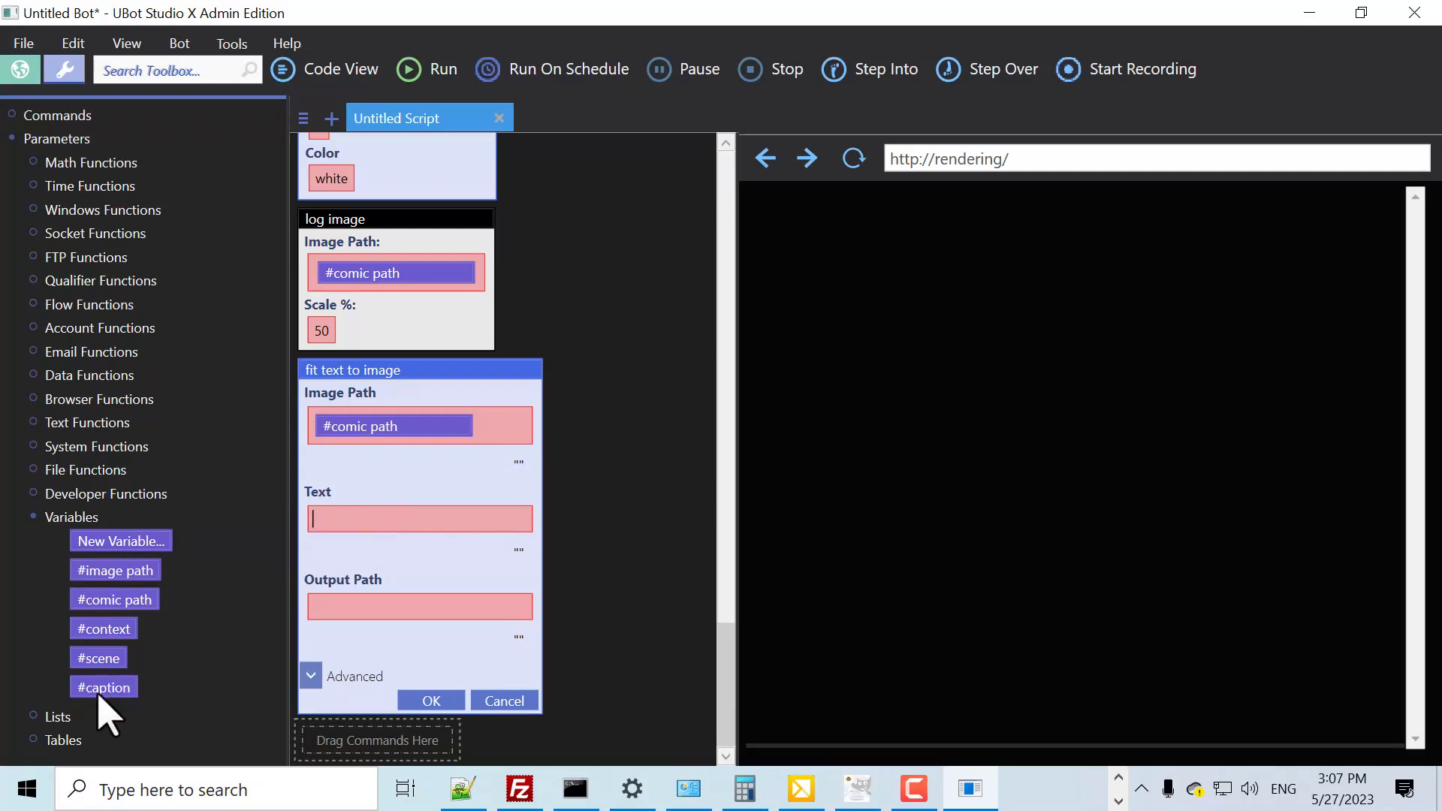
{"action": "left_click_drag", "start_coordinate": [103, 686], "coordinate": [419, 513]}
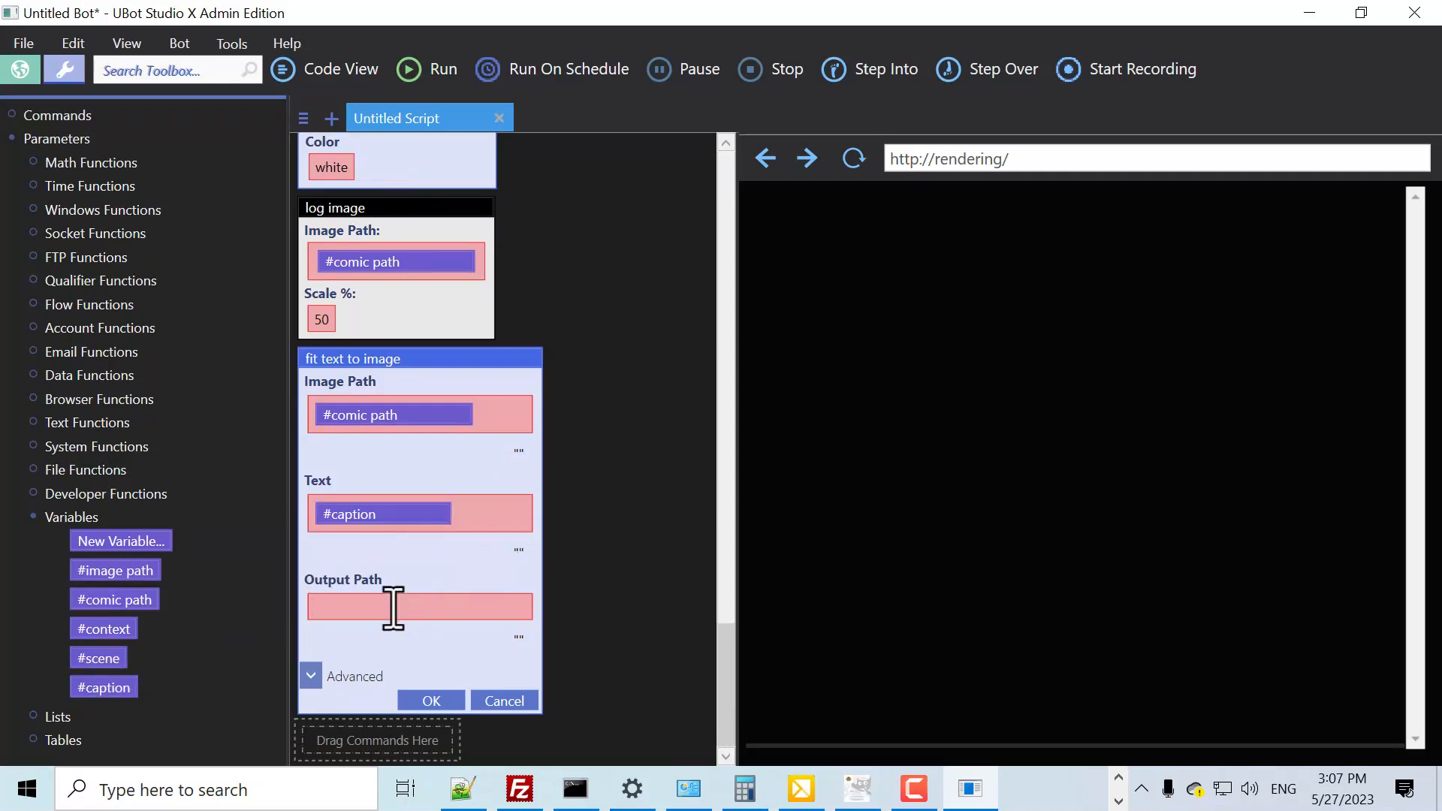
{"action": "left_click", "coordinate": [419, 605]}
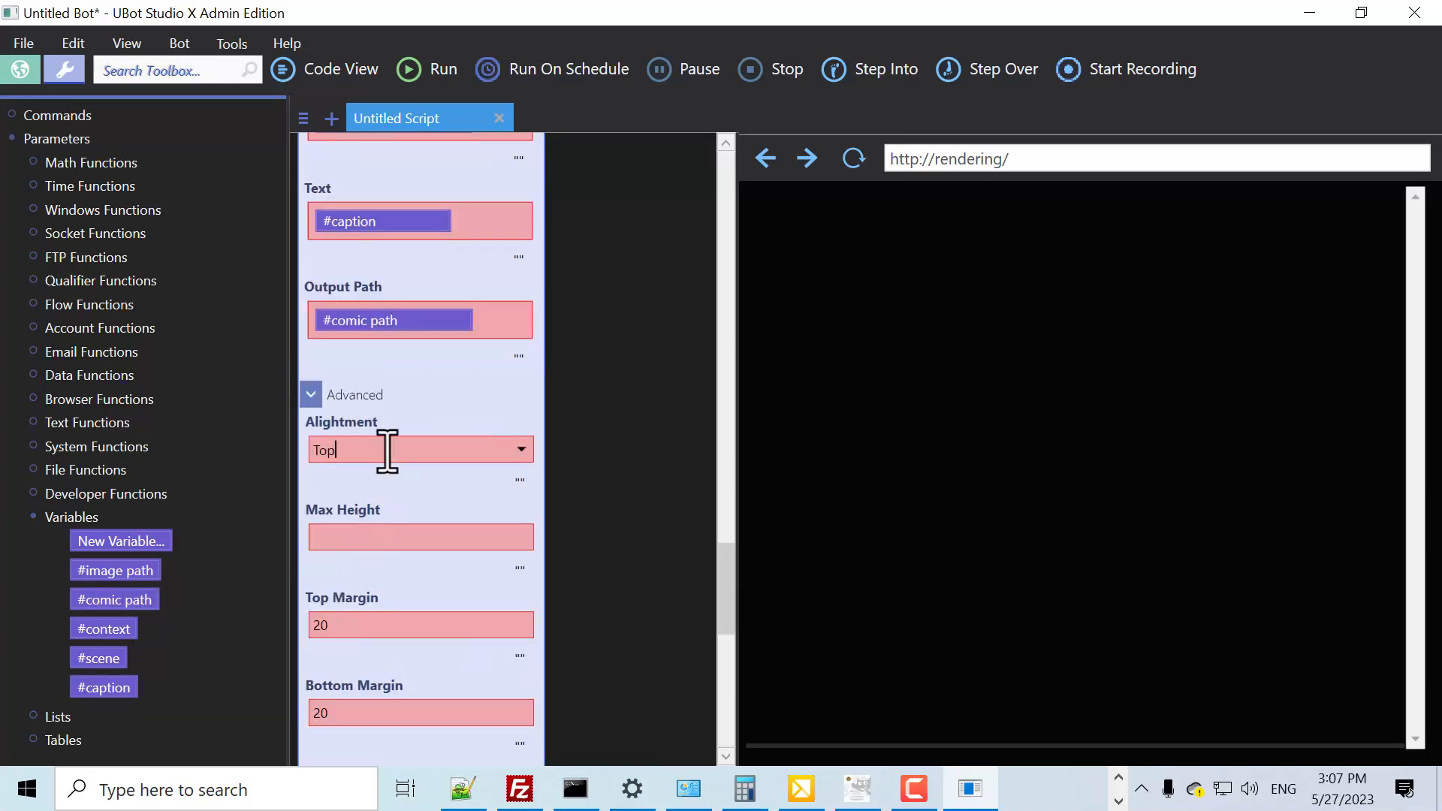
{"action": "type", "text": "top"}
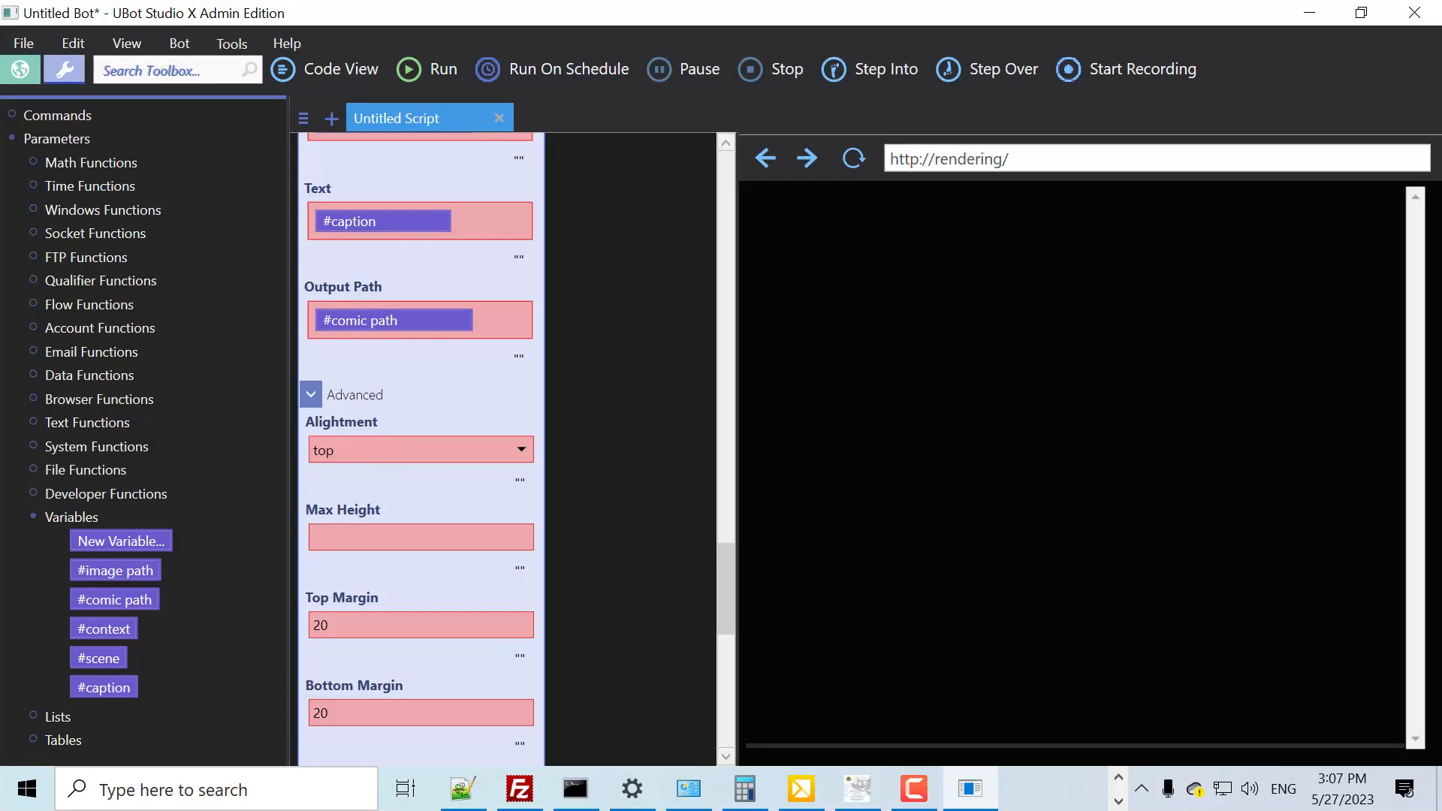
Set max height 90, Comic Neue font, black text, background False, and log the captioned comic
{"action": "scroll", "scroll_direction": "down", "scroll_amount": 3}
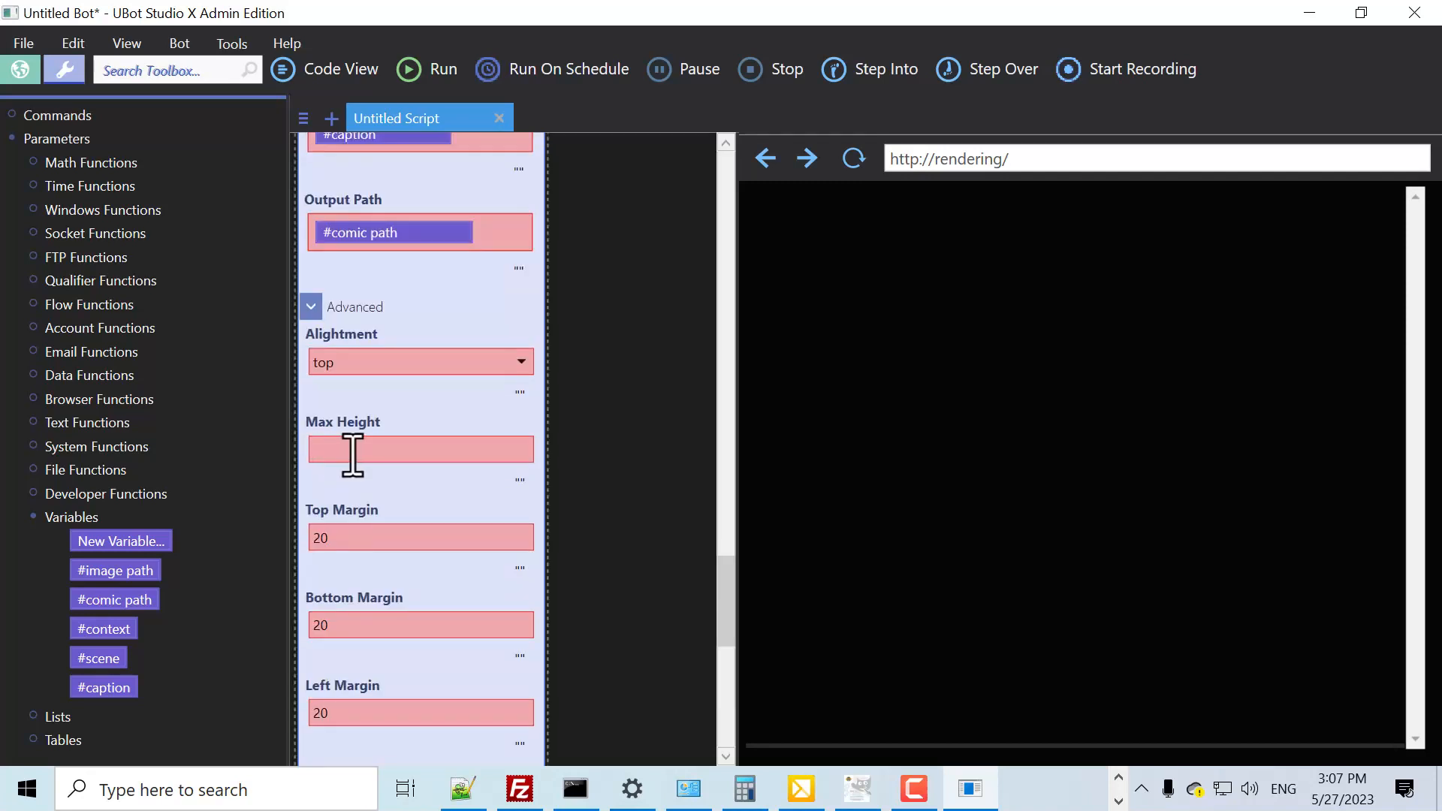
{"action": "type", "text": "90"}
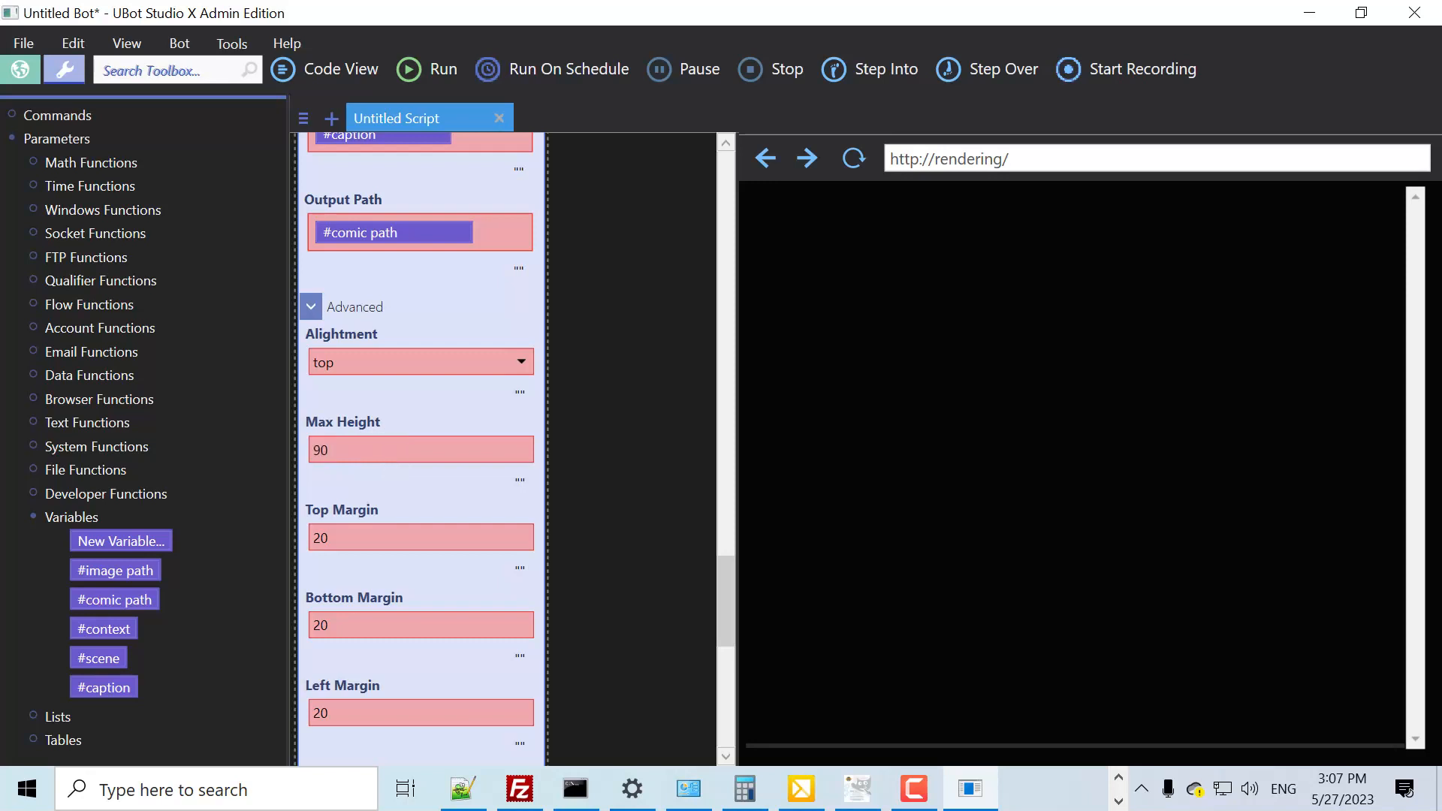
{"action": "scroll", "scroll_direction": "down", "scroll_amount": 3}
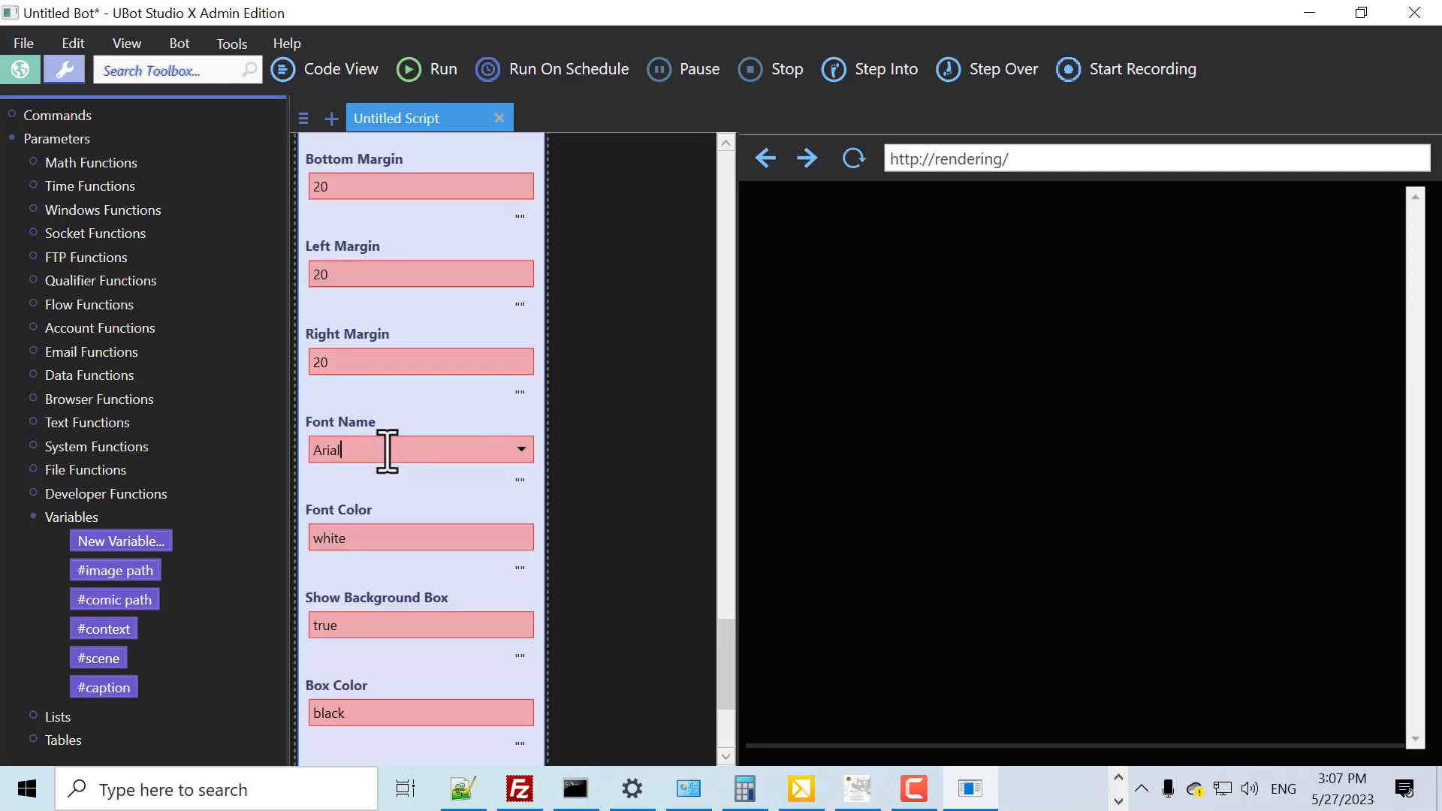
{"action": "type", "text": "Comic Neue"}
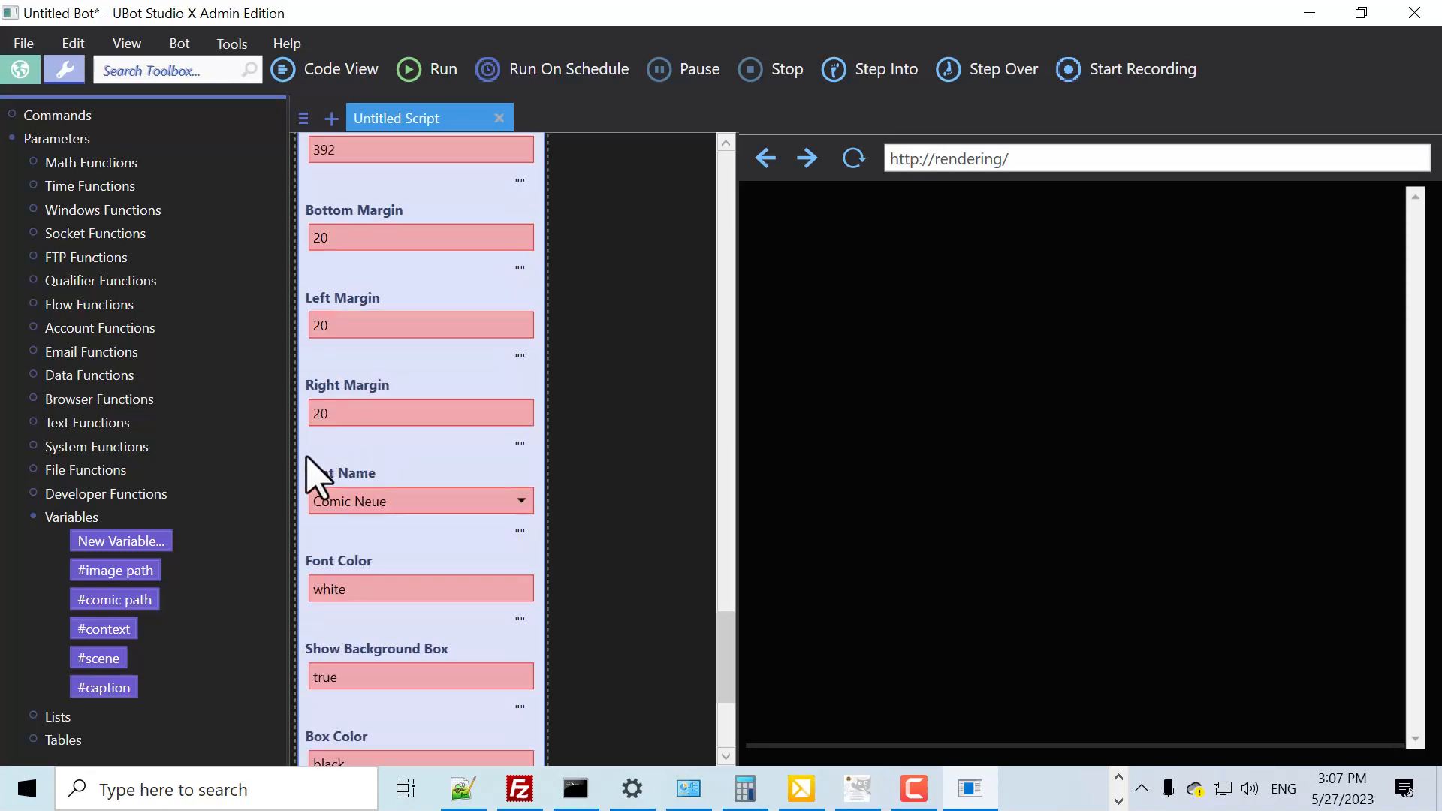
{"action": "type", "text": "black"}
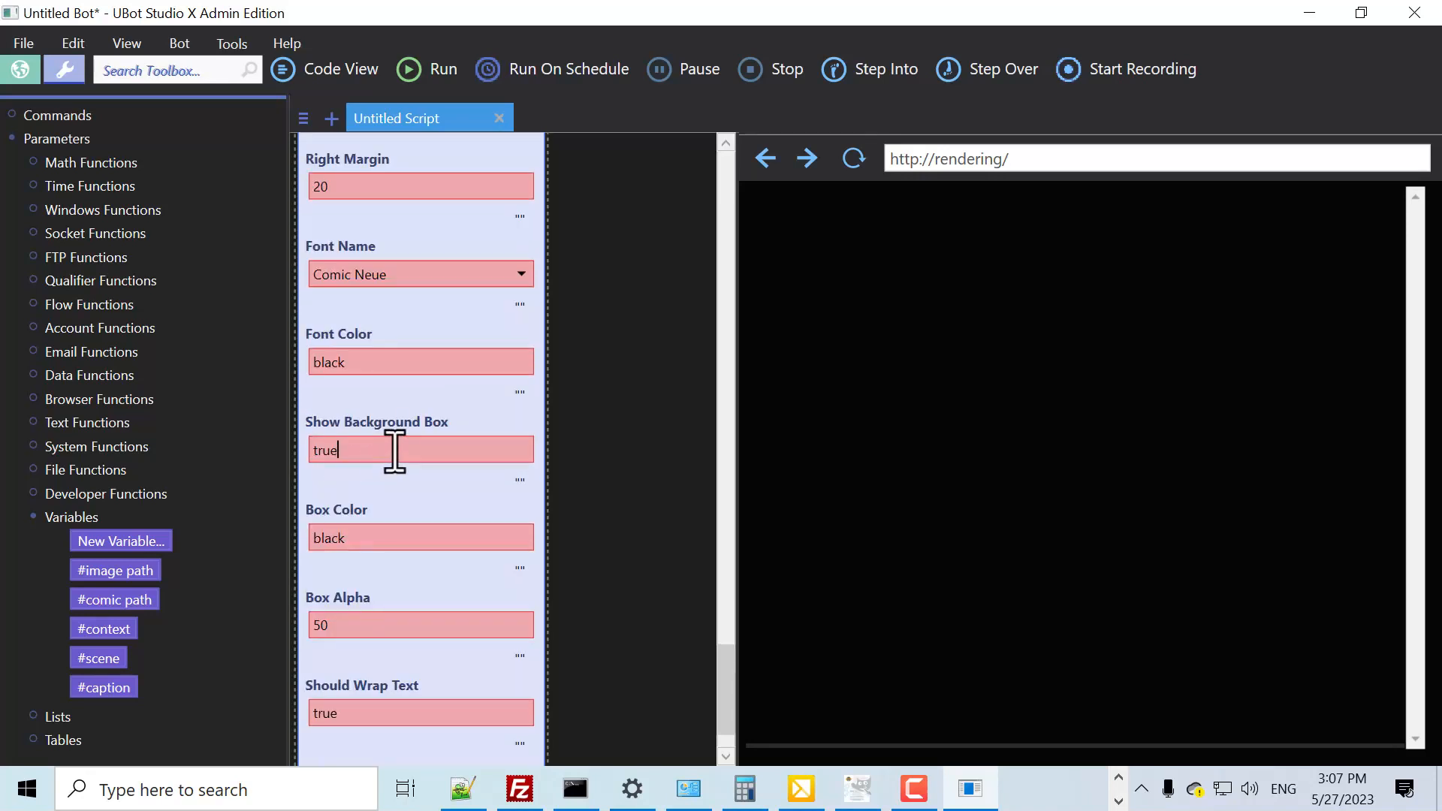
{"action": "type", "text": "False"}
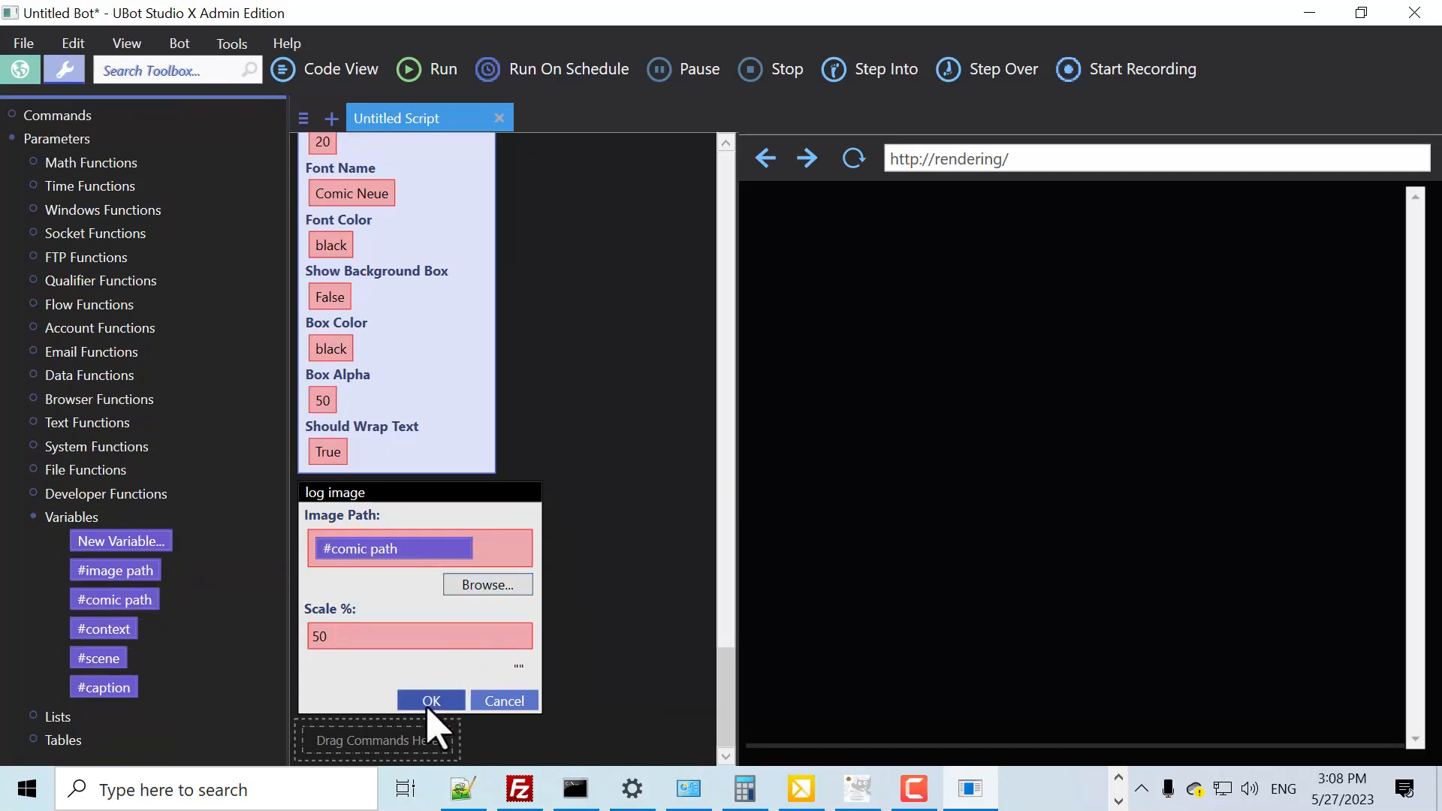
{"action": "left_click", "coordinate": [431, 700]}
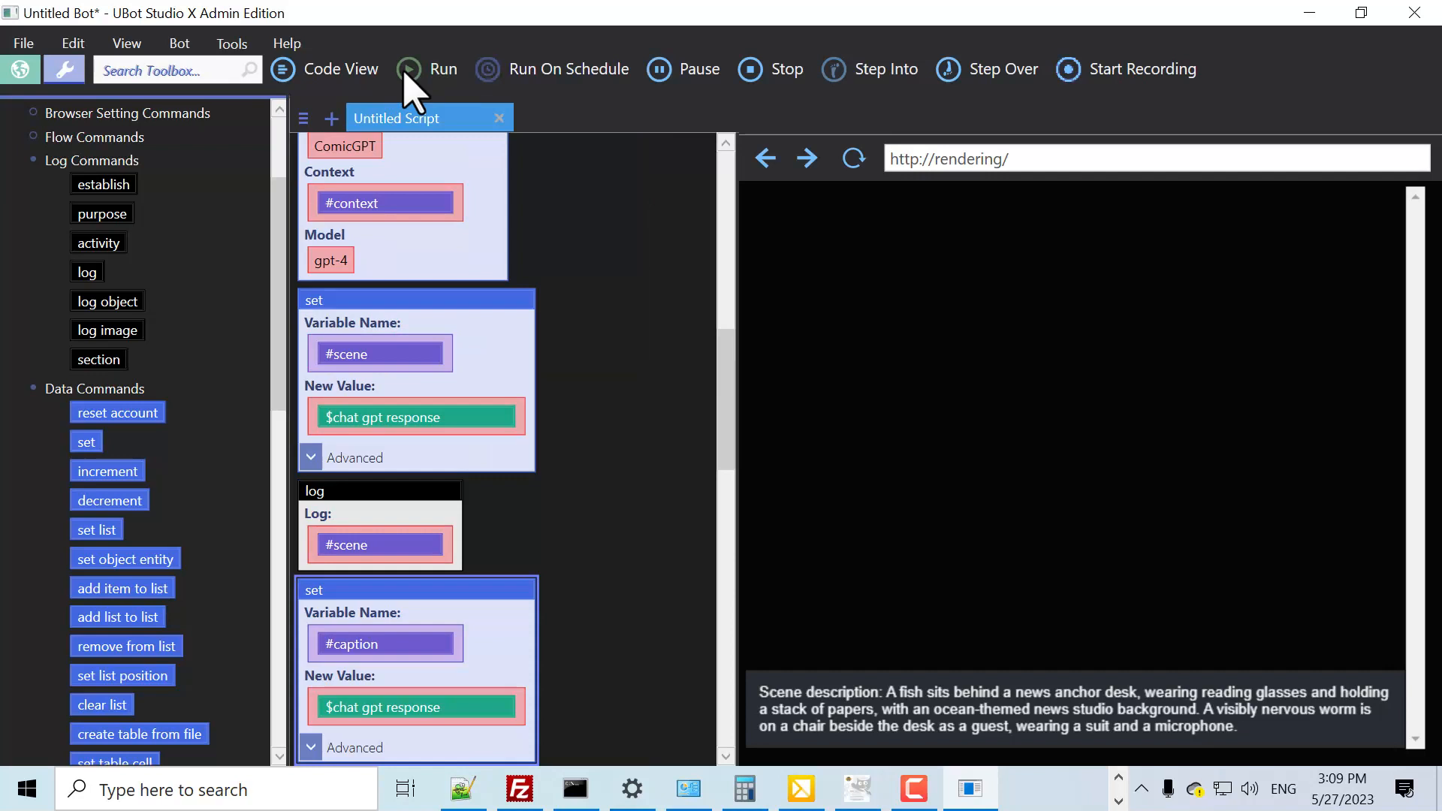
Run the script to produce the penguin comic captioned "So much for global warming, huh?"
{"action": "scroll", "scroll_direction": "down", "scroll_amount": 3}
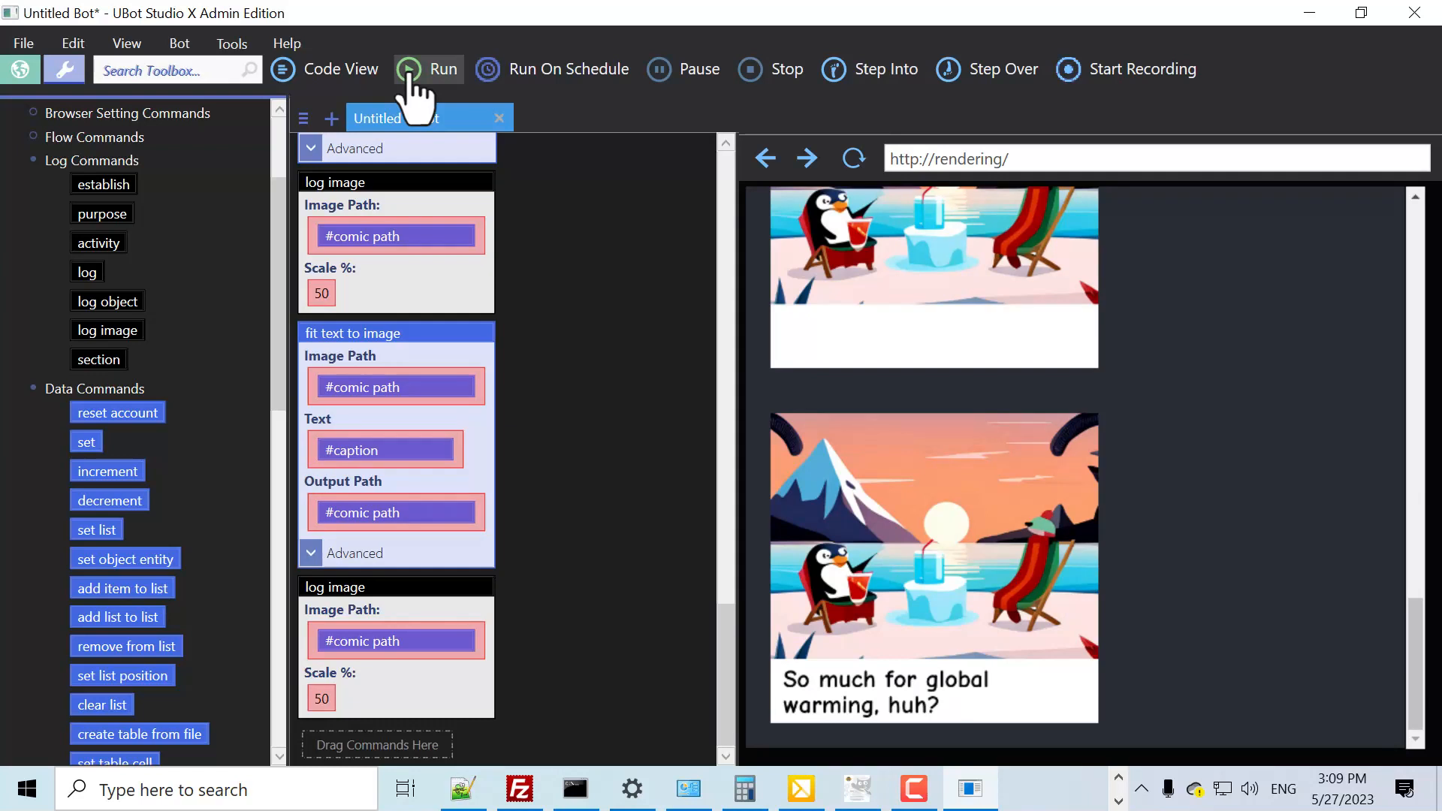
{"action": "scroll", "scroll_direction": "down", "scroll_amount": 3}
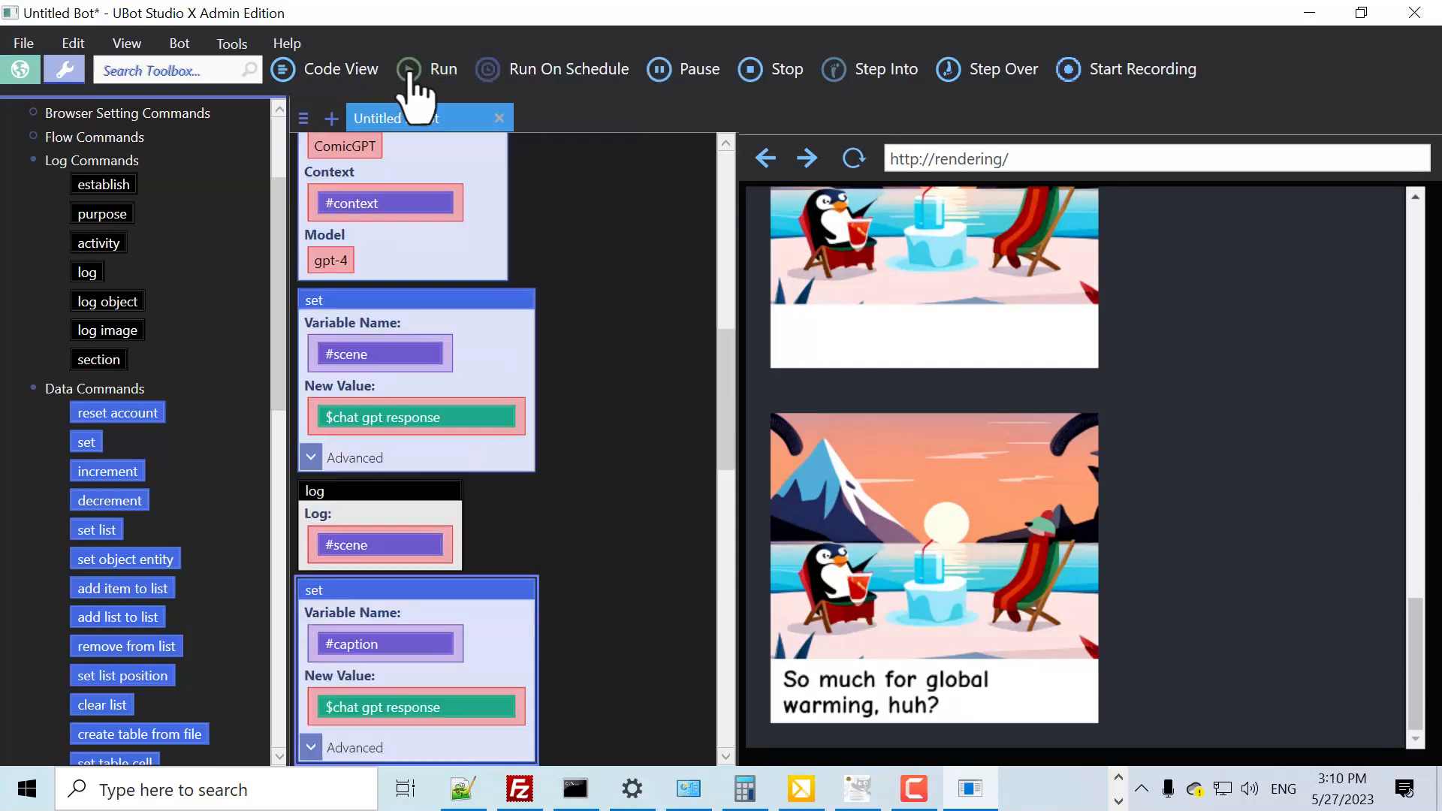
{"action": "left_click", "coordinate": [441, 69]}
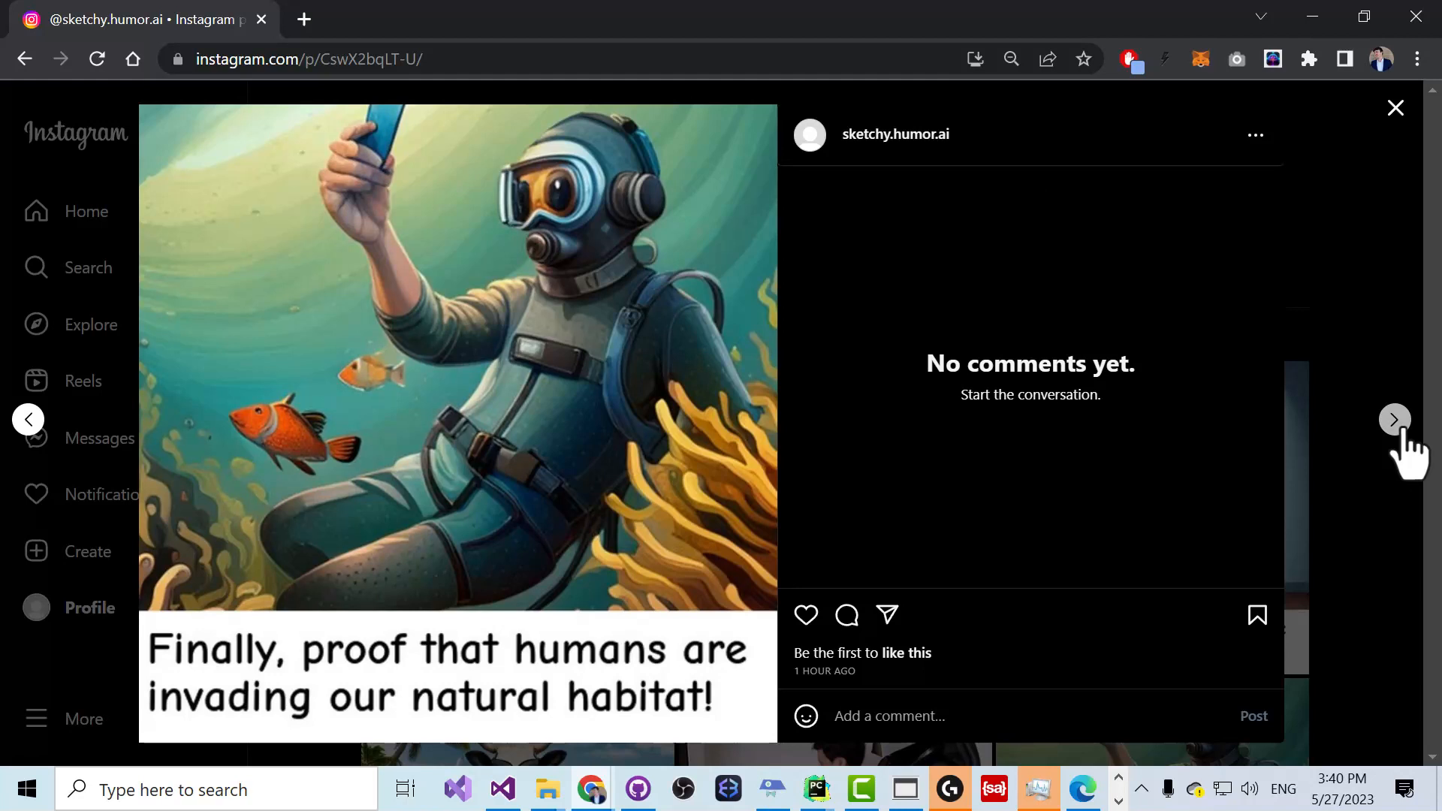
Page through the detective, cactus, barber and elephant comics to reach the Wi-Fi caveman comic
{"action": "left_click", "coordinate": [1393, 419]}
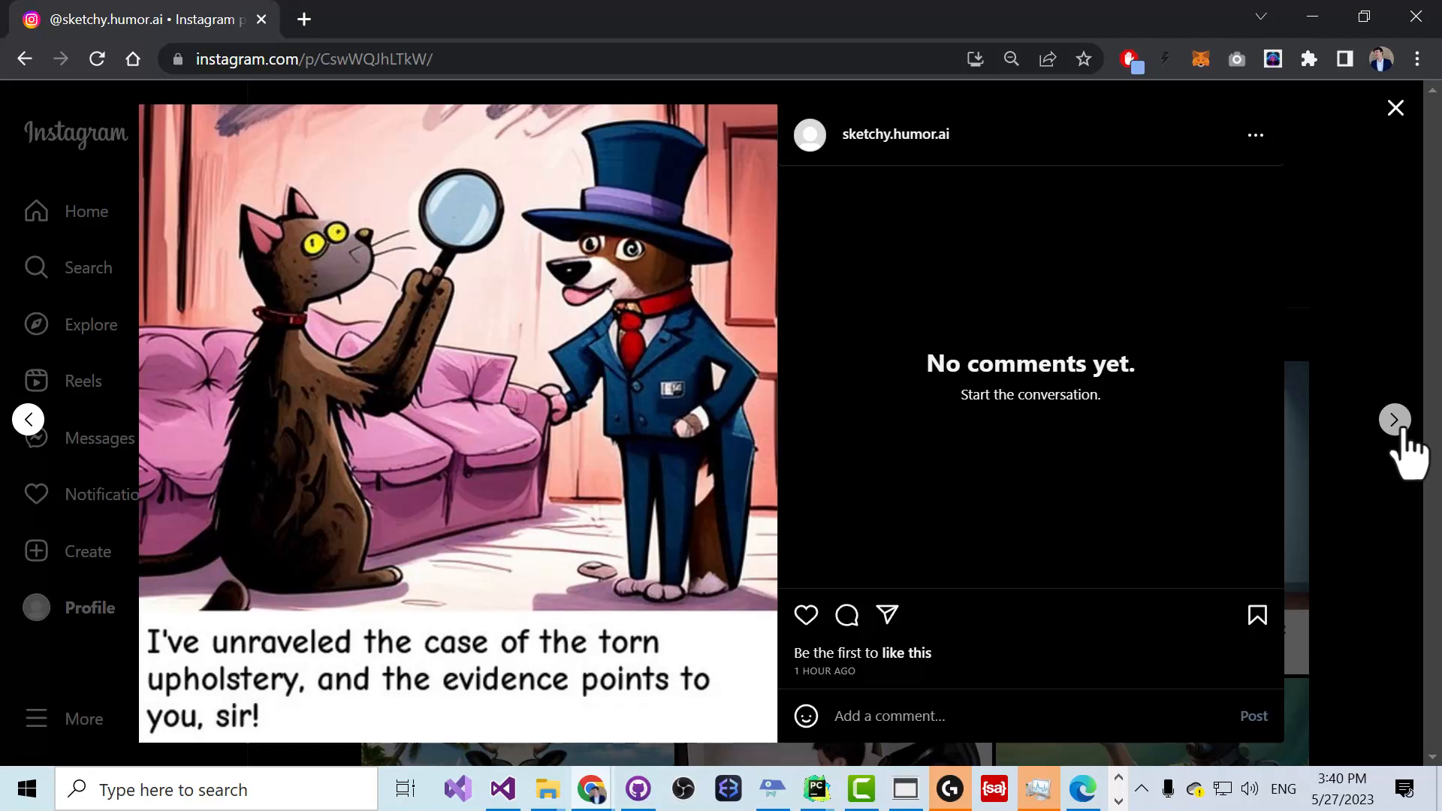
{"action": "left_click", "coordinate": [1394, 419]}
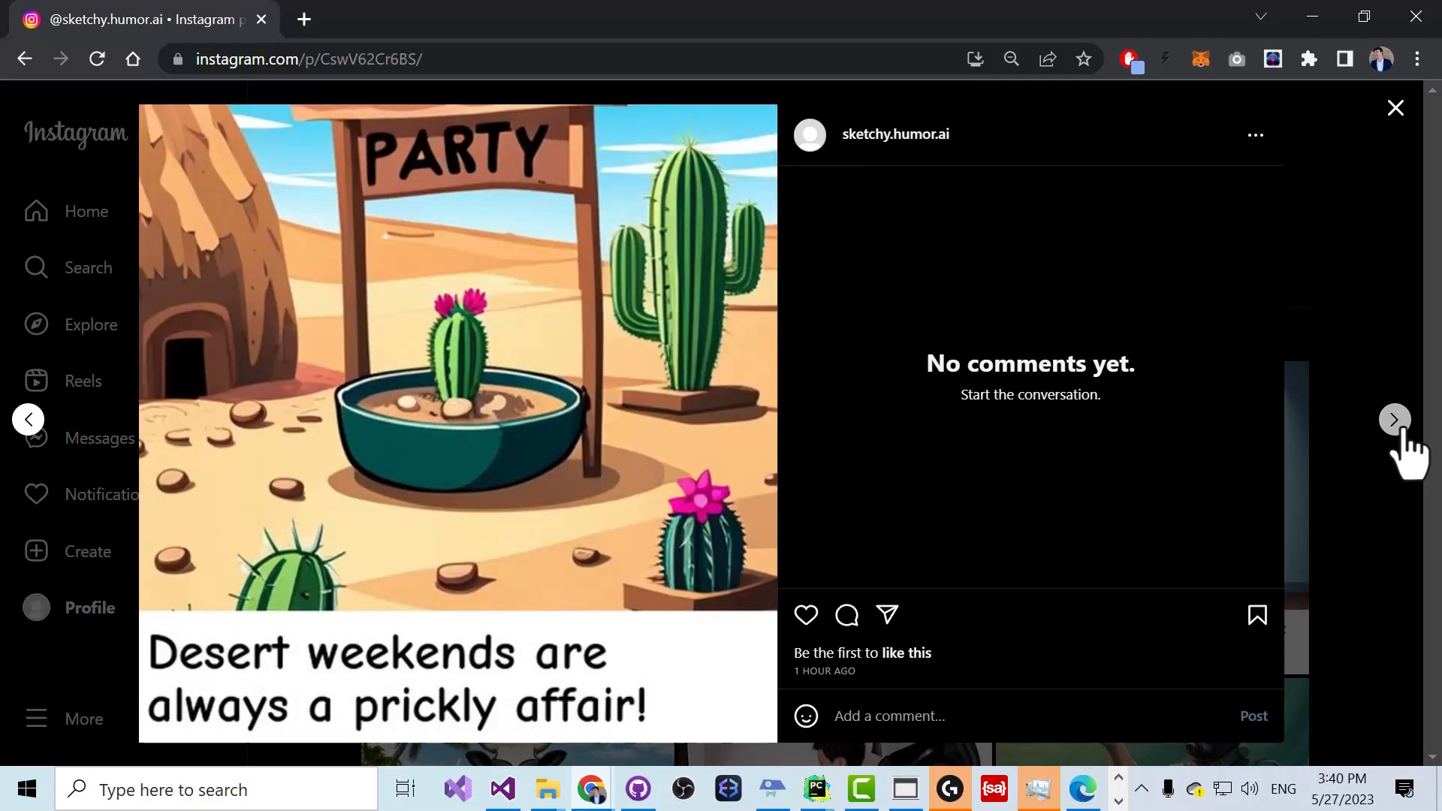
{"action": "left_click", "coordinate": [1393, 419]}
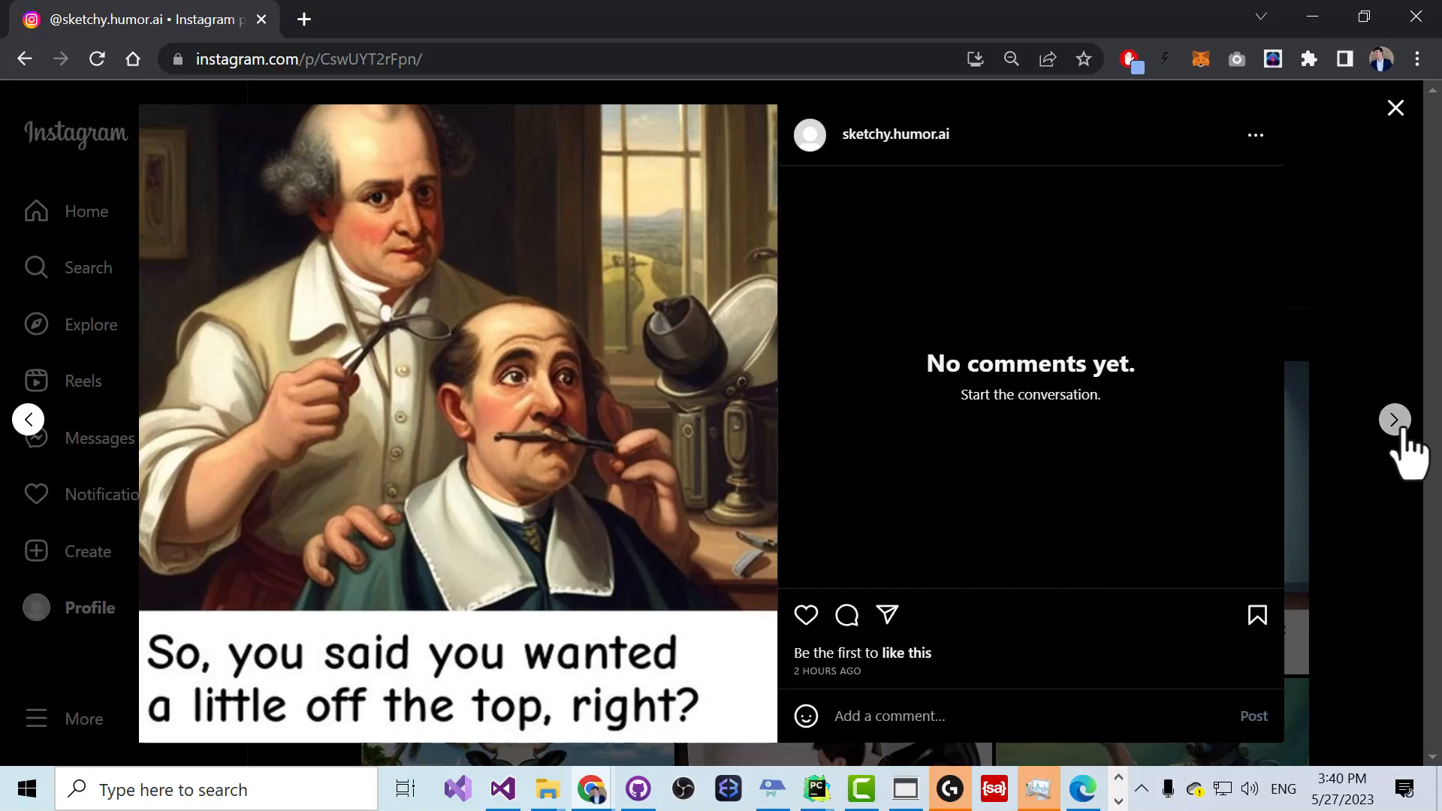
{"action": "left_click", "coordinate": [1393, 419]}
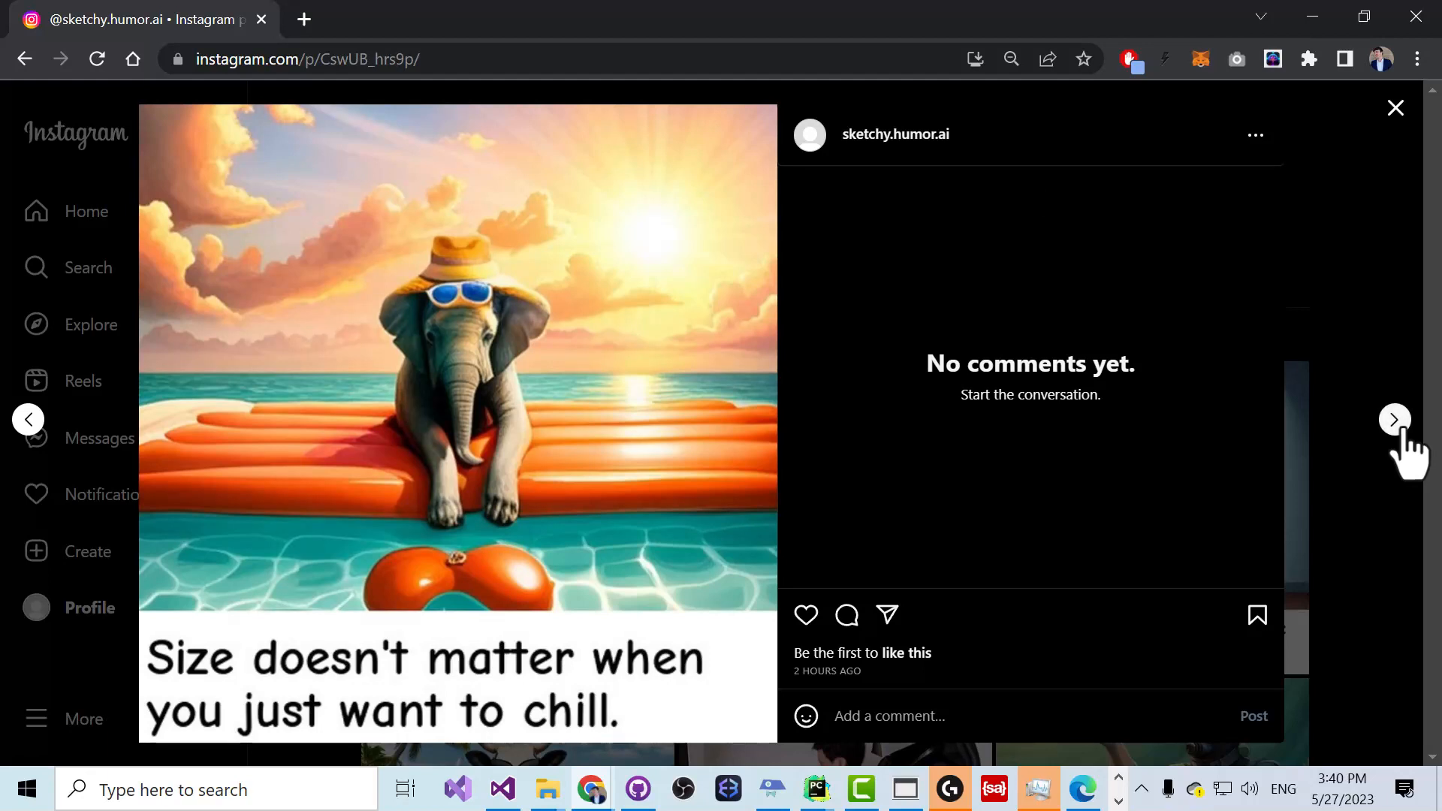
{"action": "left_click", "coordinate": [1394, 419]}
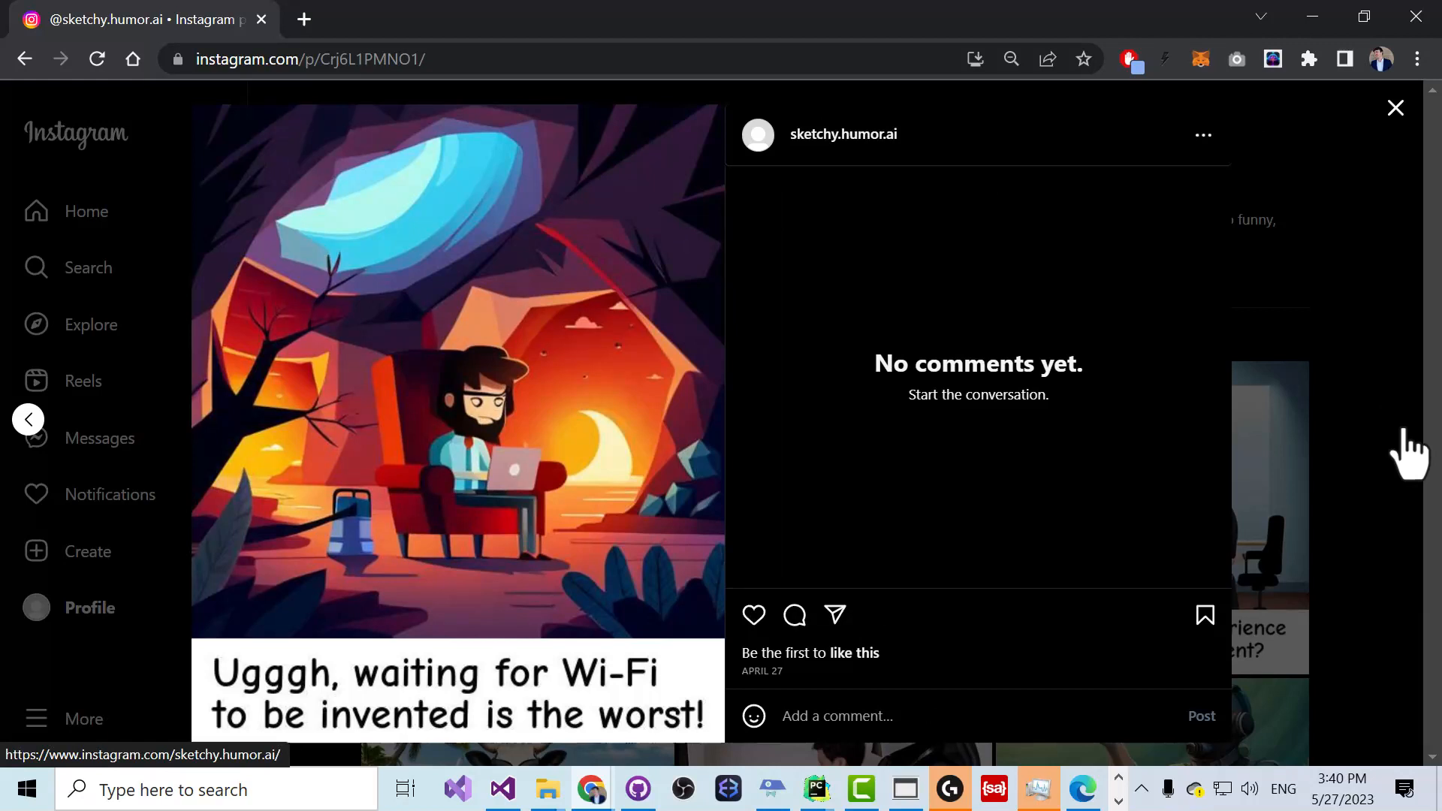
{"action": "mouse_move", "coordinate": [1155, 419]}
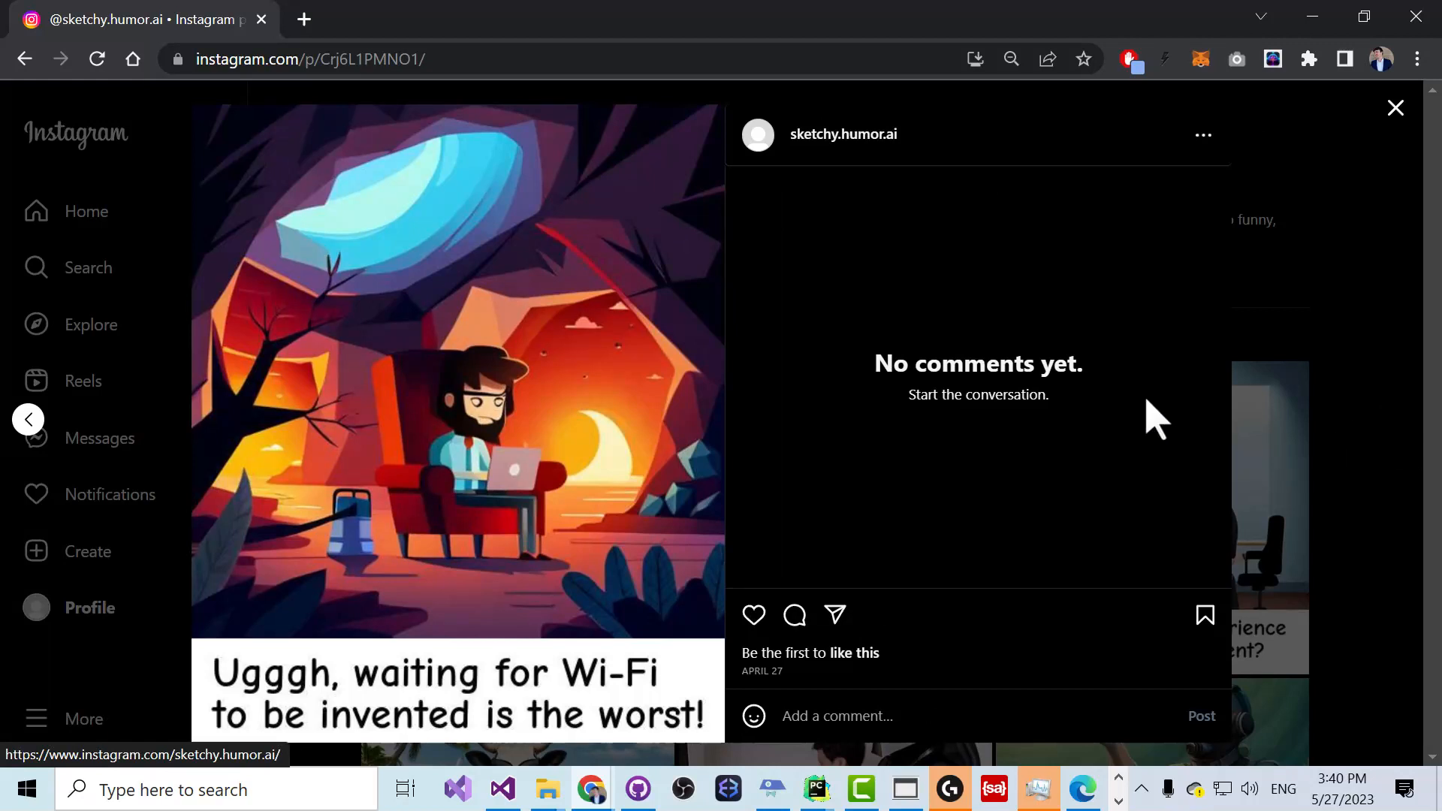